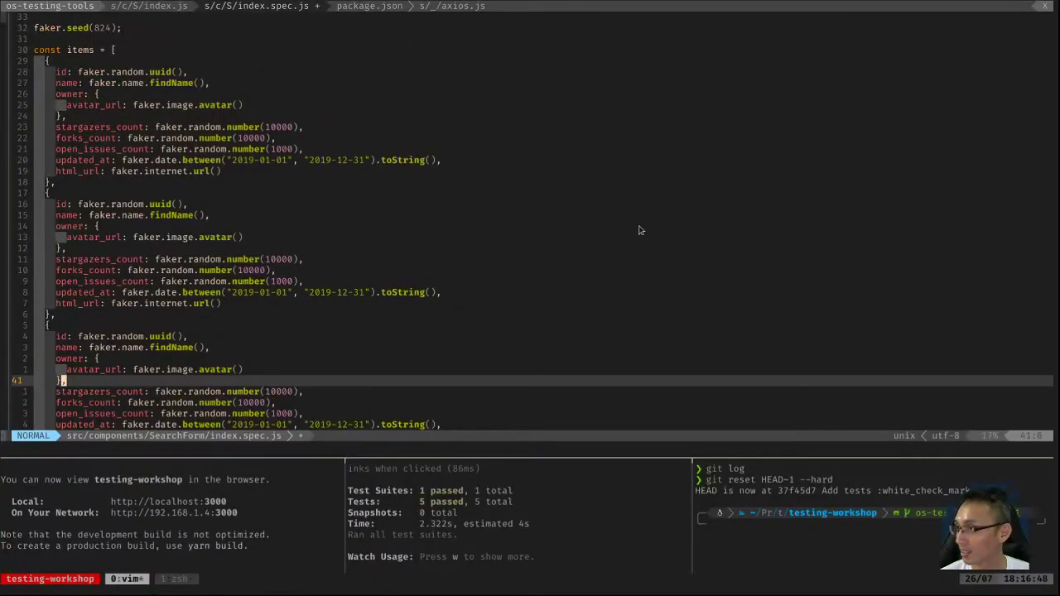
- Split Vim to show SearchForm index.js beside index.spec.js and attempt a git pull
key(ctrl+w)
text(git p)
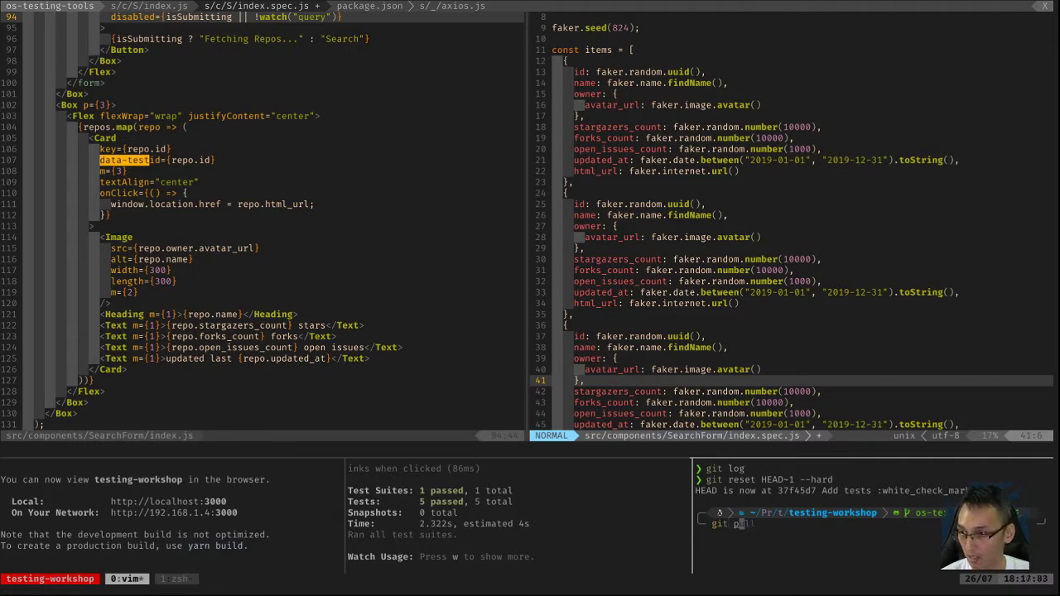
key(Return)
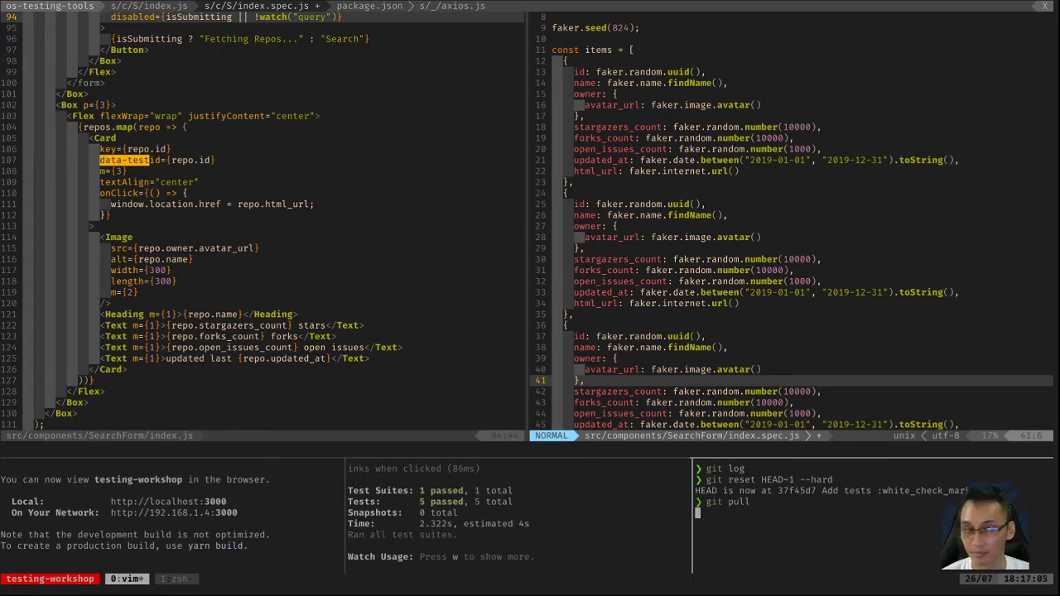
key(Return)
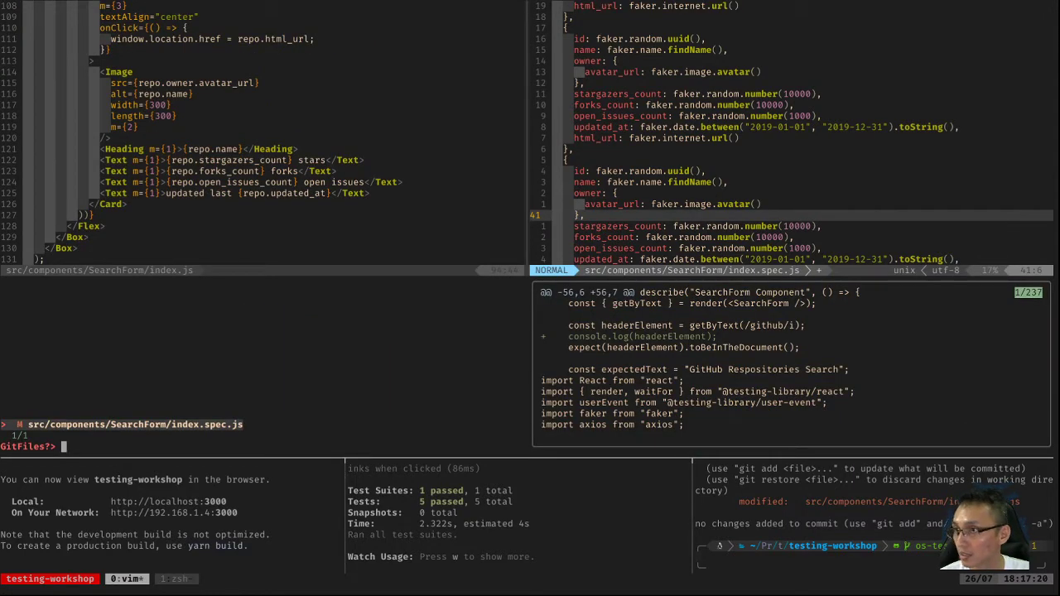
- Dismiss the hunk preview, clear highlighting, and run git pull to fast-forward the spec
text(q)
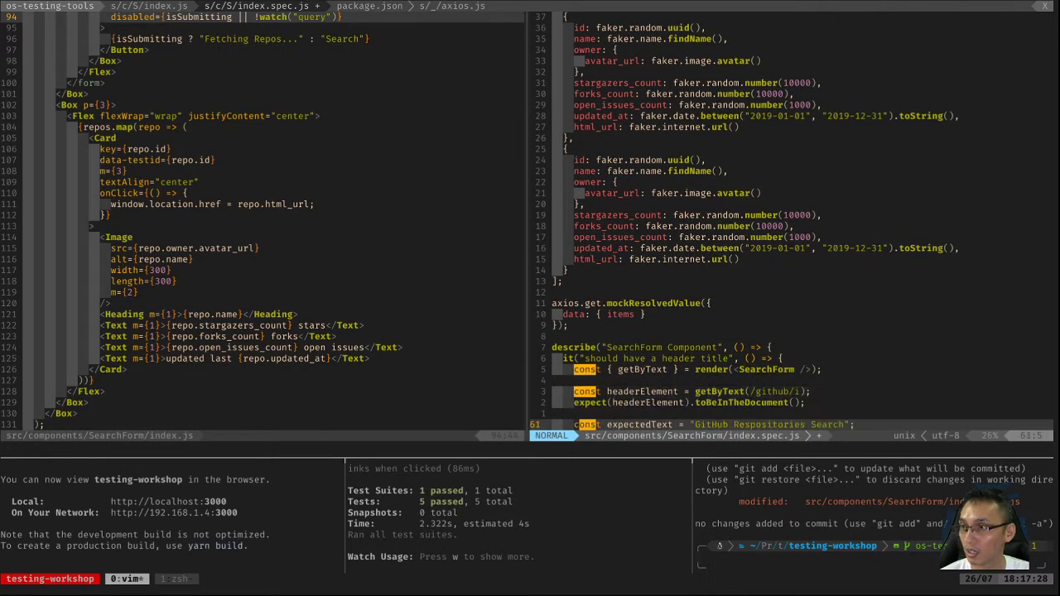
scroll(down, 3)
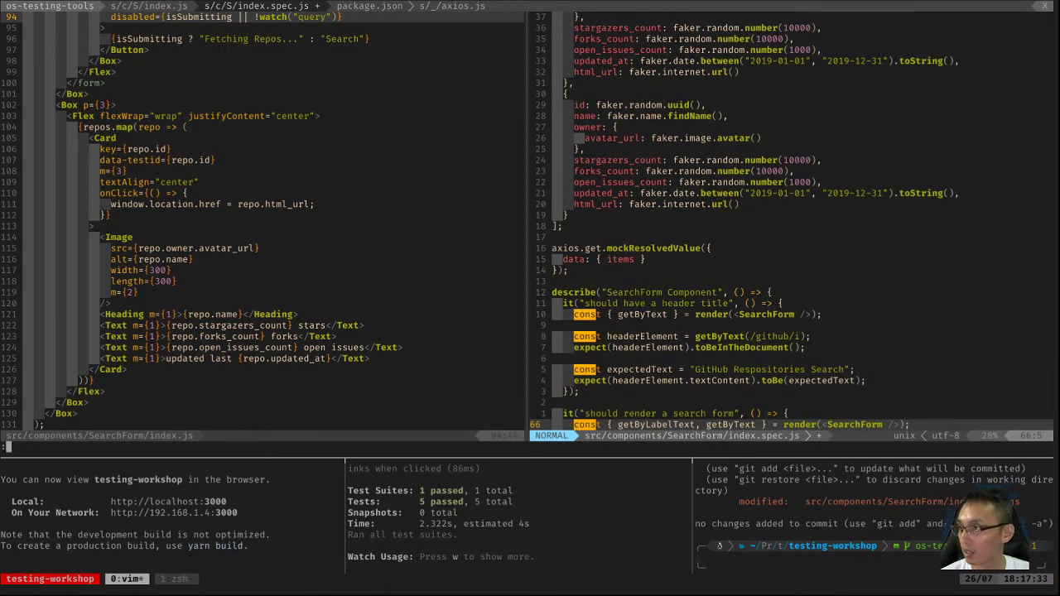
text(:noh)
click(875, 565)
text(gs)
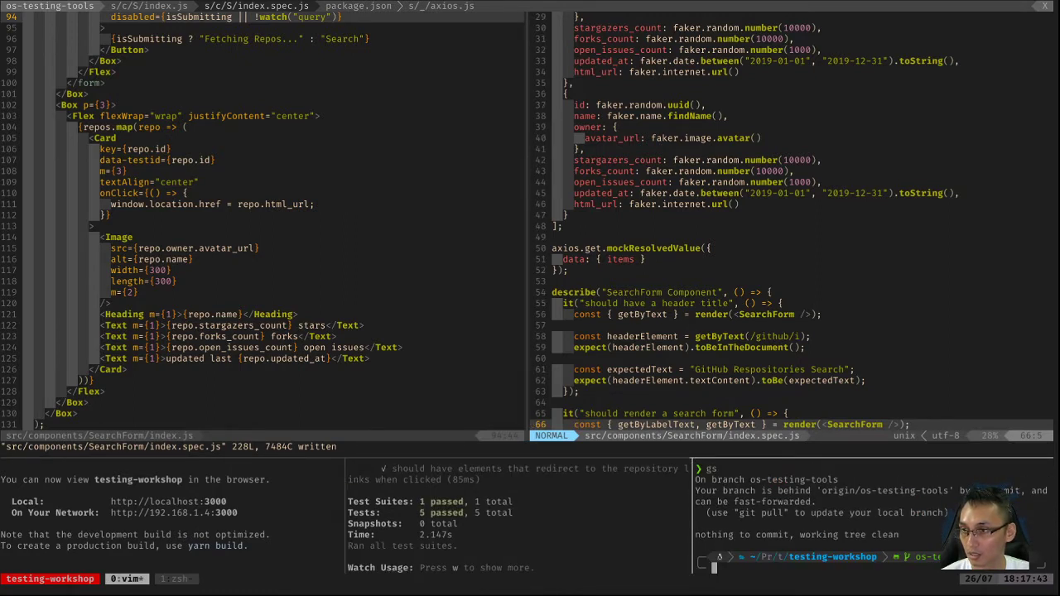
text(git pull)
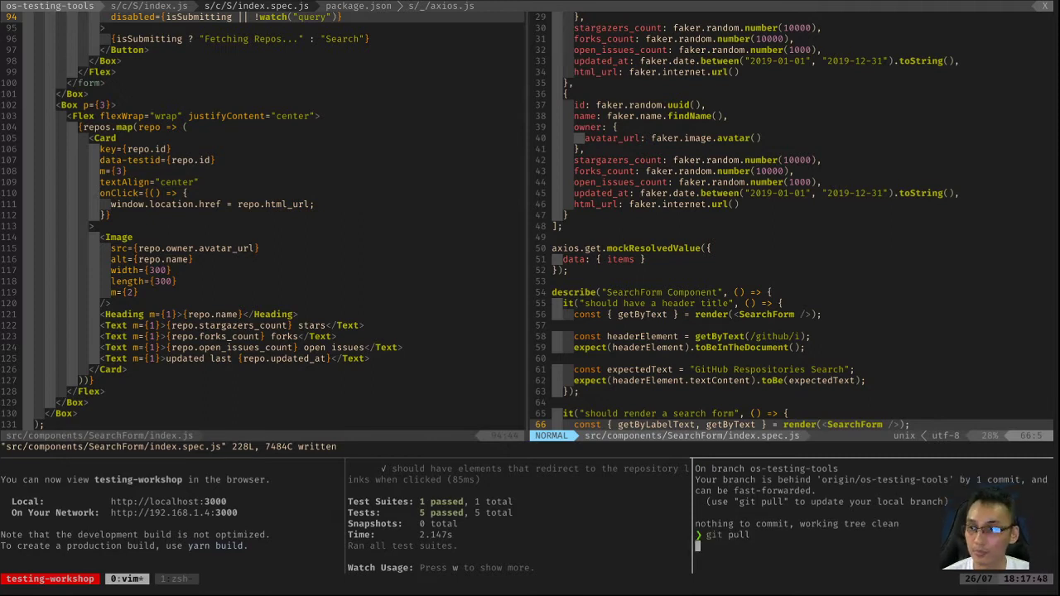
key(Return)
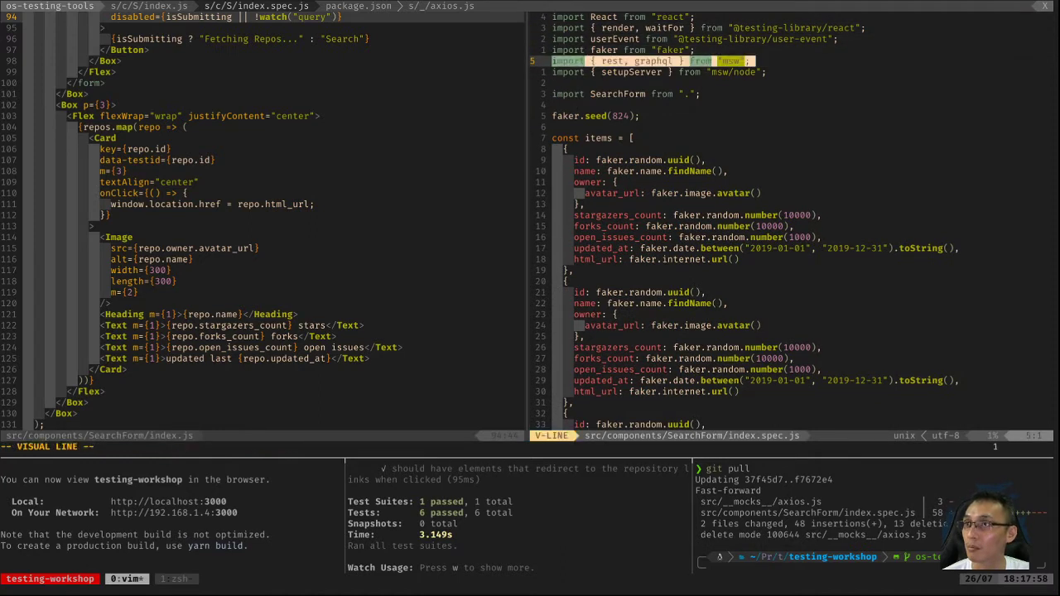
- Deselect the new msw imports and start git difftool HEAD in the terminal pane
key(Escape)
text(git difftool )
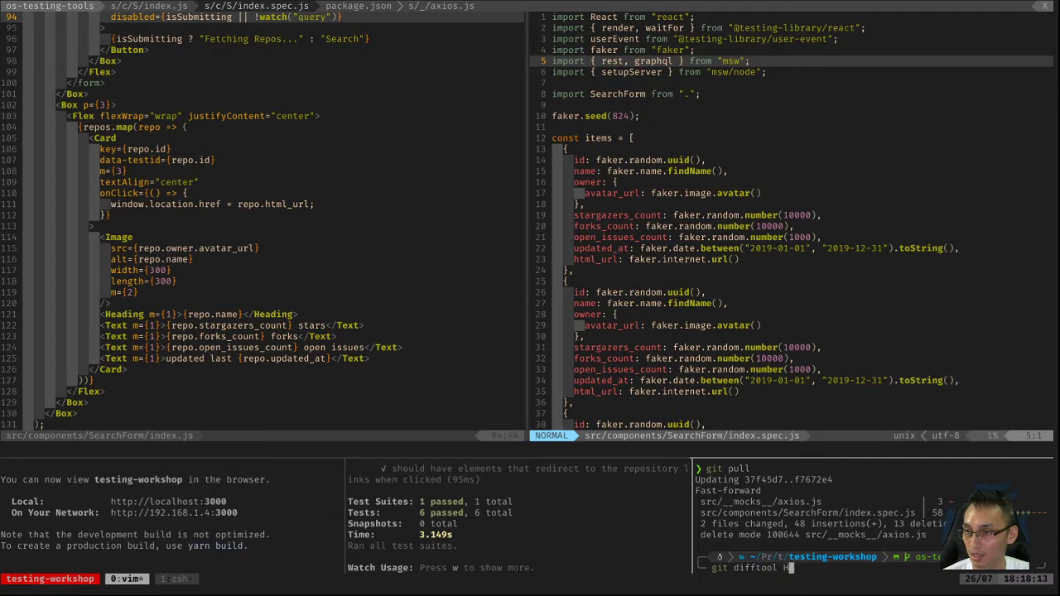
text(HEAD)
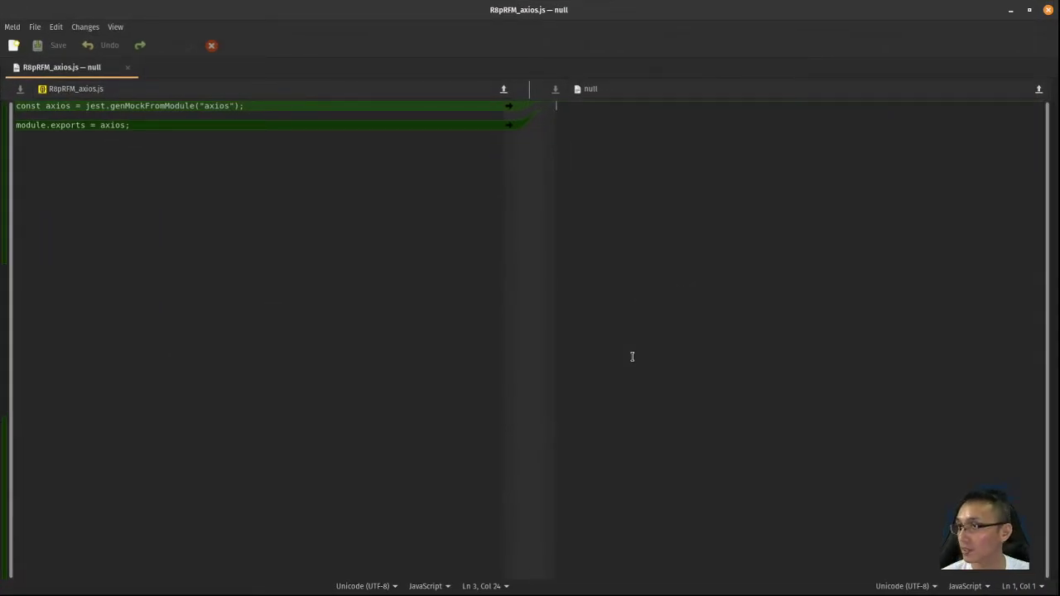
mouse_move(483, 182)
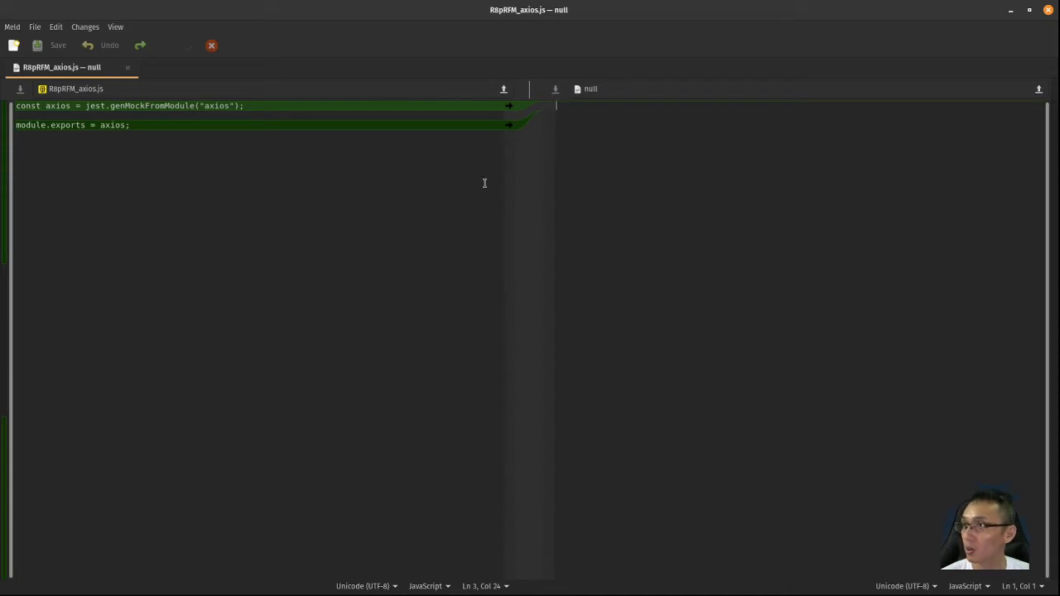
mouse_move(409, 208)
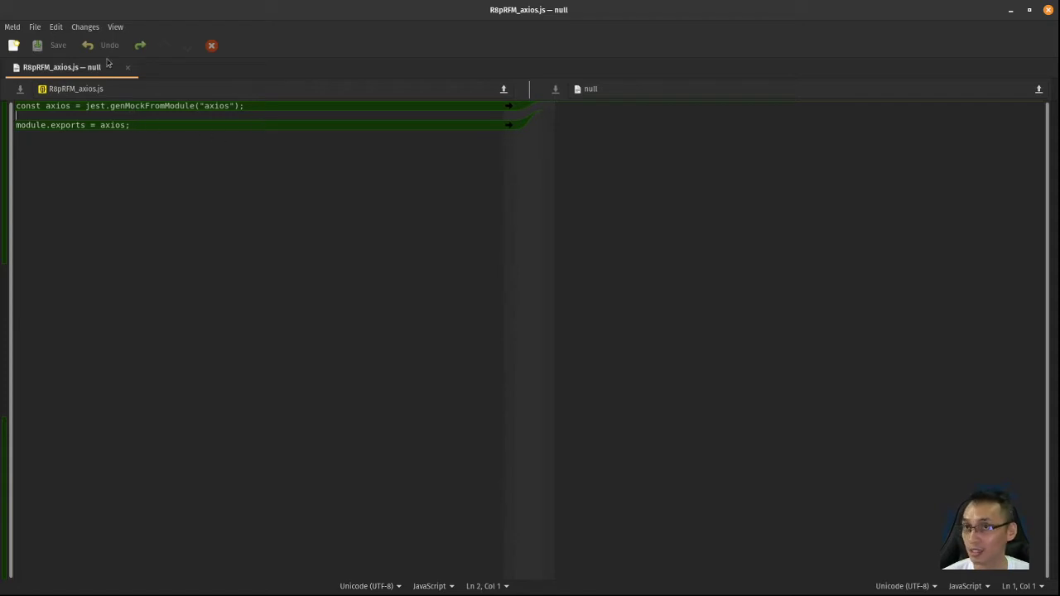
mouse_move(484, 72)
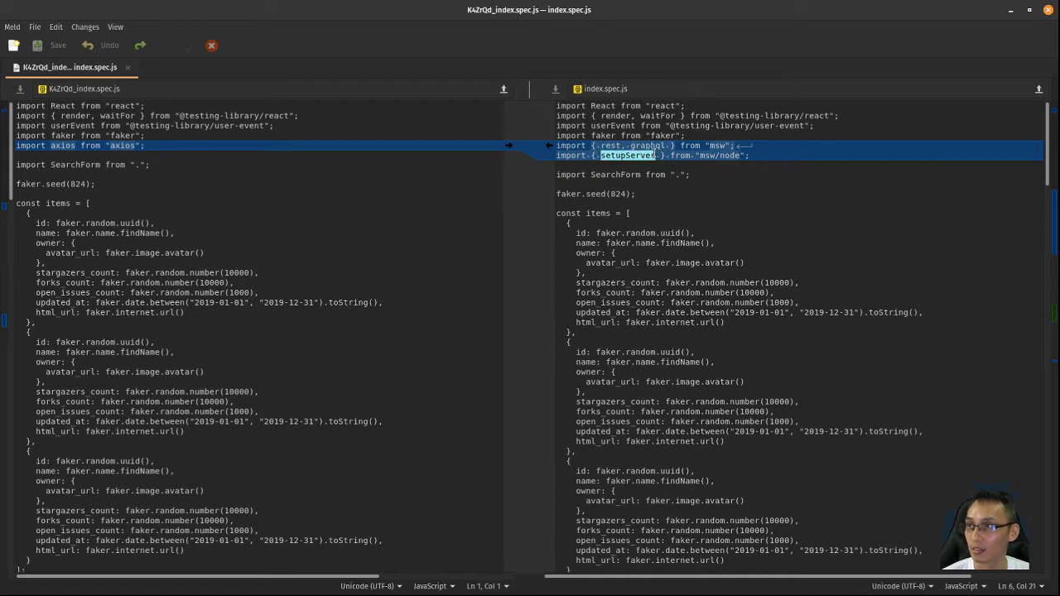
- Scroll both Meld panes through the changed imports, mock handlers and setupServer block
scroll(down, 3)
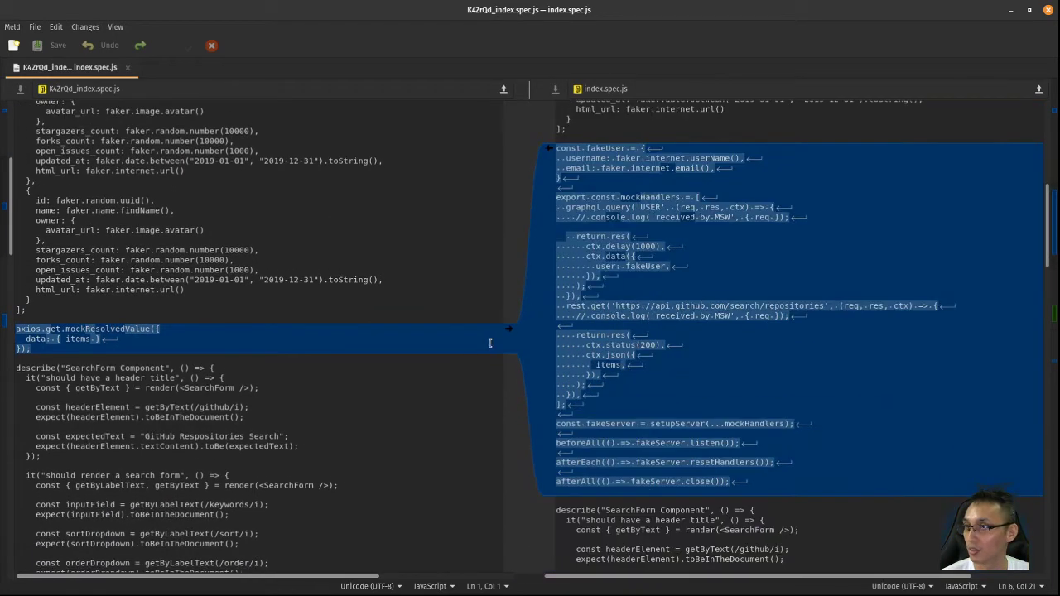
scroll(down, 3)
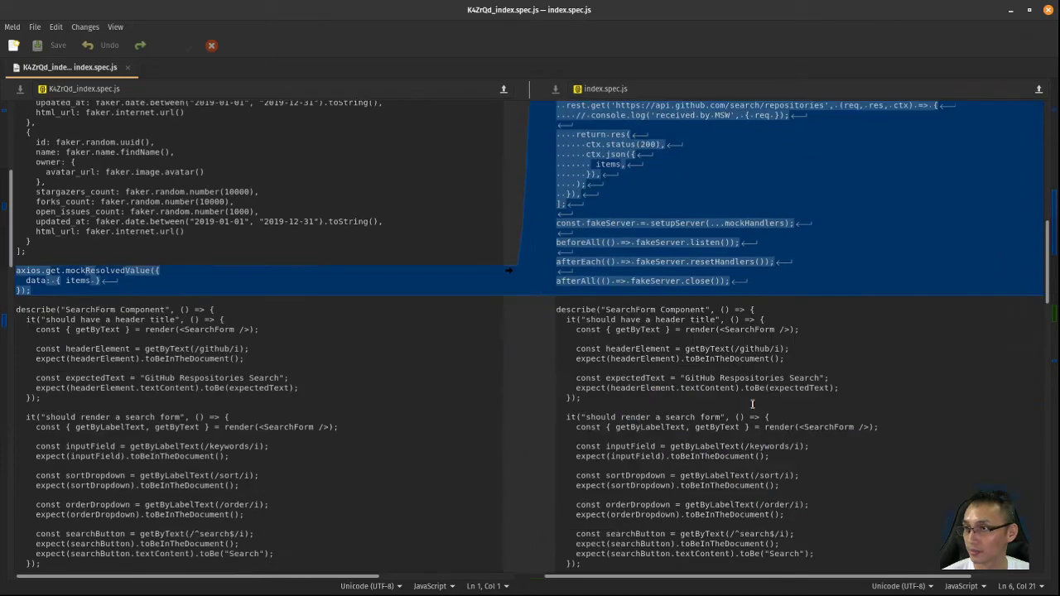
scroll(down, 3)
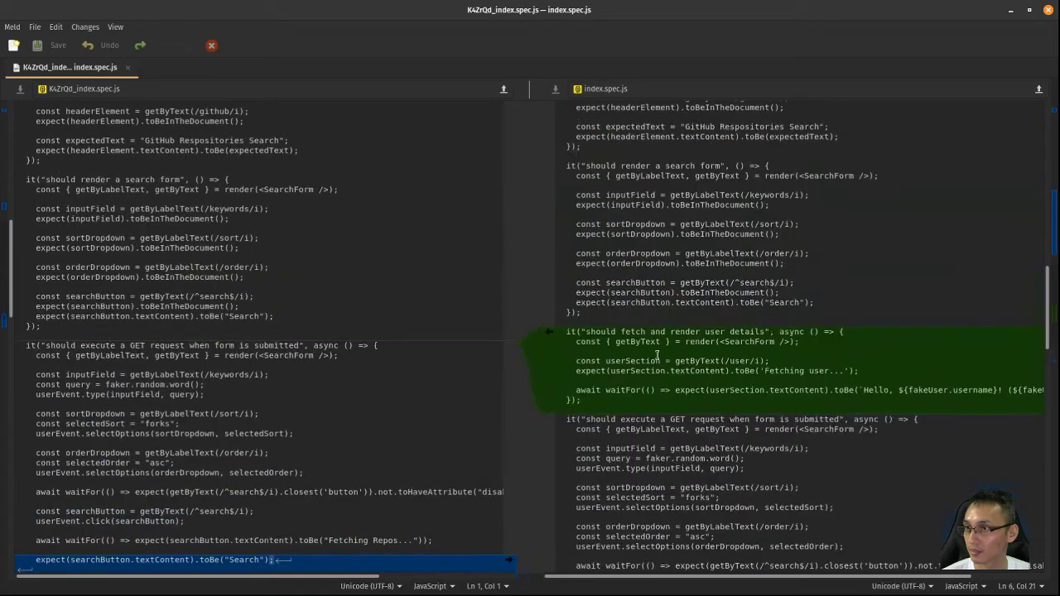
scroll(up, 3)
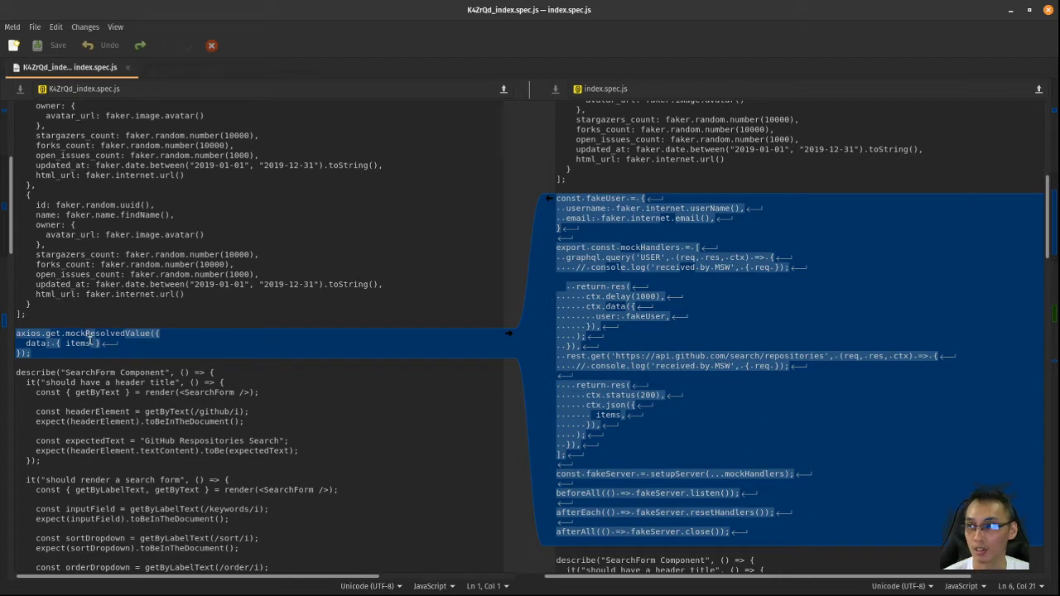
mouse_move(316, 366)
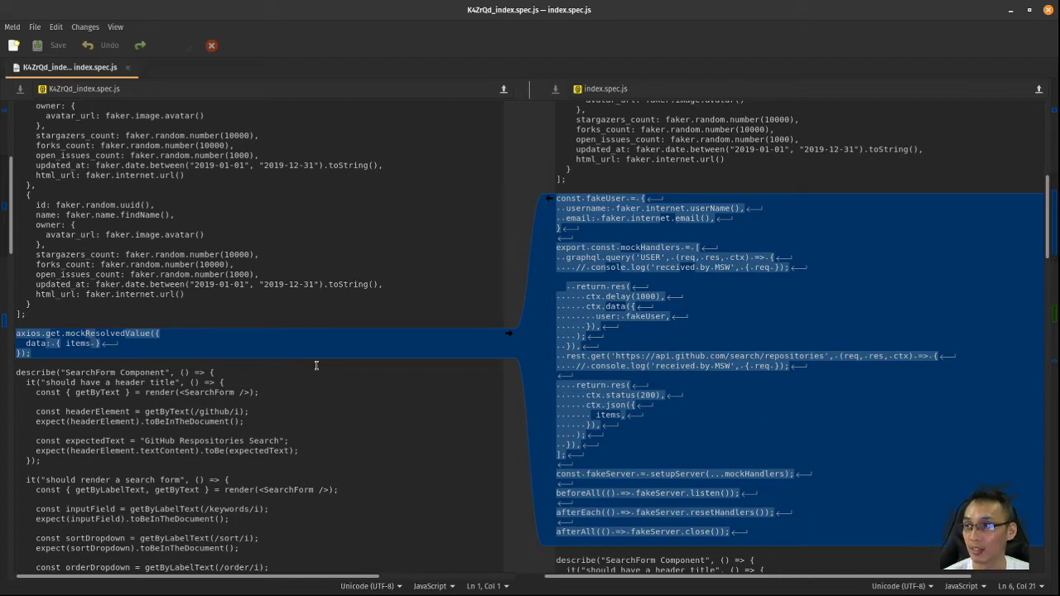
scroll(down, 3)
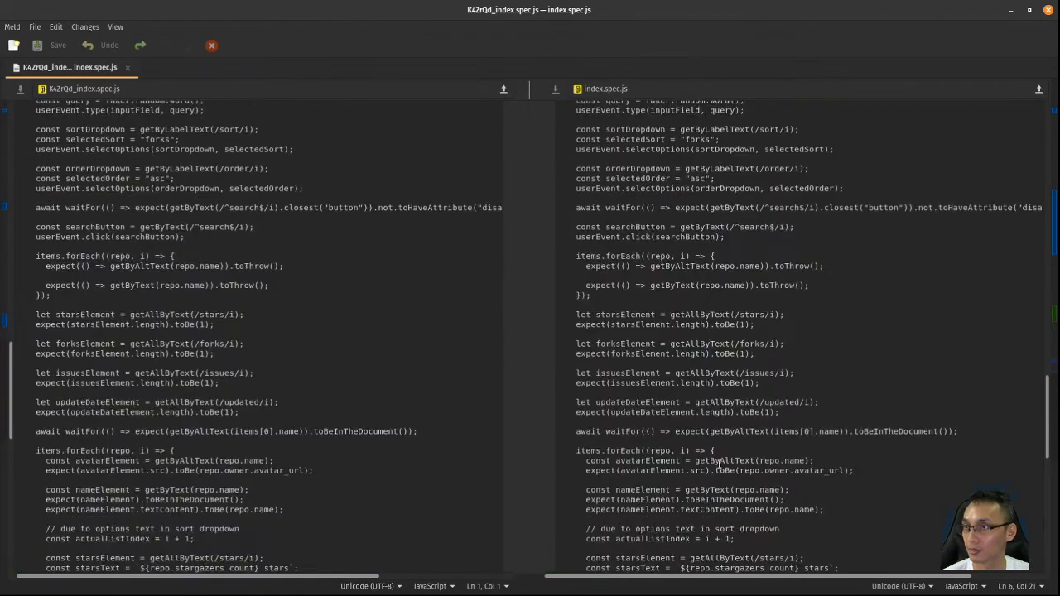
scroll(up, 3)
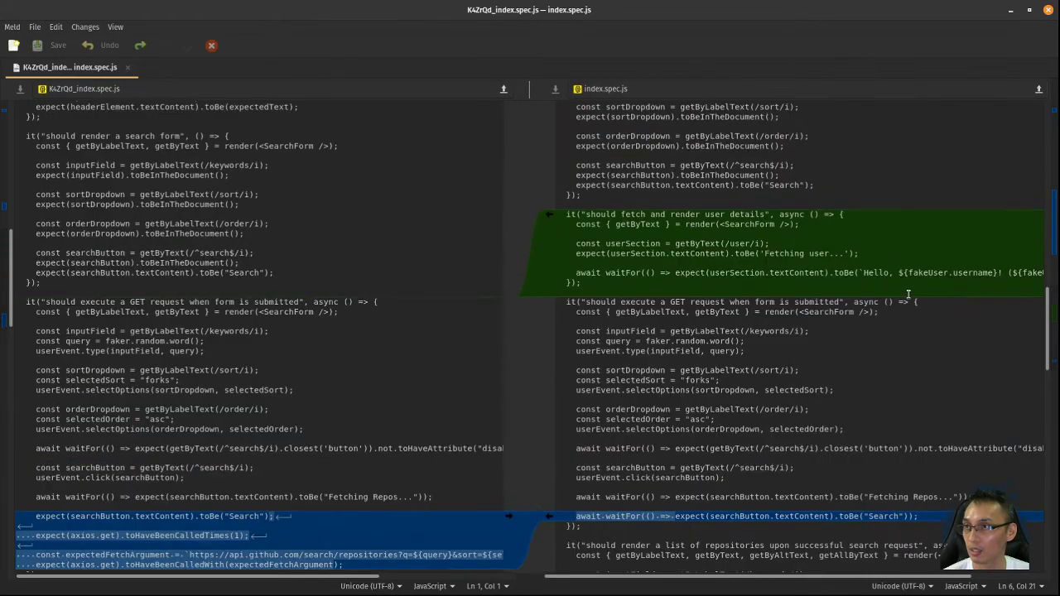
scroll(up, 3)
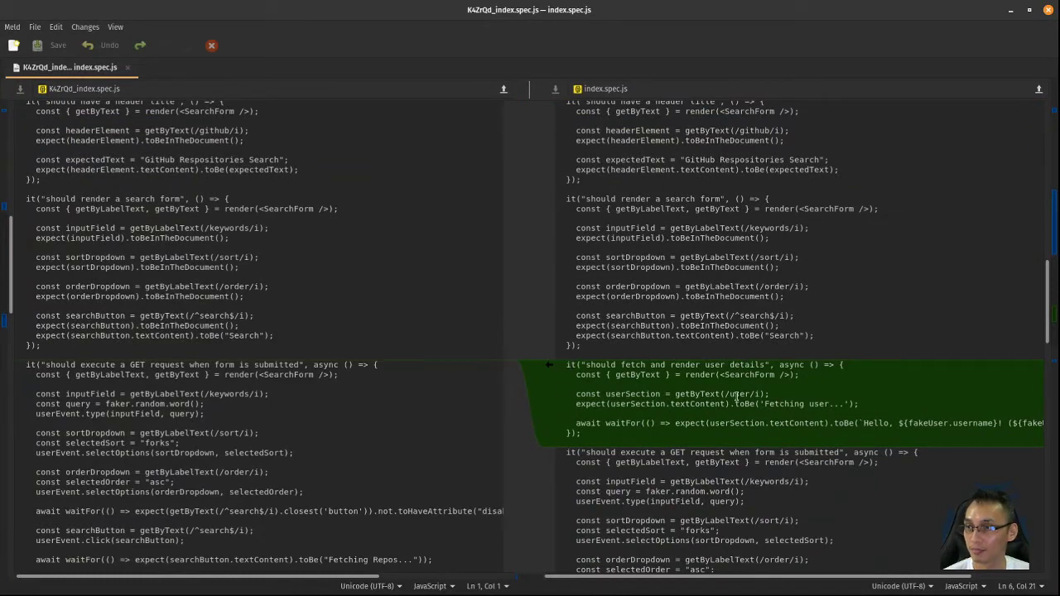
mouse_move(752, 386)
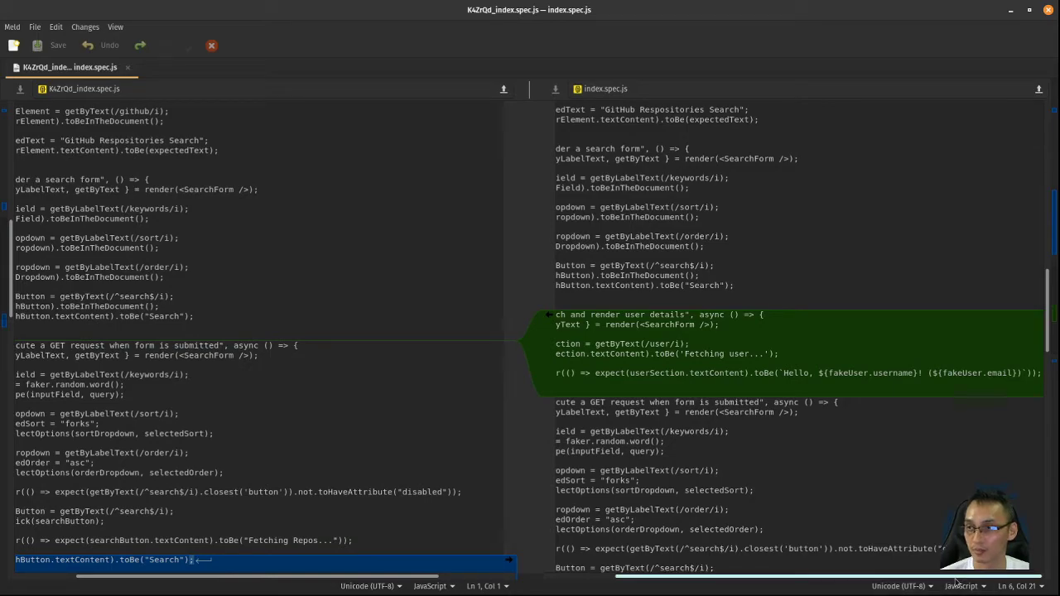
scroll(down, 3)
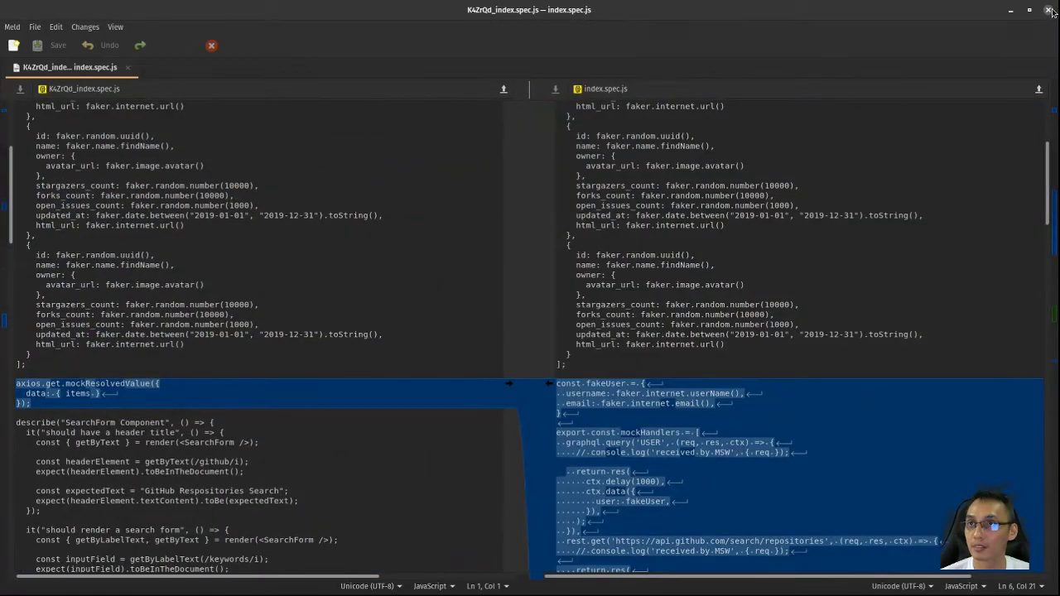
click(1053, 10)
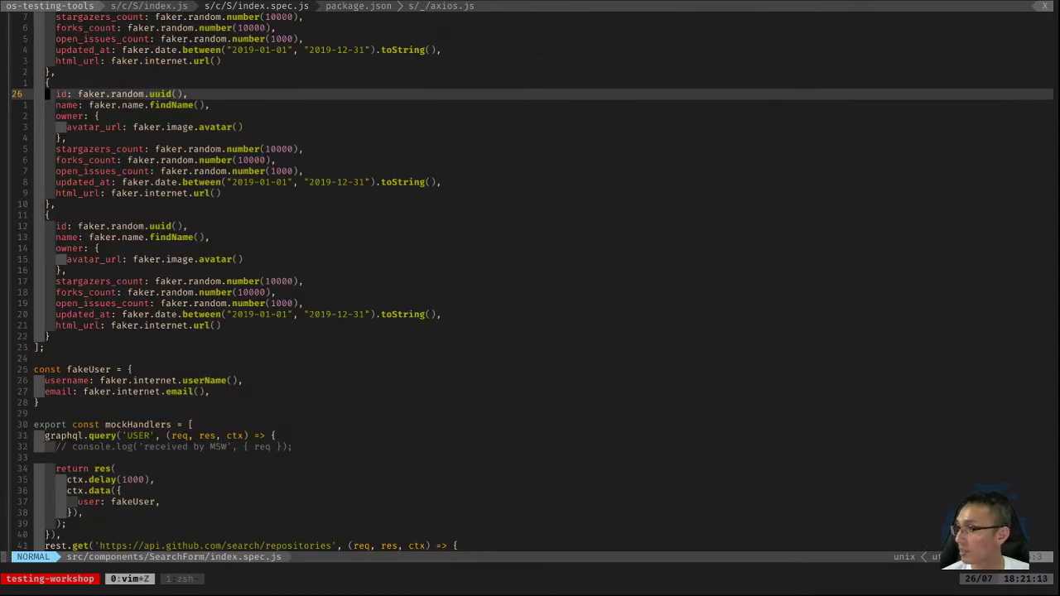
scroll(up, 3)
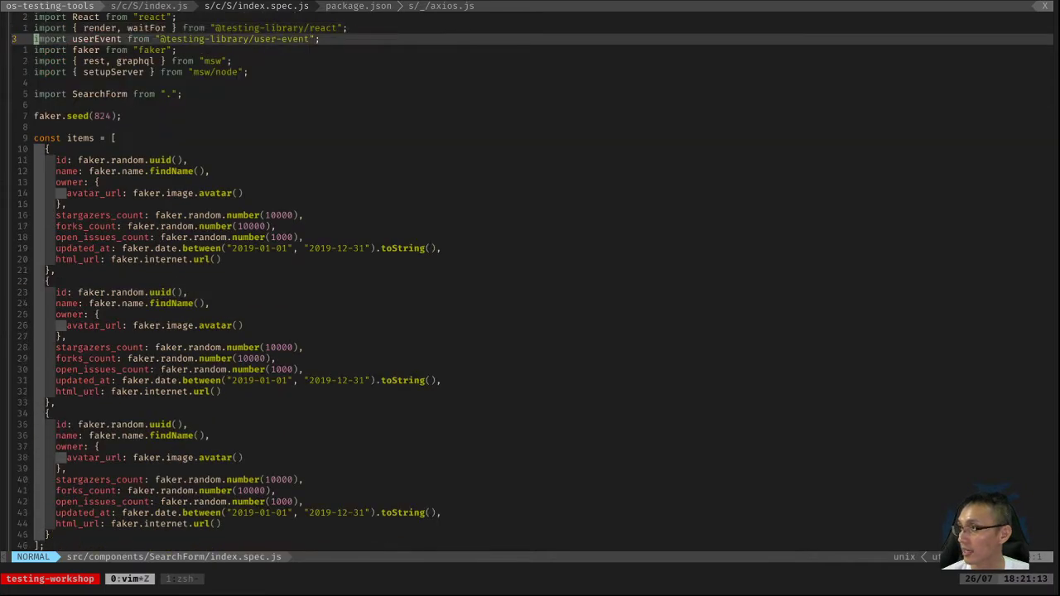
scroll(down, 3)
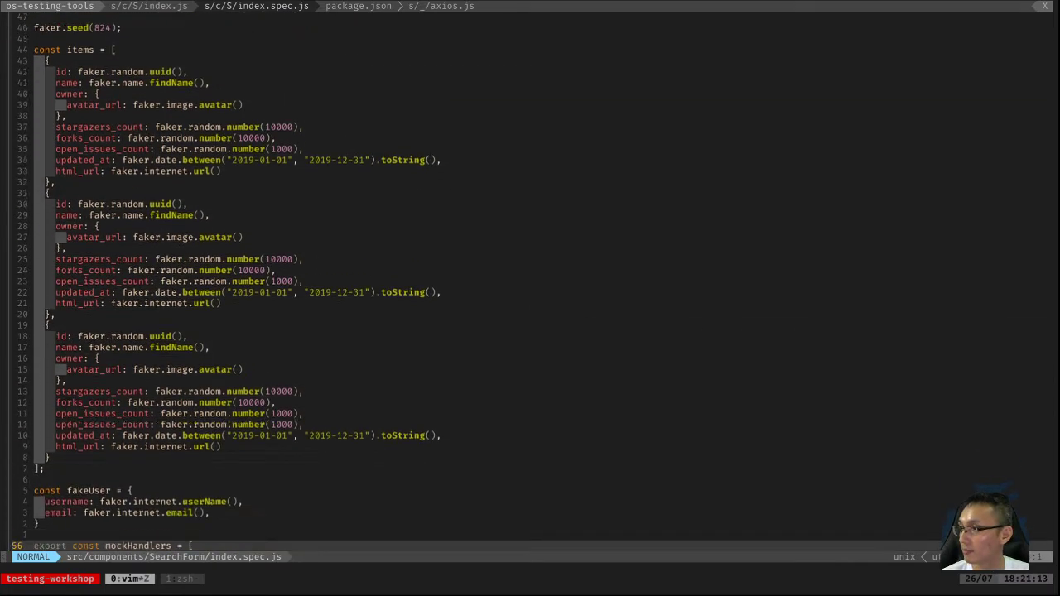
scroll(down, 3)
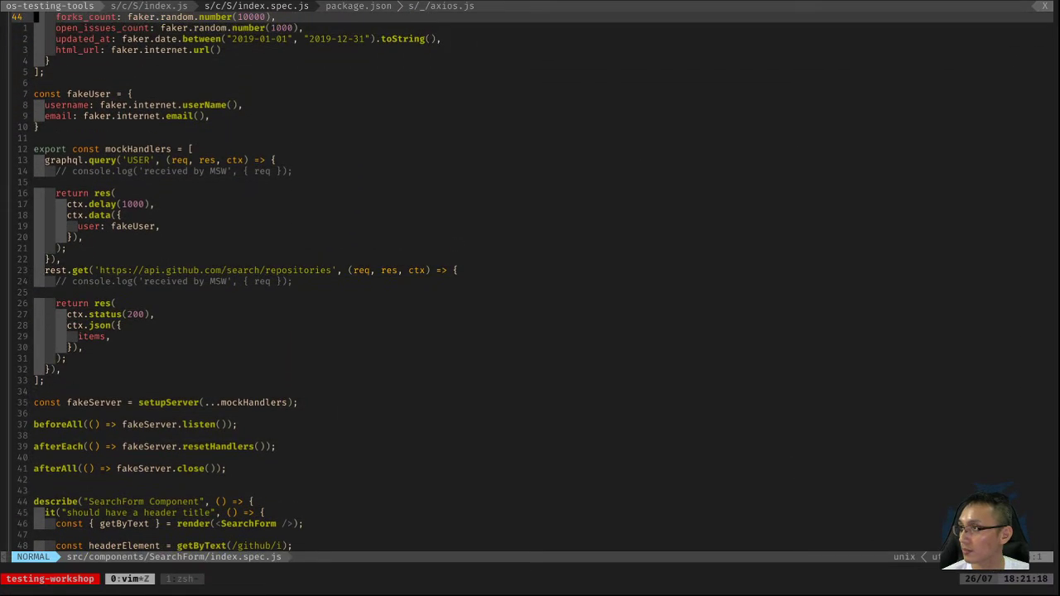
scroll(up, 3)
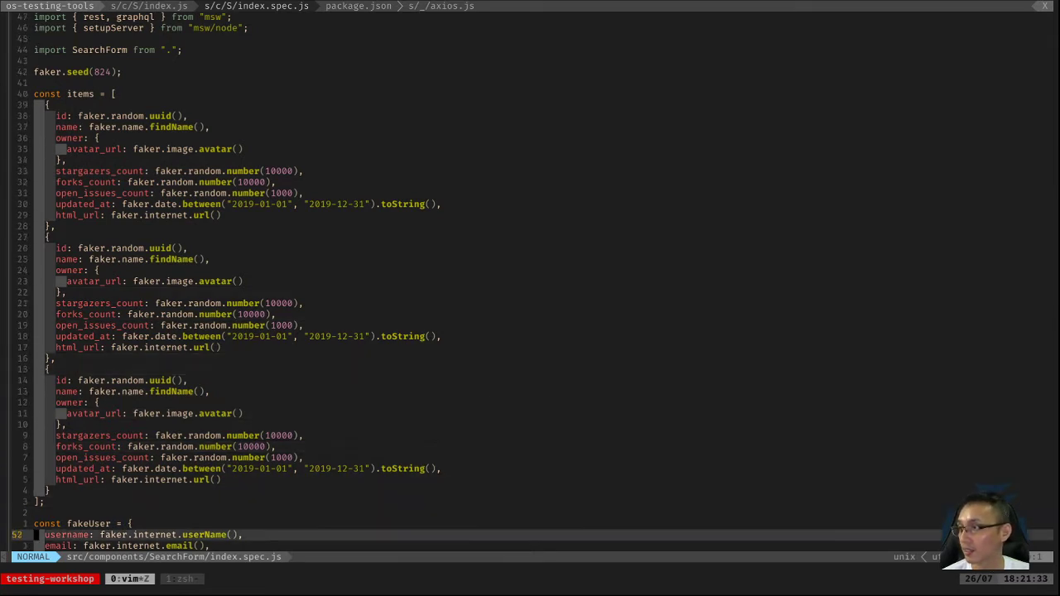
scroll(down, 3)
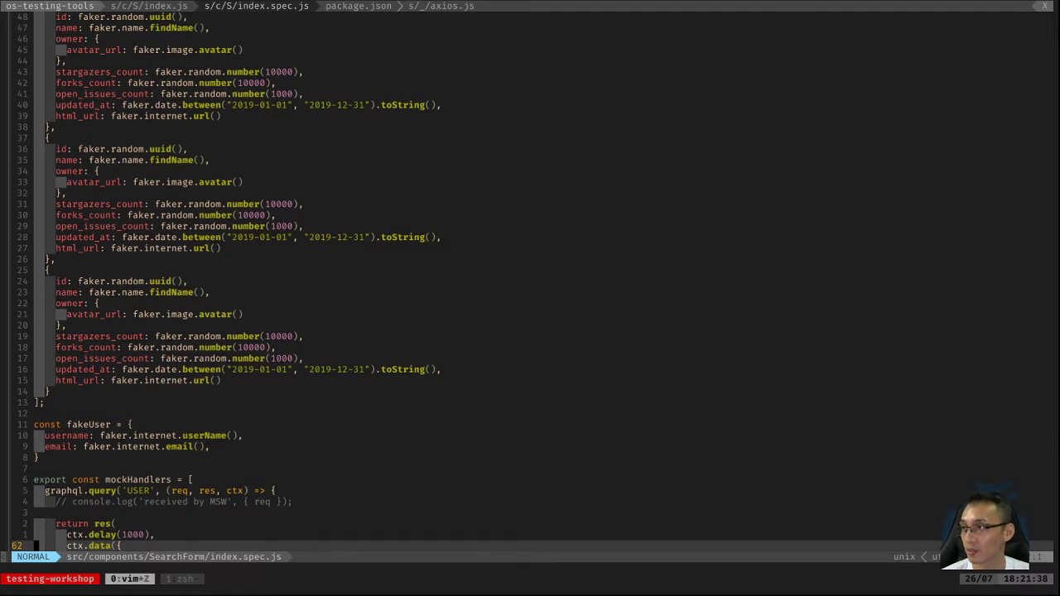
scroll(down, 3)
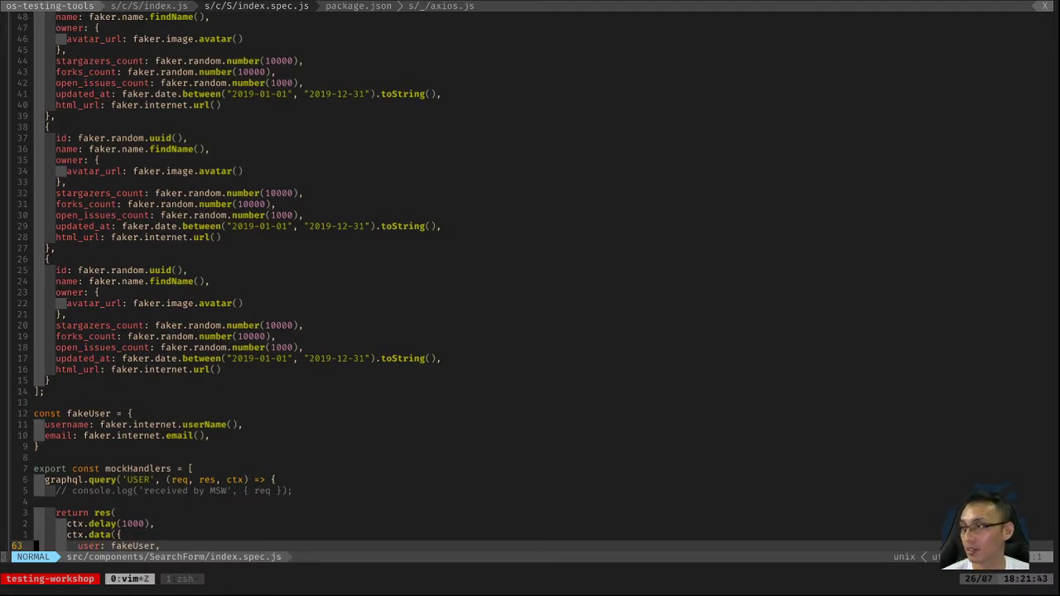
scroll(down, 3)
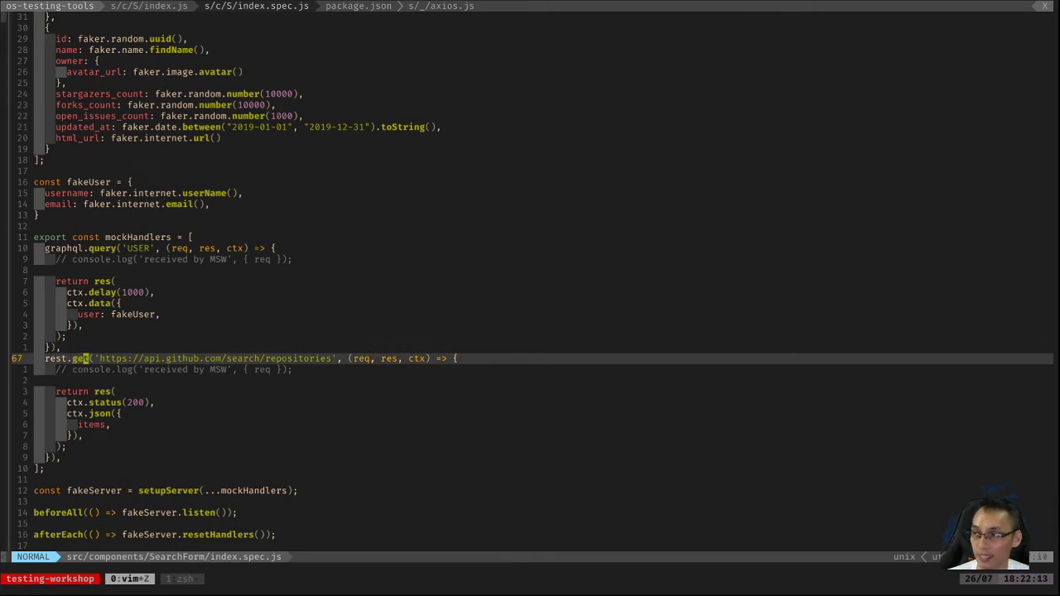
key(V)
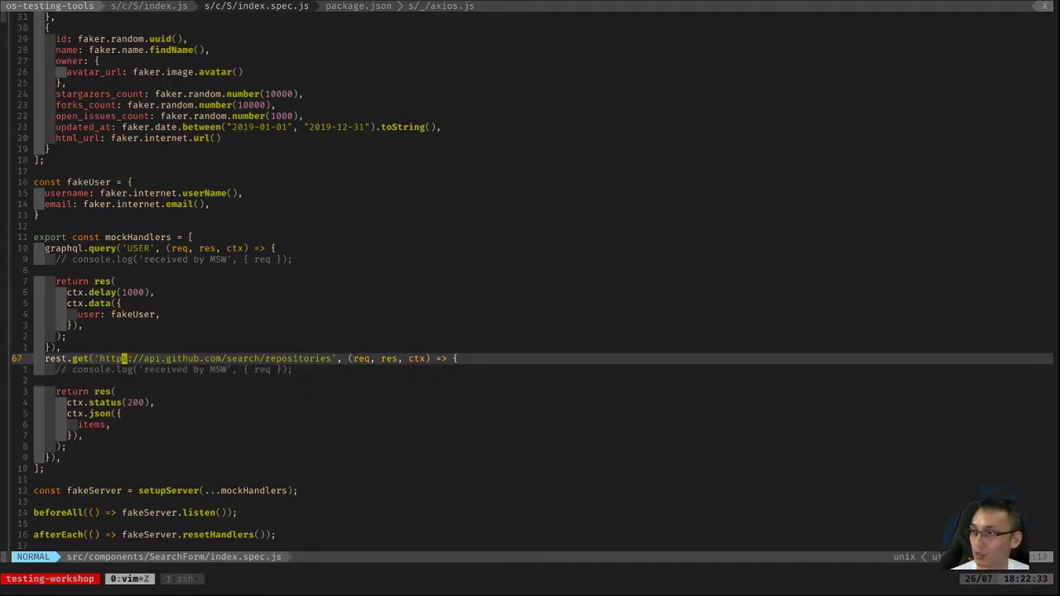
mouse_move(364, 358)
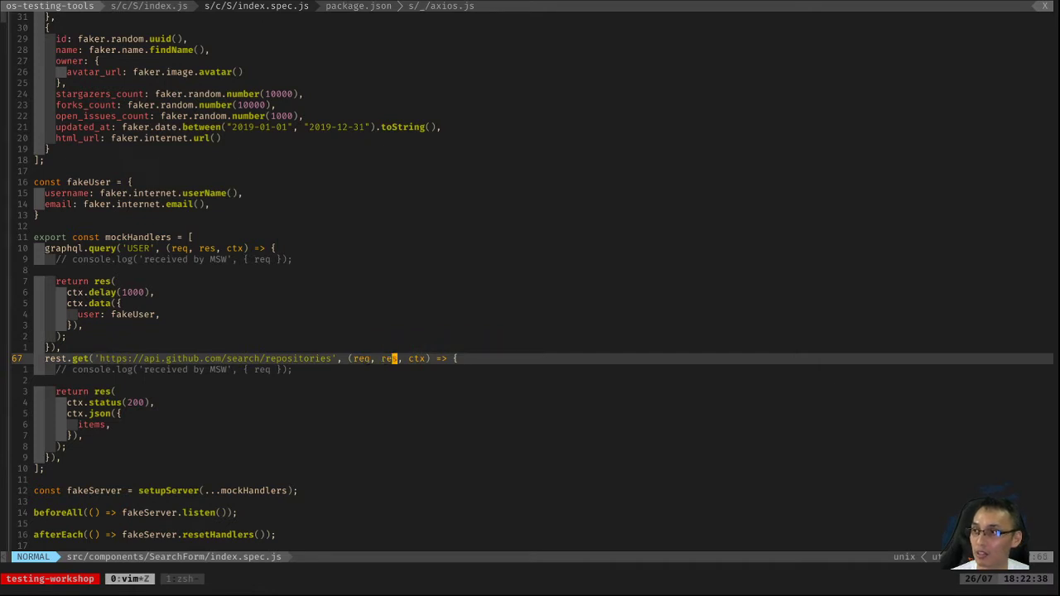
mouse_move(421, 357)
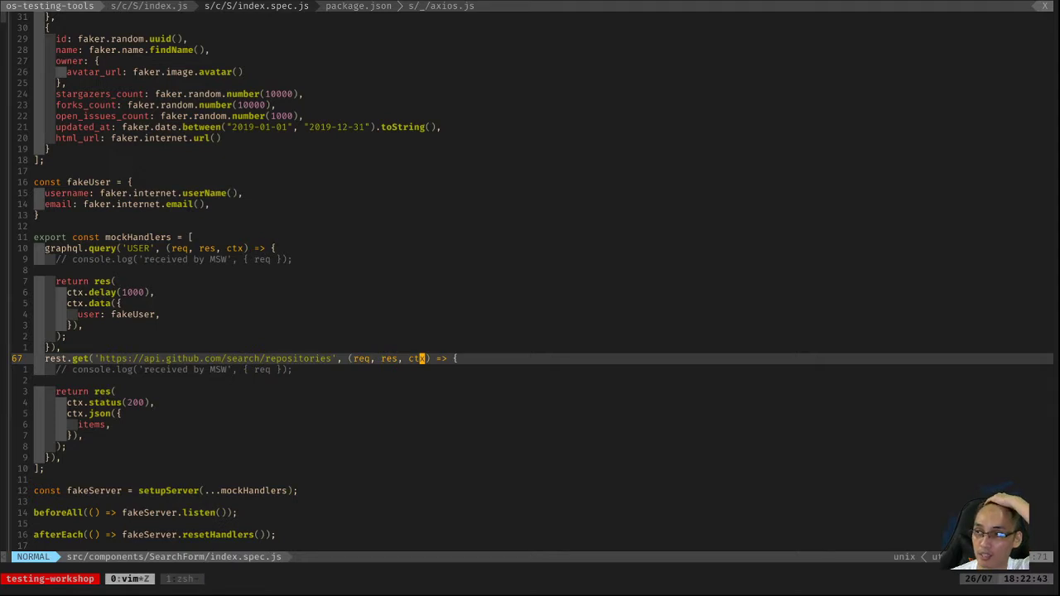
mouse_move(417, 357)
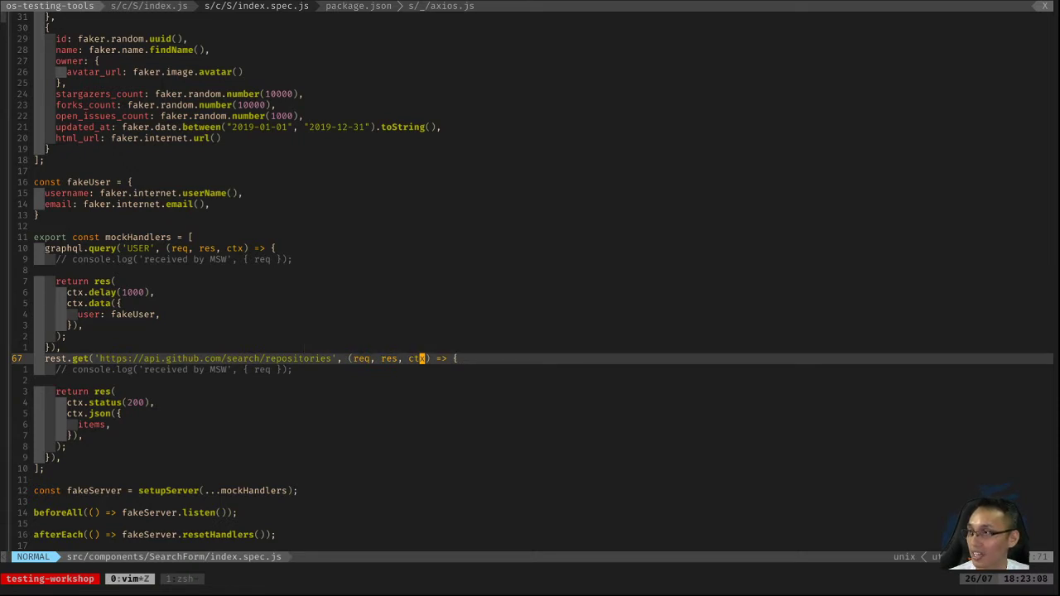
key(V)
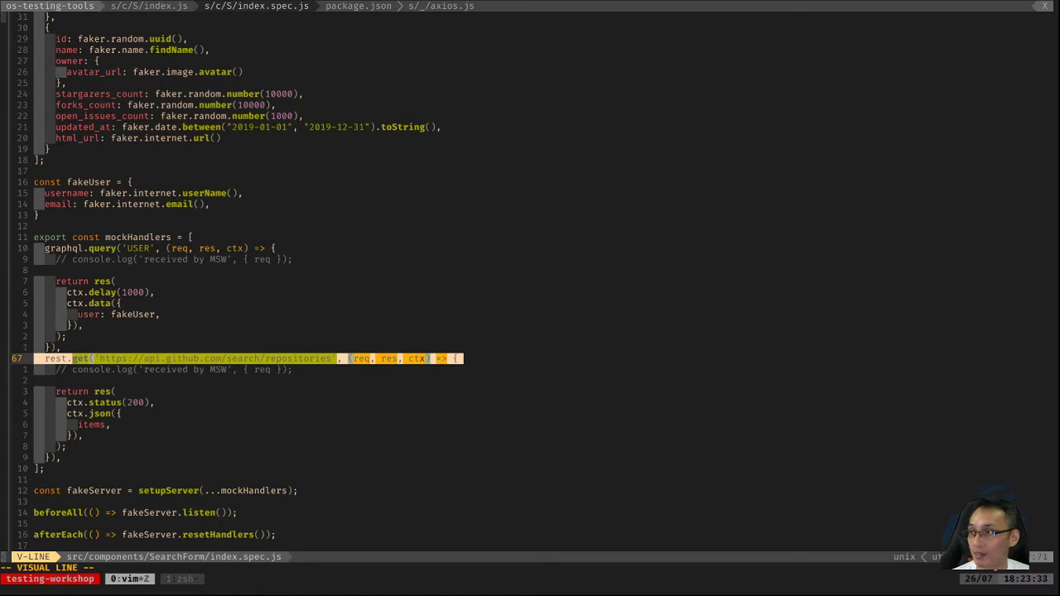
key(Escape)
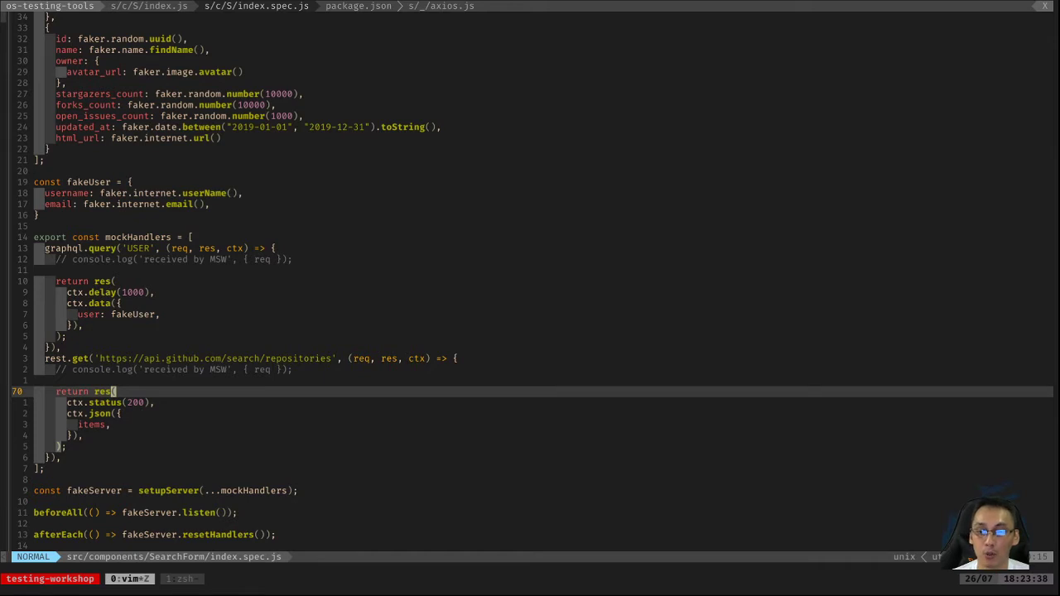
mouse_move(108, 391)
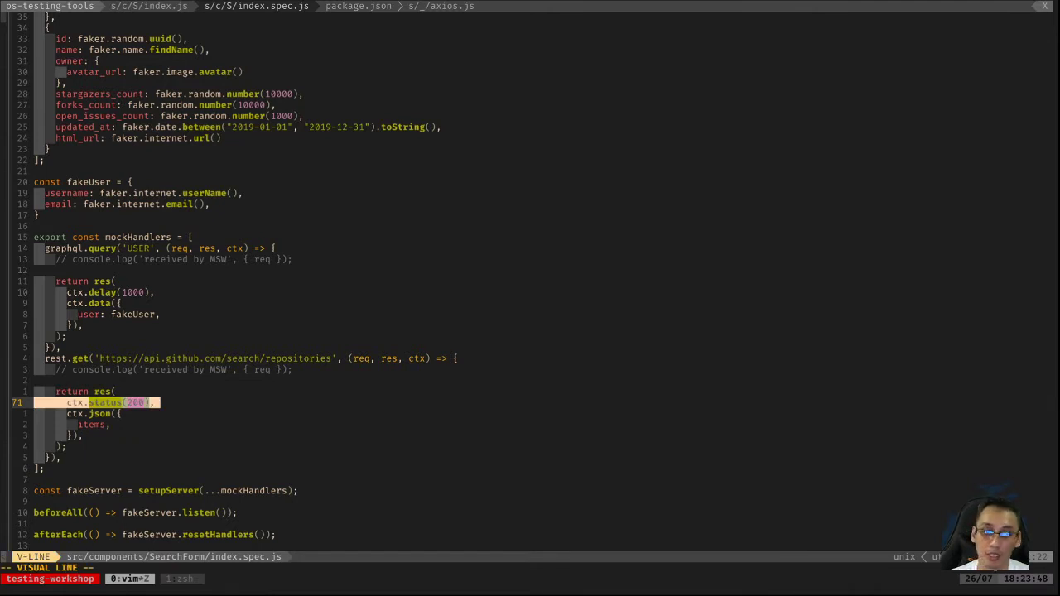
key(Escape)
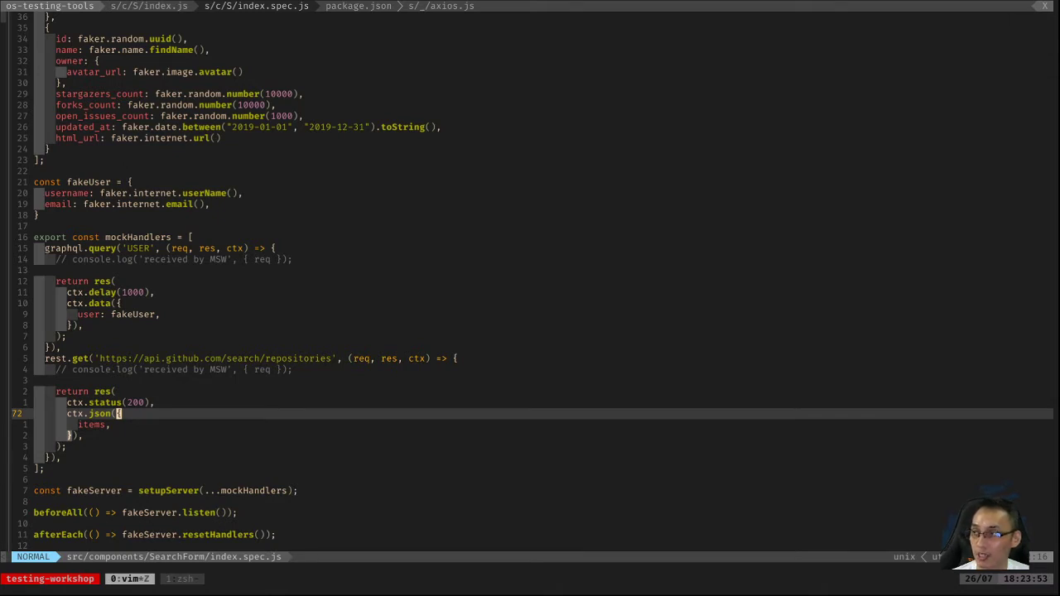
key(V)
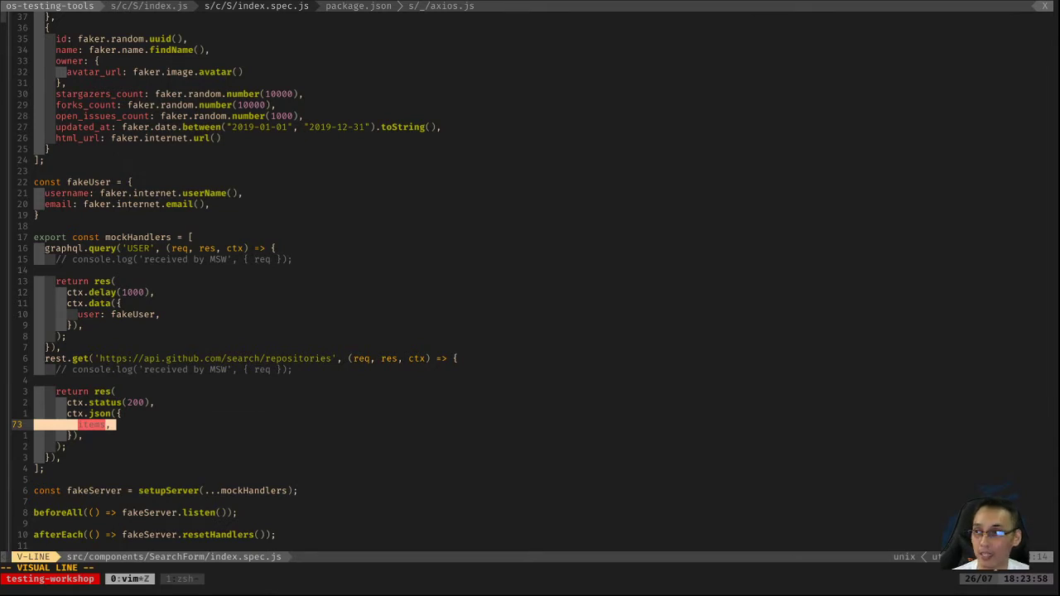
key(Escape)
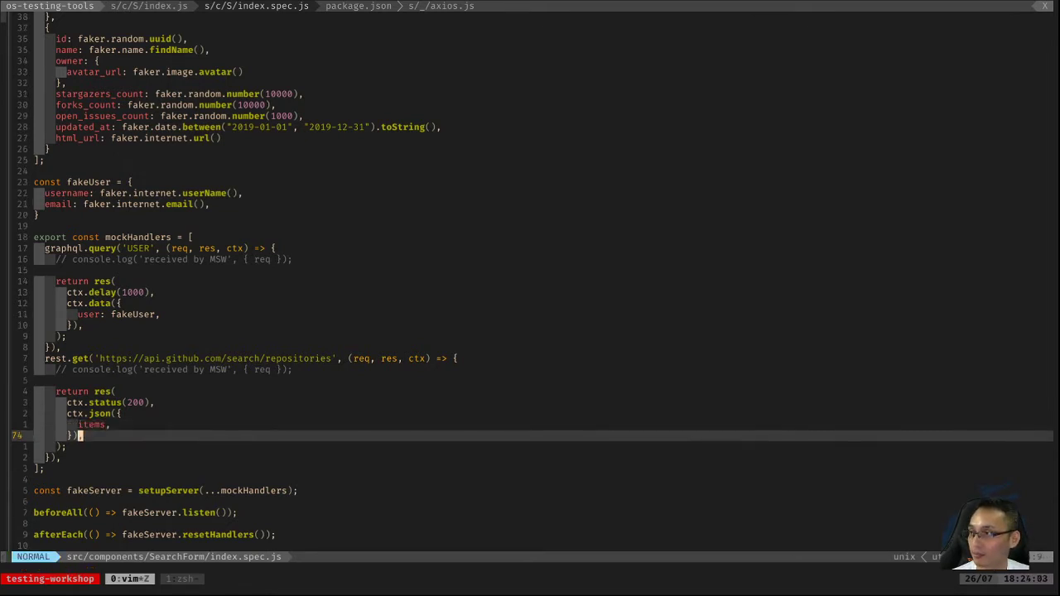
scroll(down, 3)
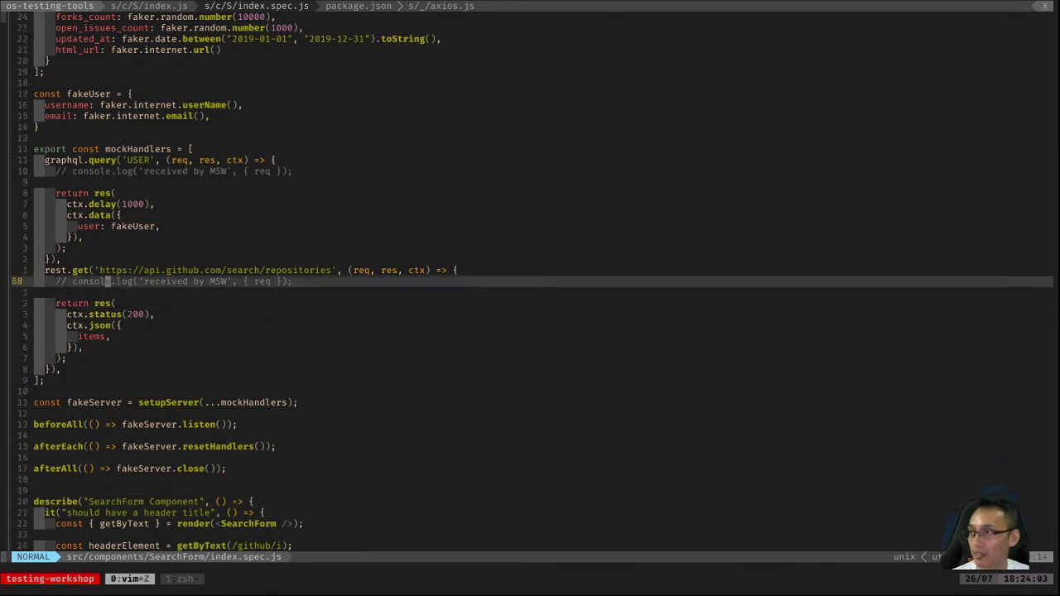
- Uncomment the console.log, save the spec, and show the Jest watcher with six tests passing
key(V)
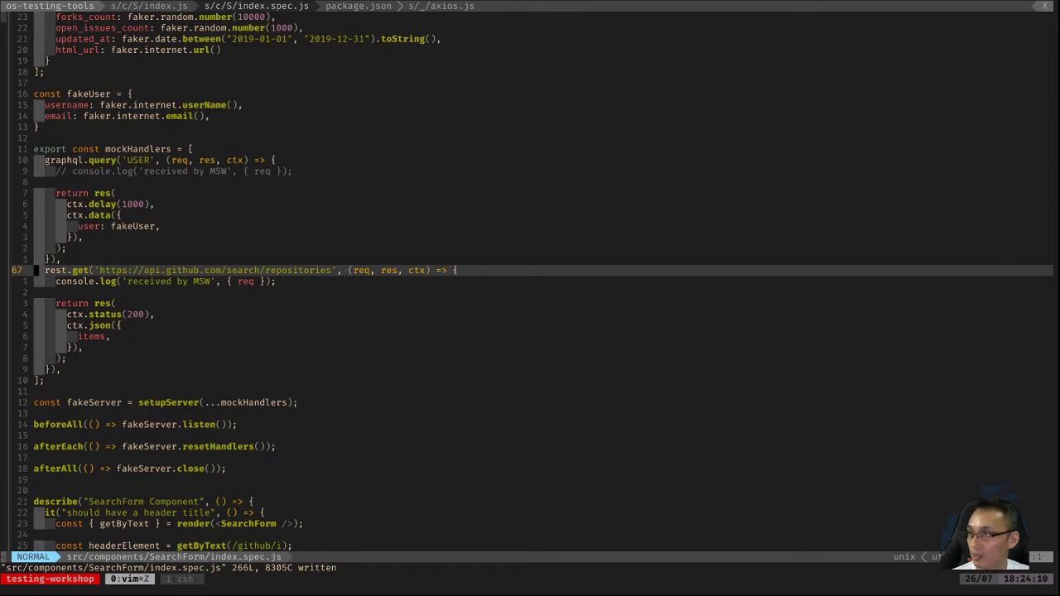
key(j)
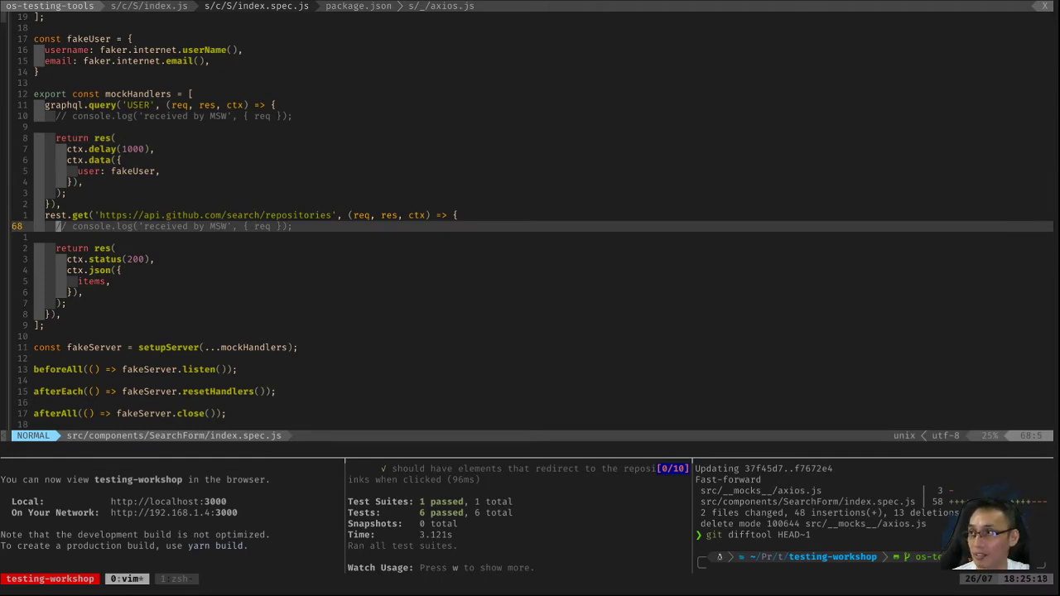
- Re-enable console.log on line 68 and save so the intercepted request prints in the test output
key(k)
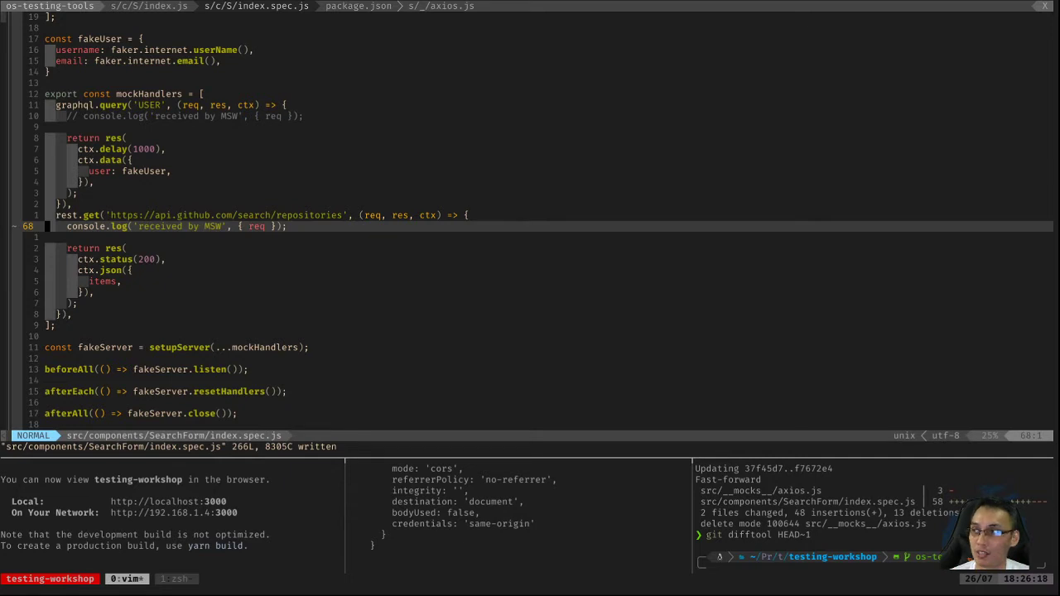
key(k)
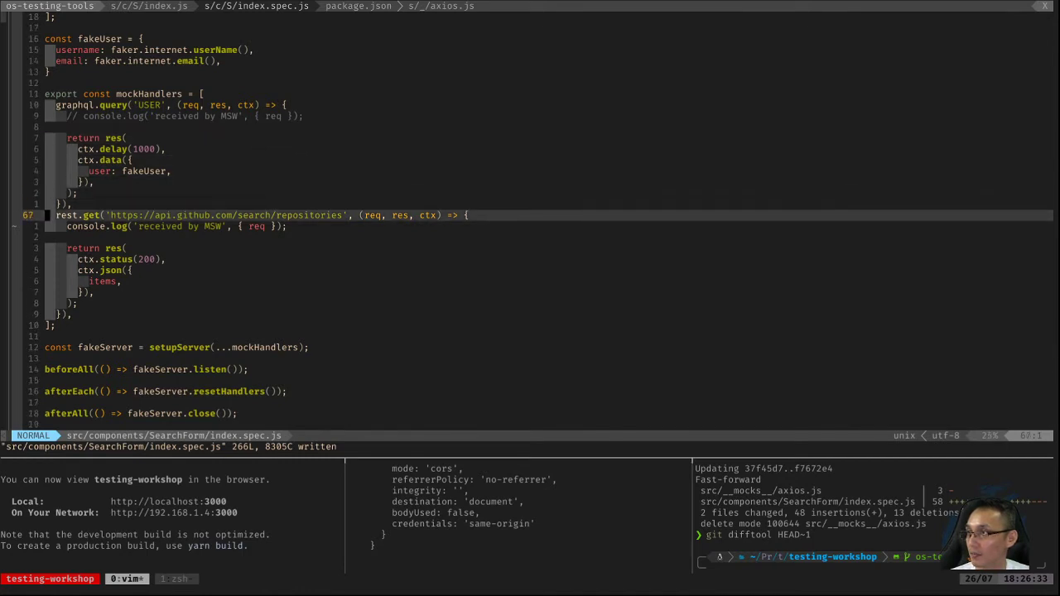
key(j)
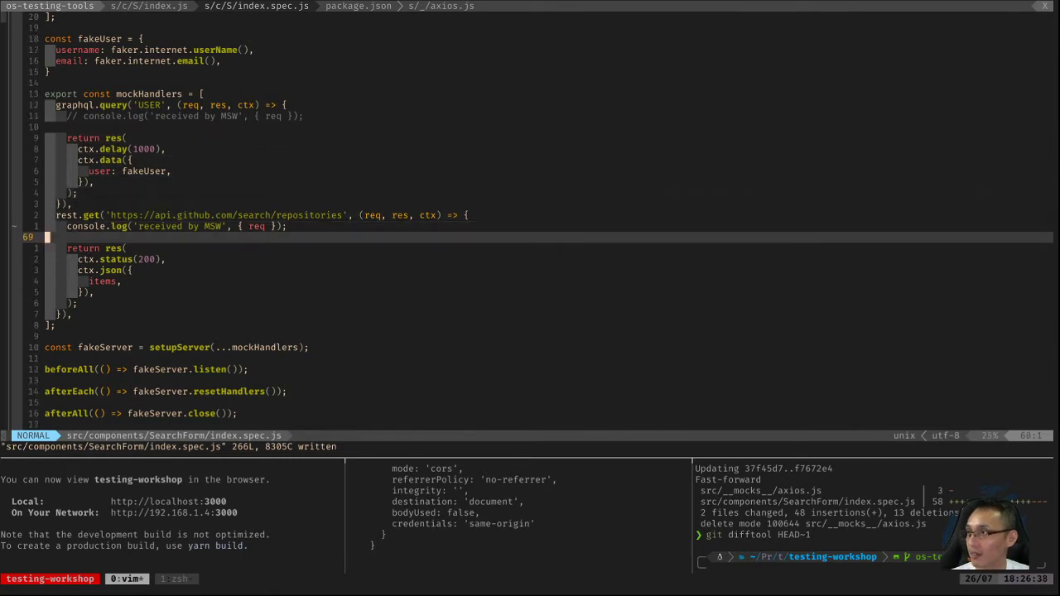
scroll(down, 3)
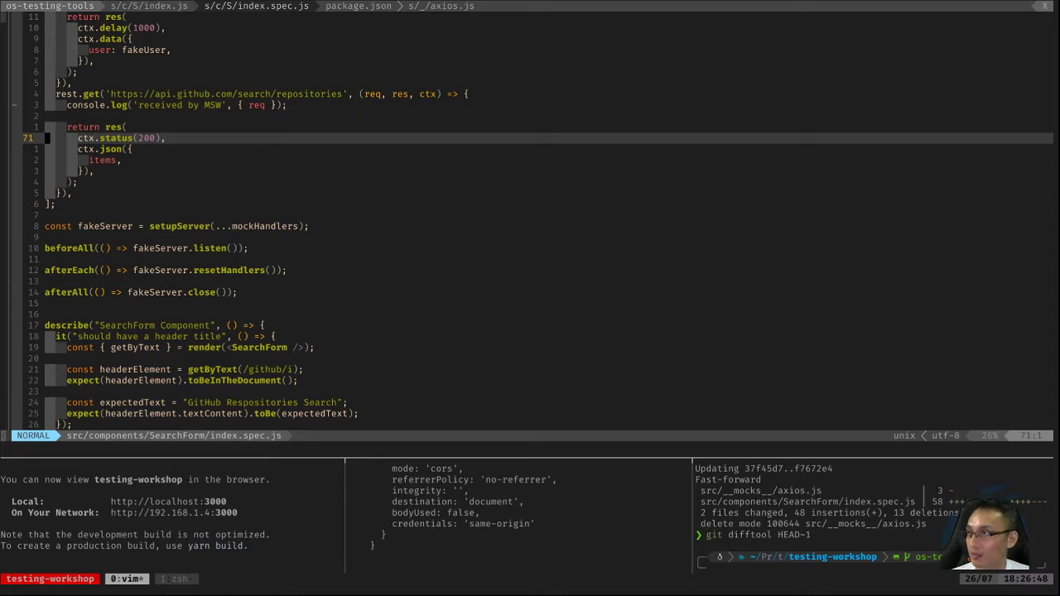
key(j)
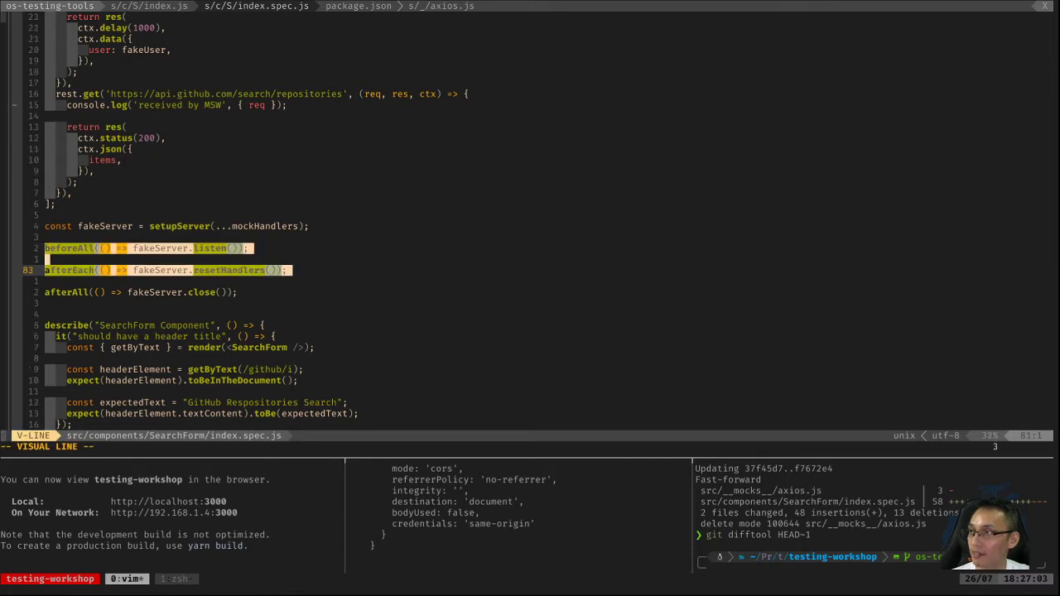
key(Escape)
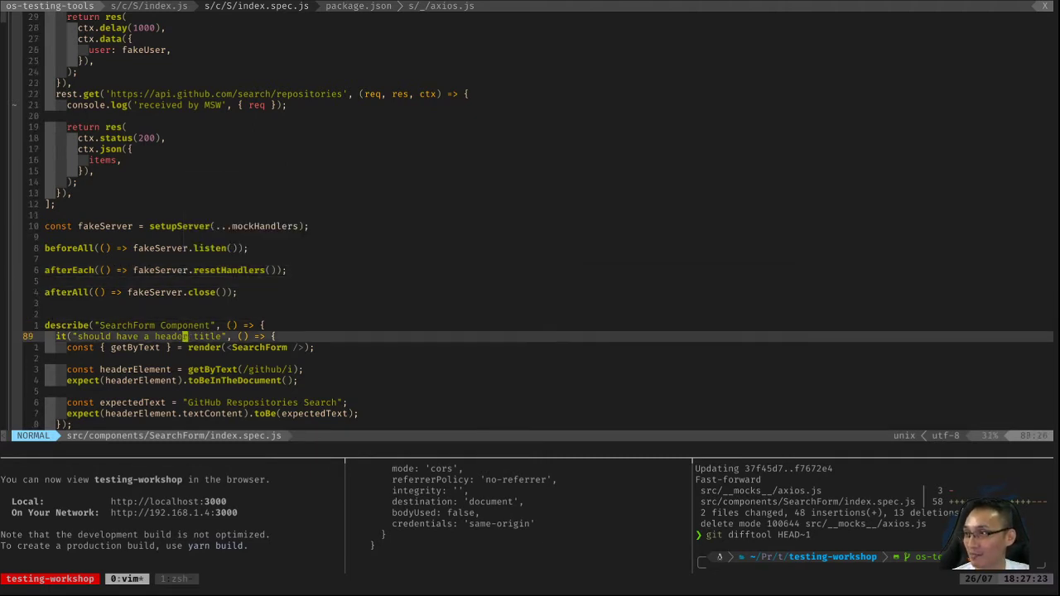
scroll(down, 3)
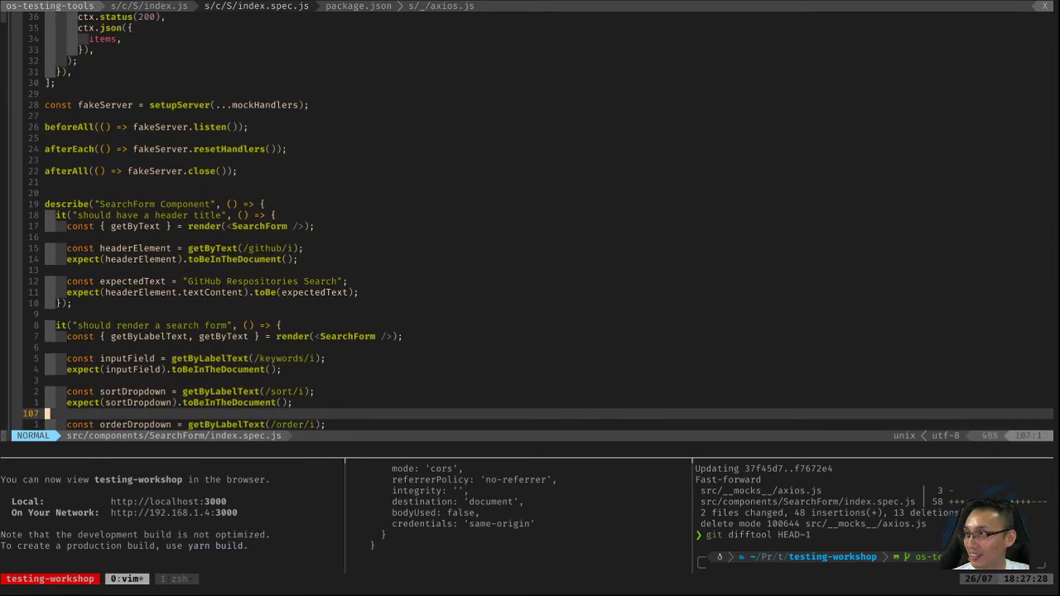
key(V)
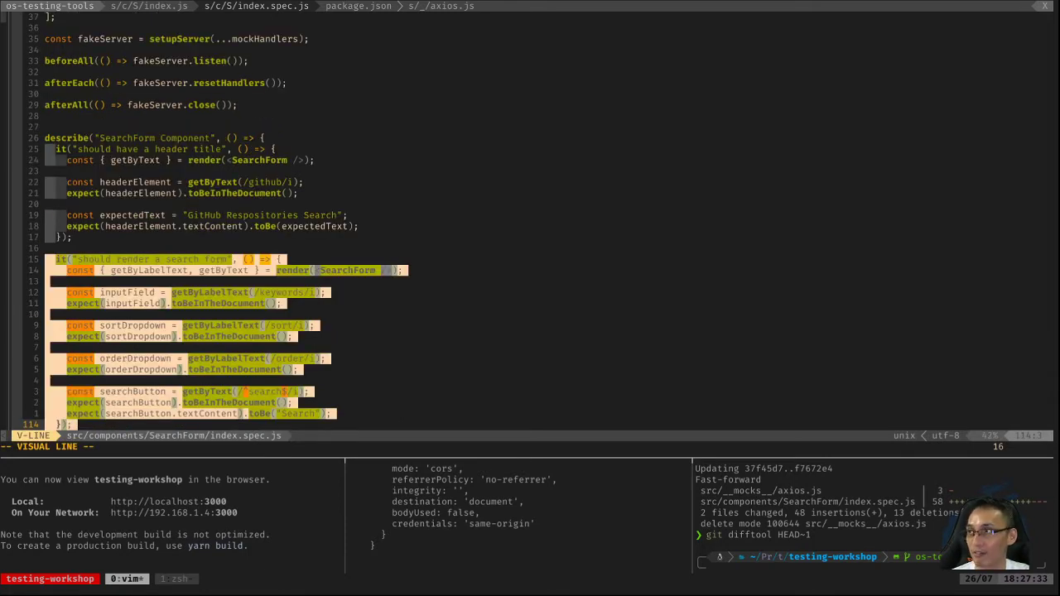
- Leave visual line mode and hover fakeServer to show its listen, use, resetHandlers and close methods
key(Escape)
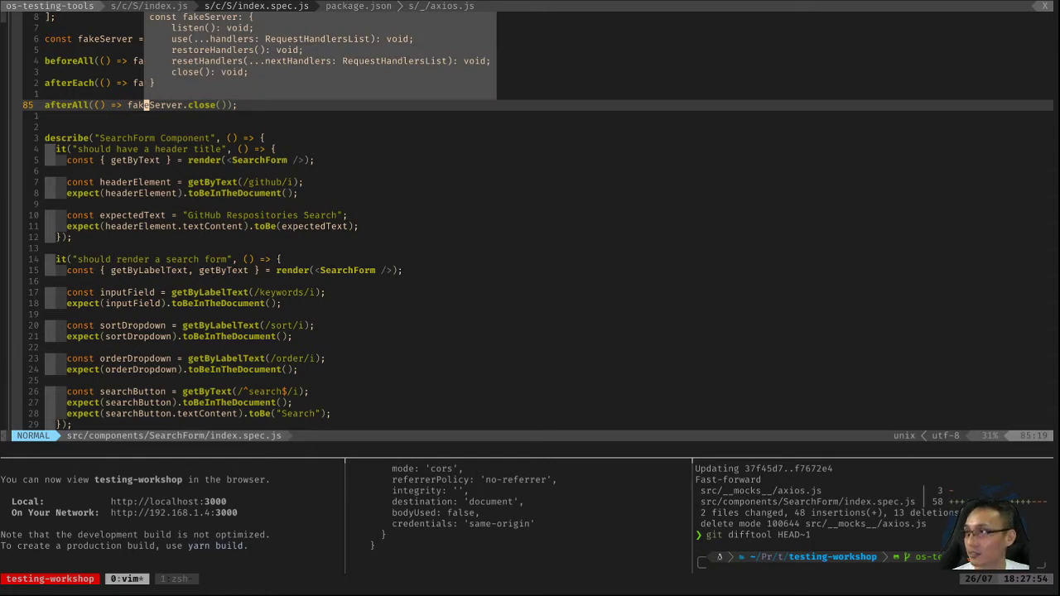
scroll(up, 3)
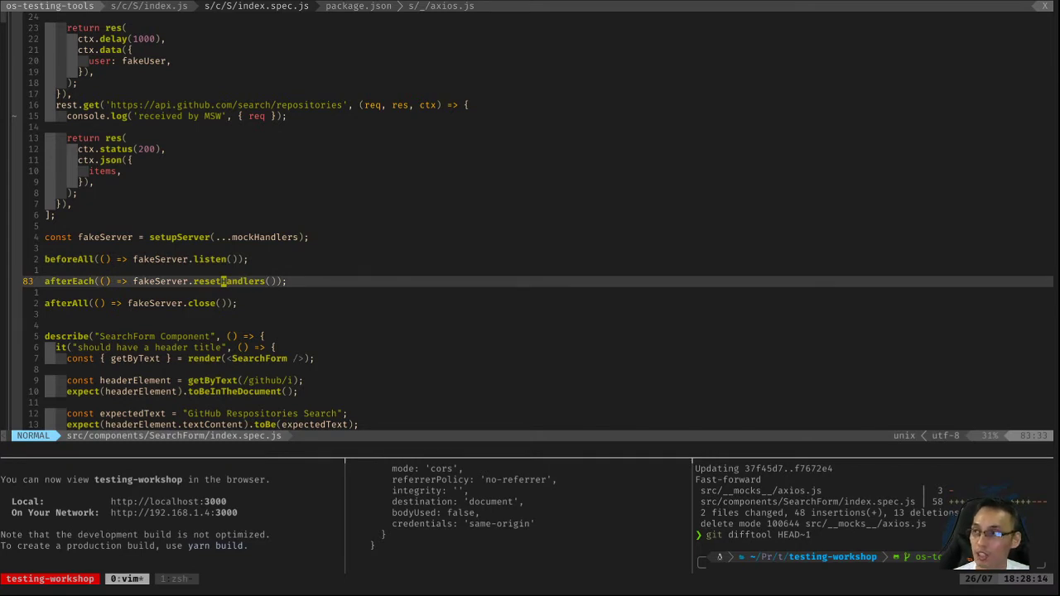
- Scroll the spec past the user-details and GET-request tests to the repository results test
key(k)
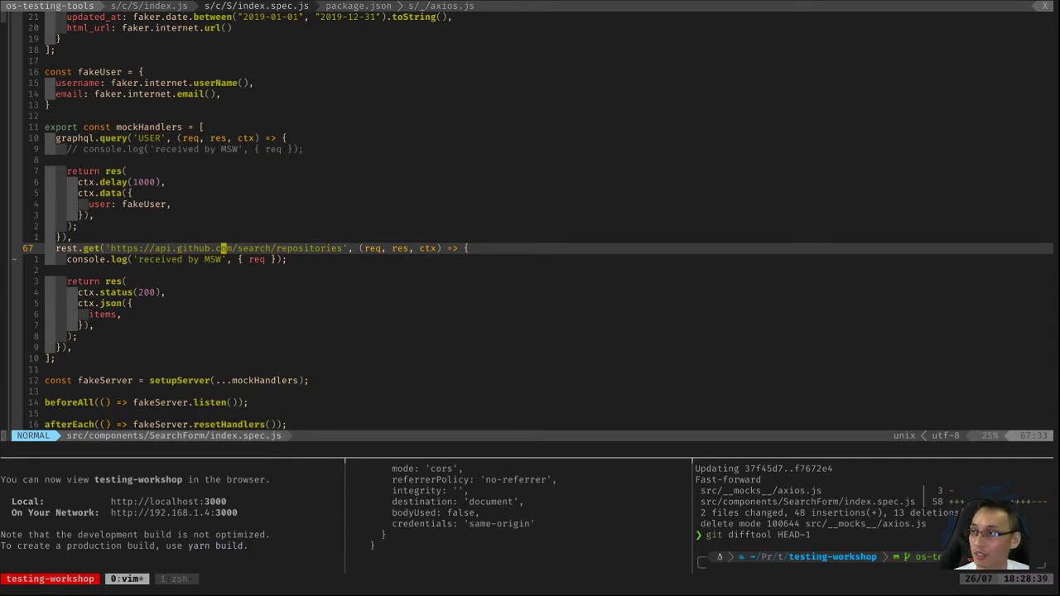
scroll(down, 3)
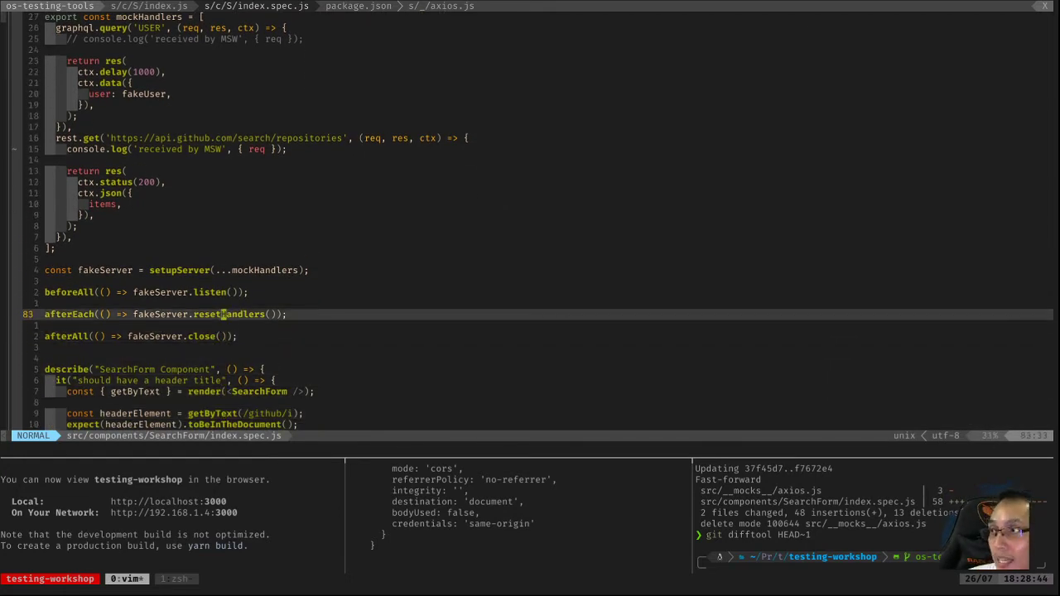
mouse_move(228, 315)
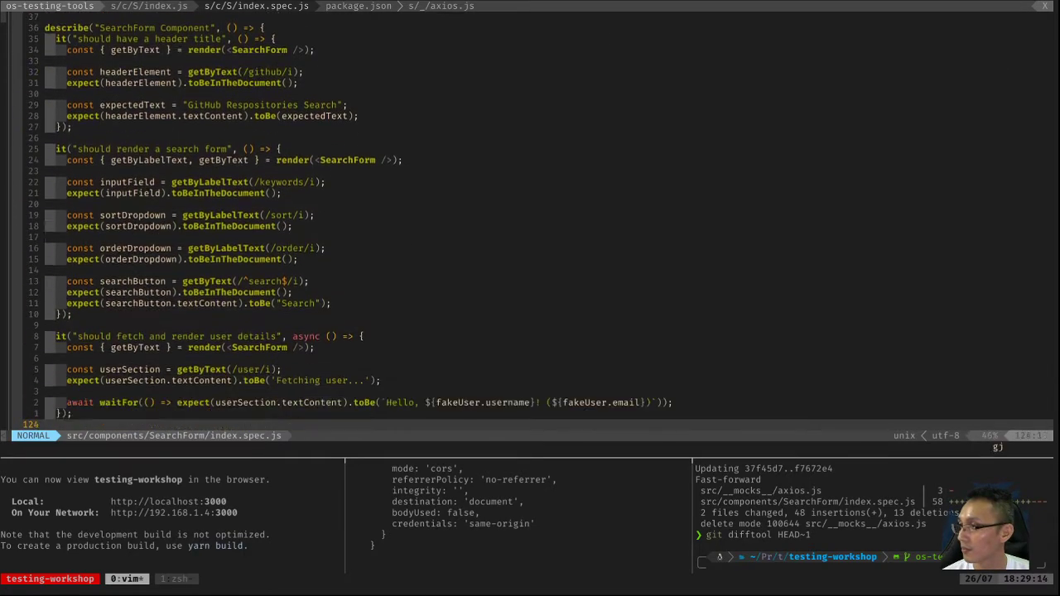
scroll(down, 3)
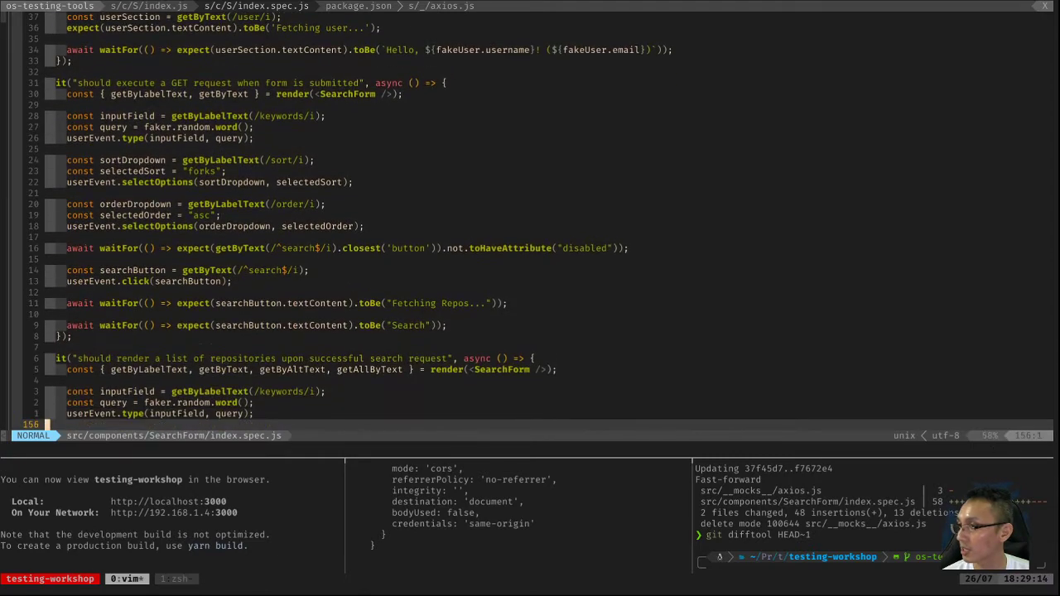
scroll(down, 3)
text(git difftool HEAD~1)
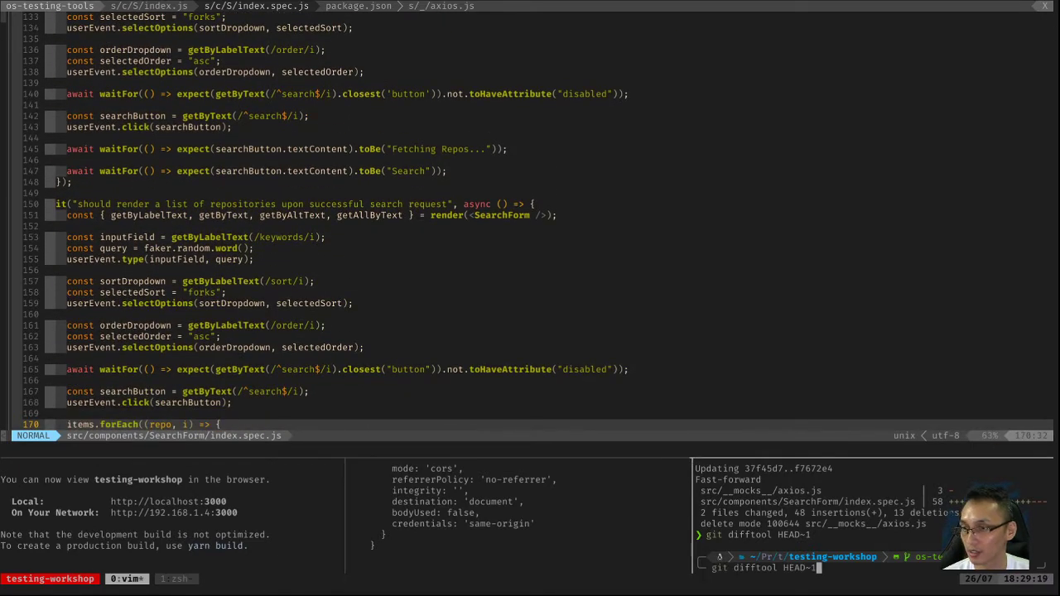
- Launch Meld on index.spec.js and scroll to the removed axios call assertions
key(Return)
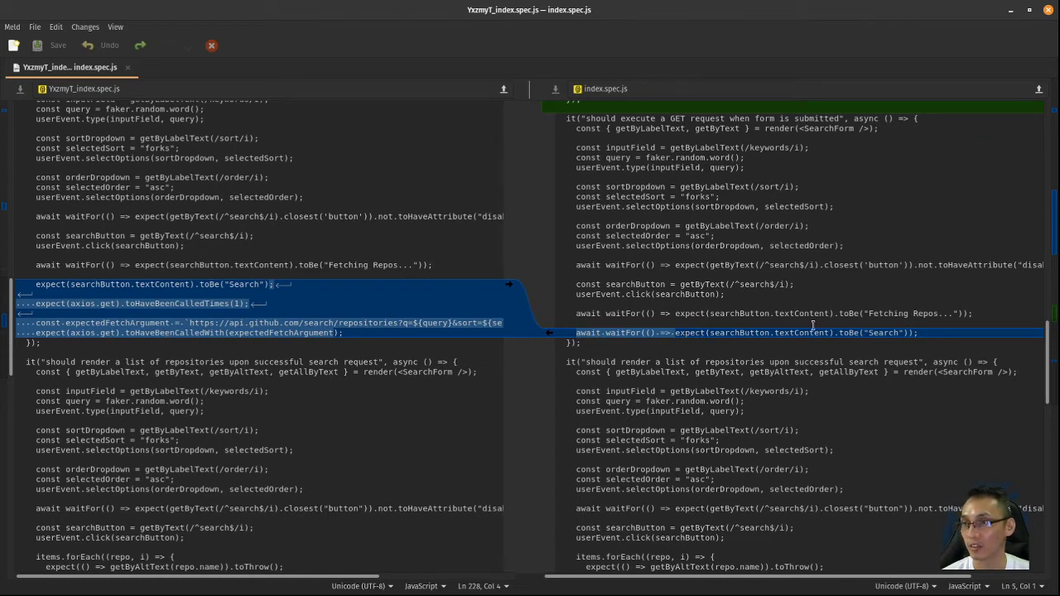
mouse_move(298, 295)
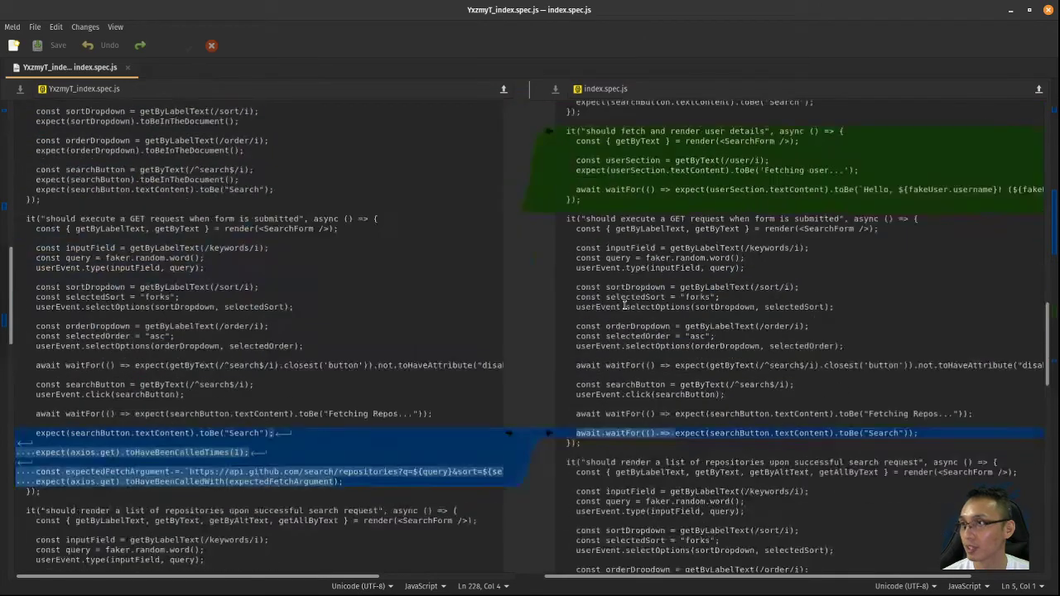
scroll(down, 3)
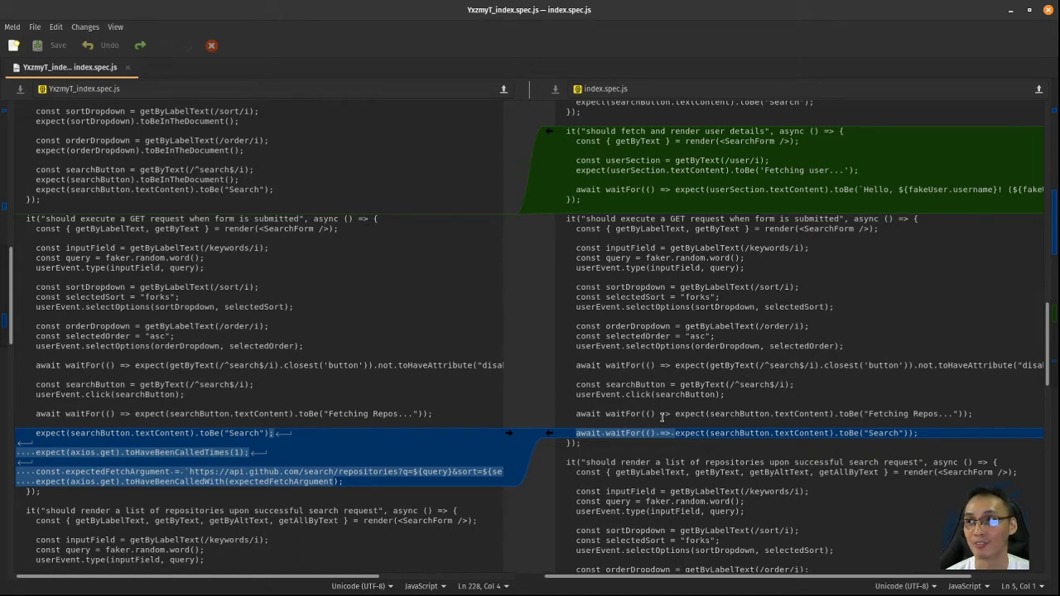
mouse_move(709, 457)
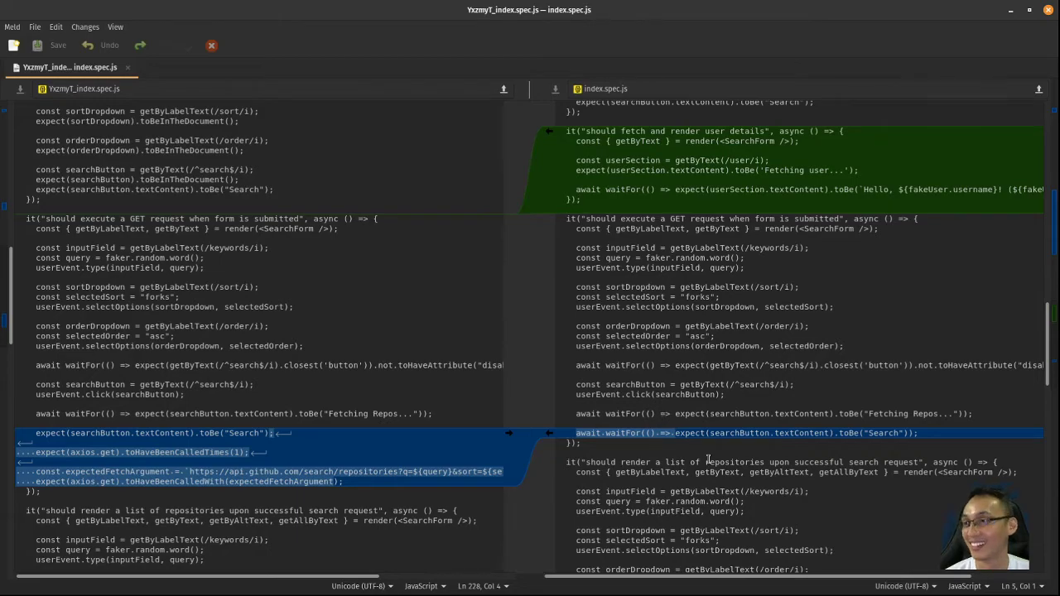
- Scroll Meld to the axios.get.mockResolvedValue versus MSW handler hunk before closing it
scroll(down, 3)
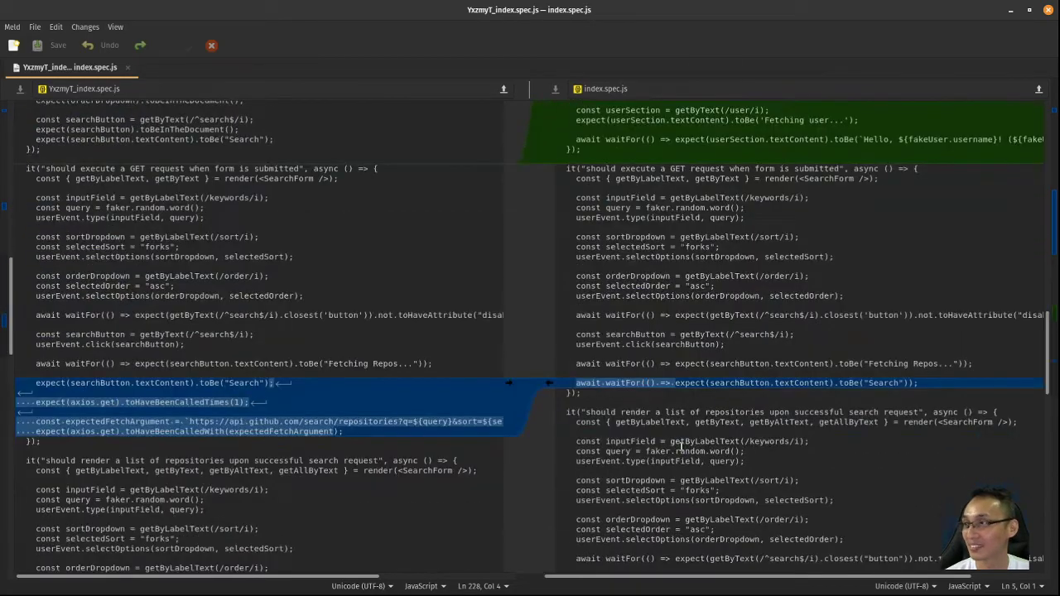
scroll(down, 3)
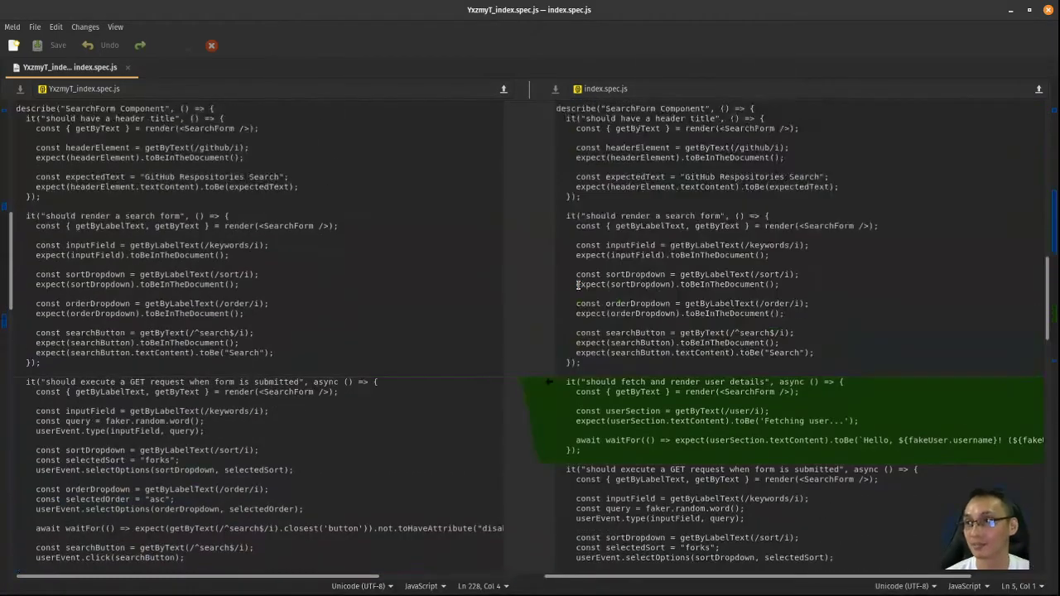
scroll(up, 3)
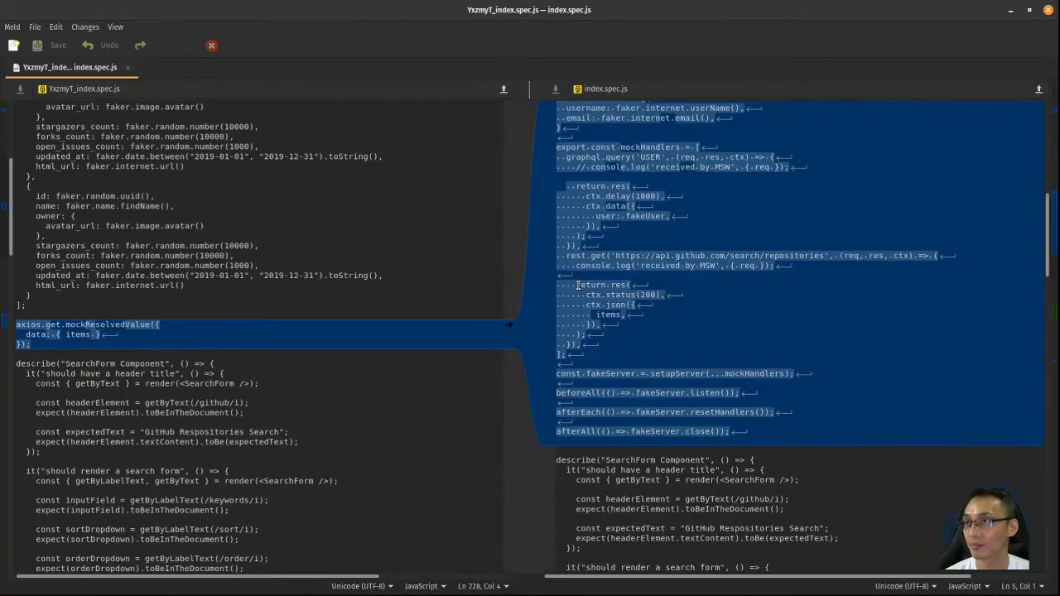
scroll(down, 3)
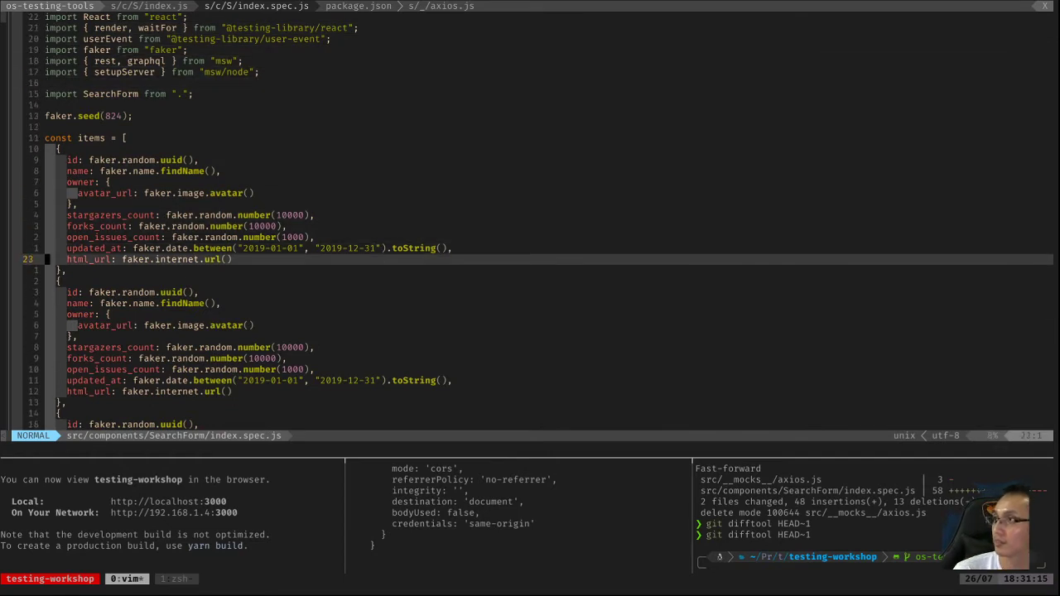
- Scroll the spec to the fakeUser and GraphQL user handler with its 1000 ms delay
scroll(down, 3)
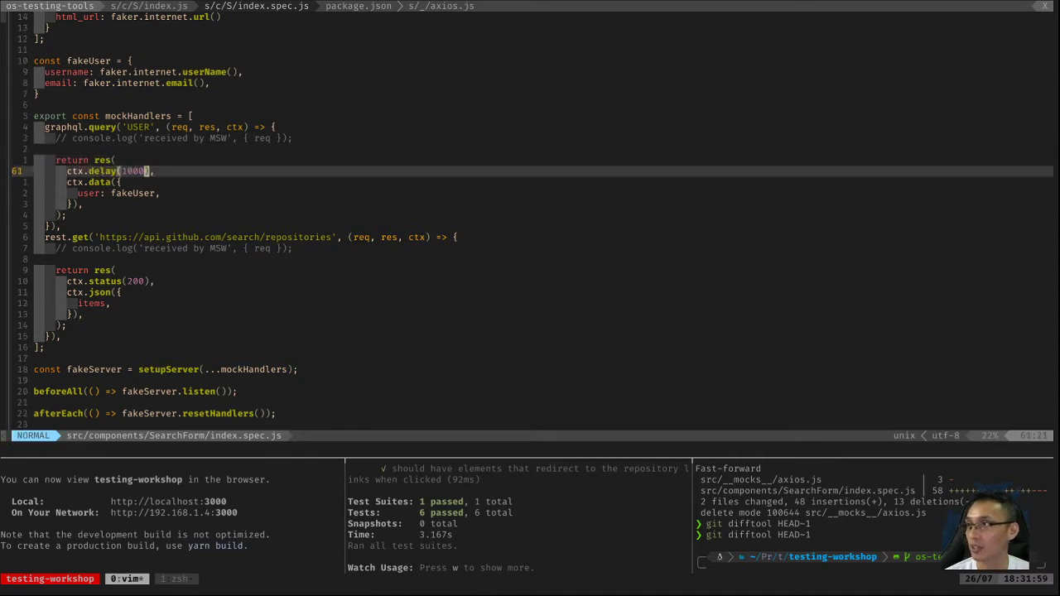
key(V)
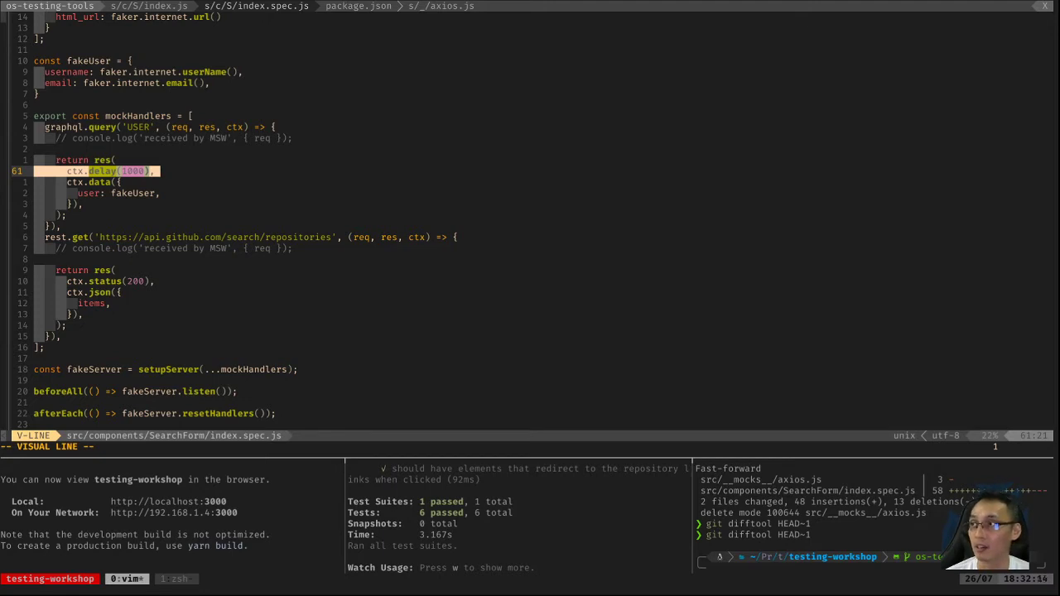
key(Escape)
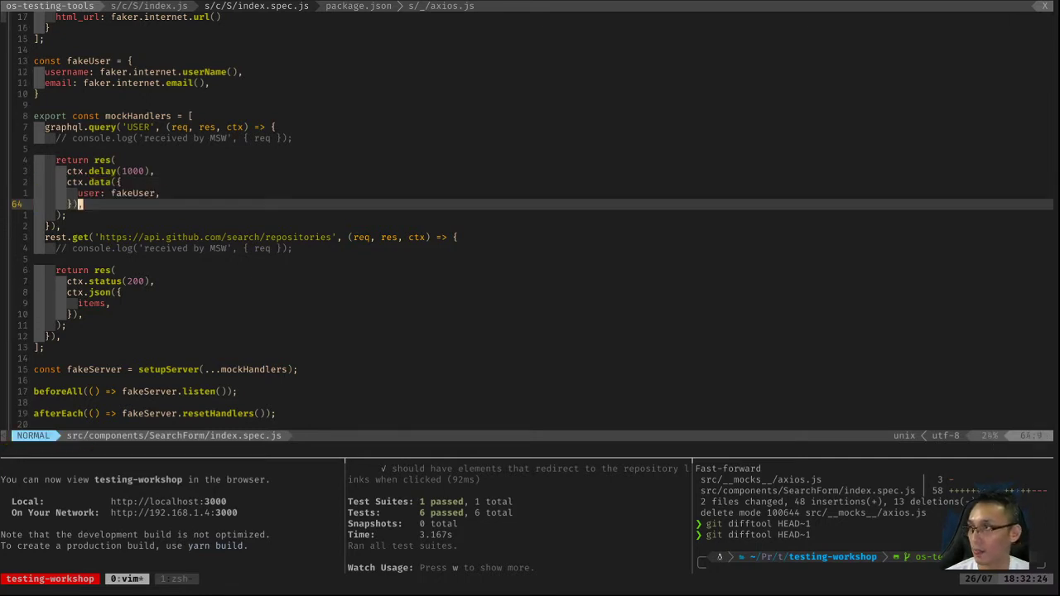
scroll(up, 3)
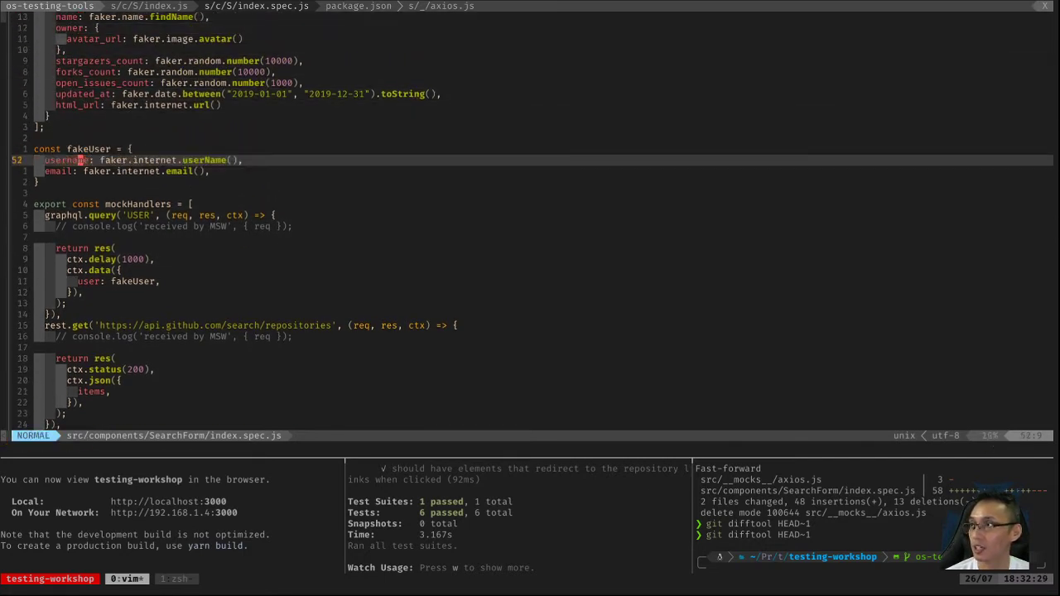
mouse_move(70, 159)
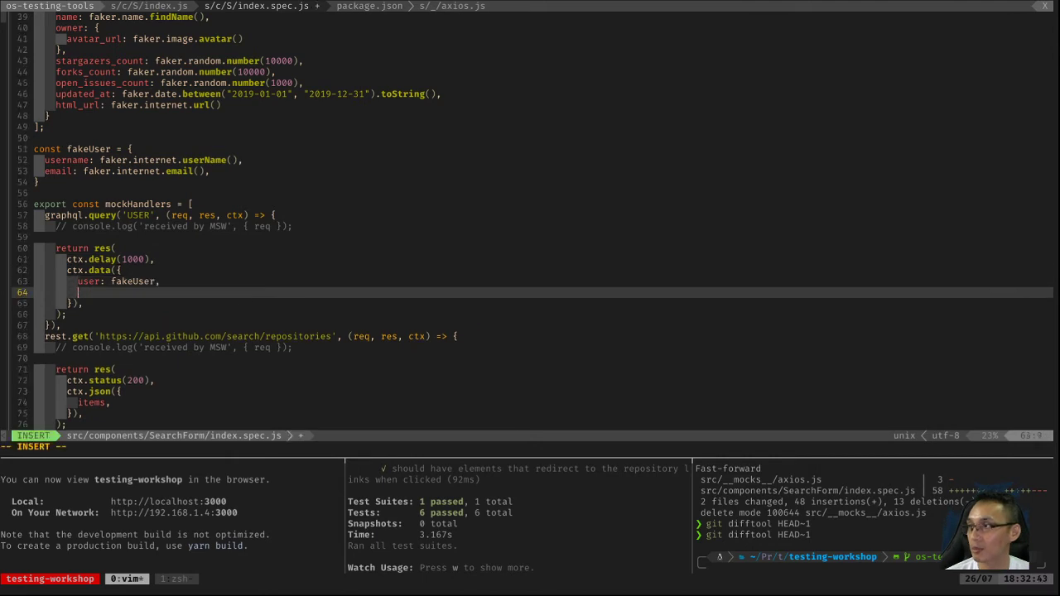
- Insert __typename: "User" beside user: fakeUser in the handler's response data
text(__typenam)
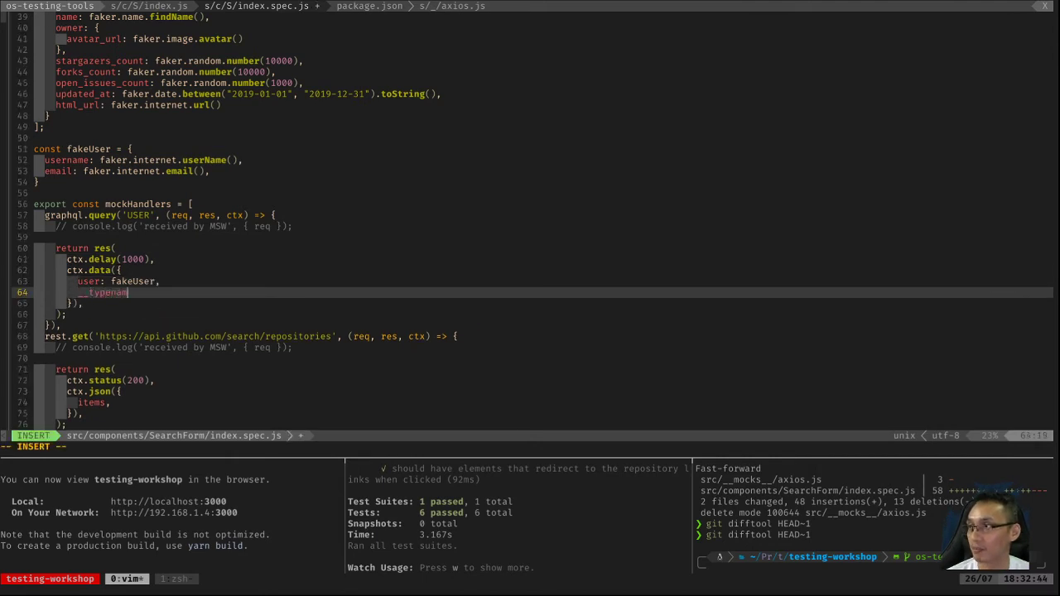
text(: ")
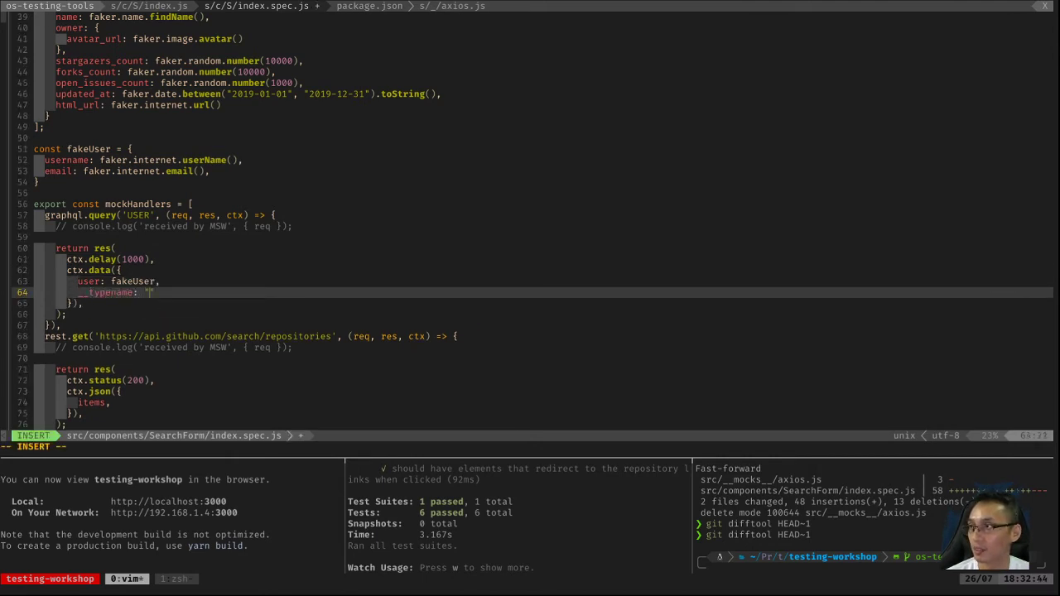
key(Escape)
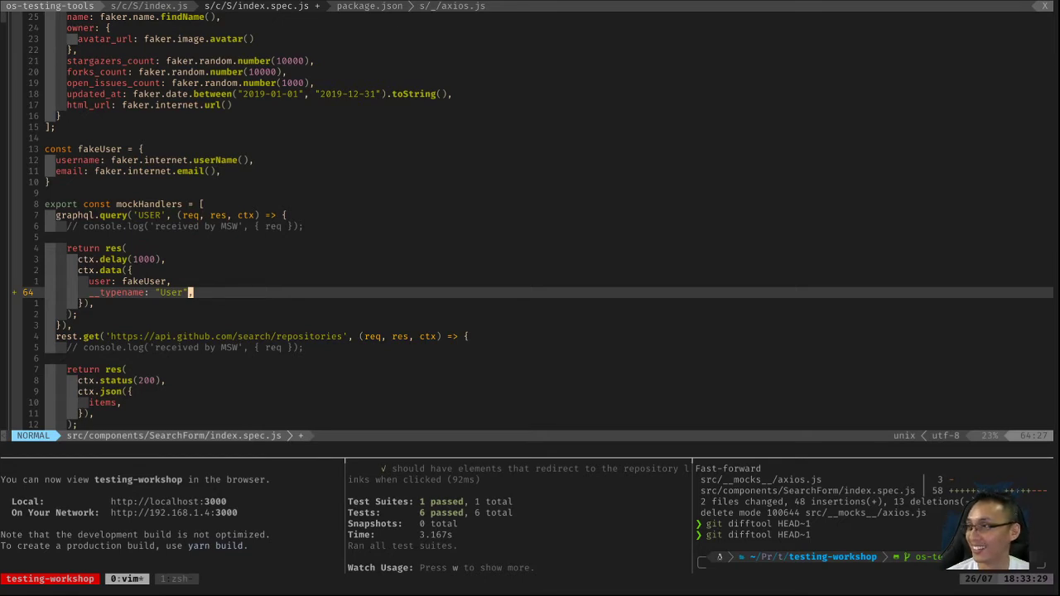
- Remove the __typename line, uncomment the handler's console.log of requests, and save
key(V)
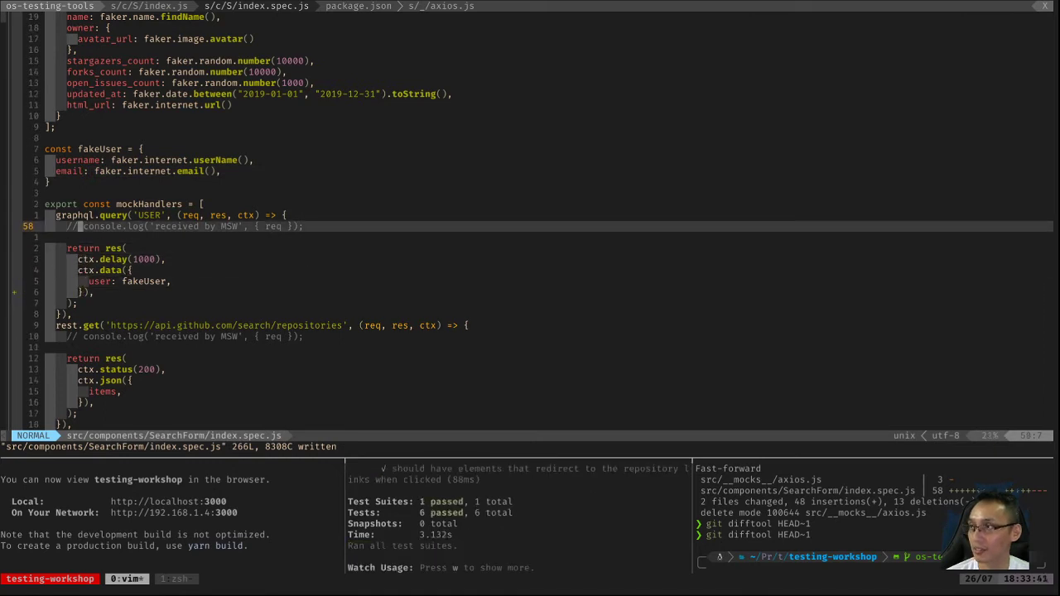
key(V)
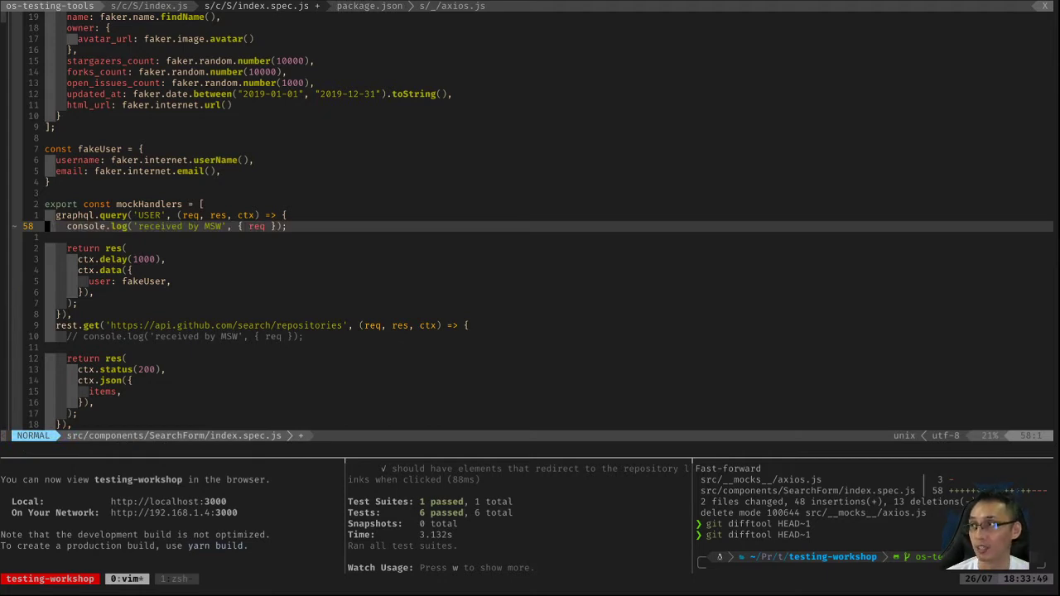
key(Return)
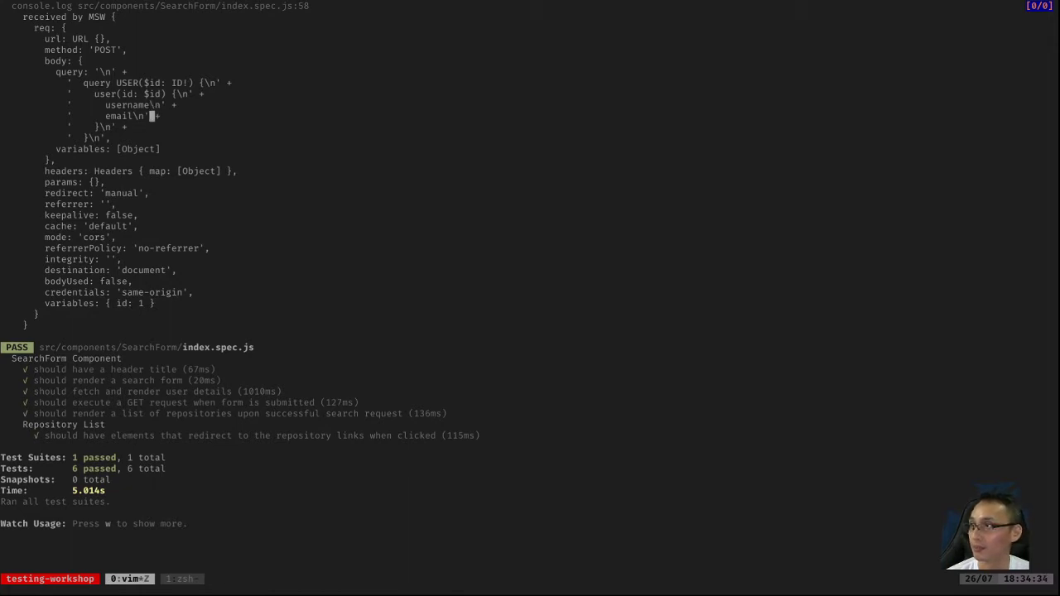
mouse_move(149, 149)
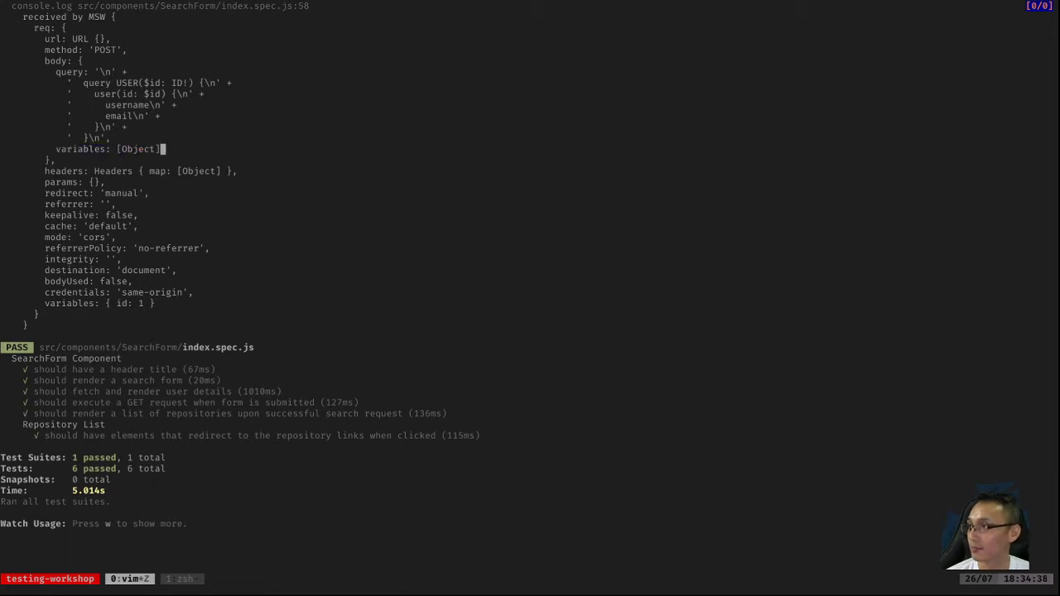
mouse_move(153, 303)
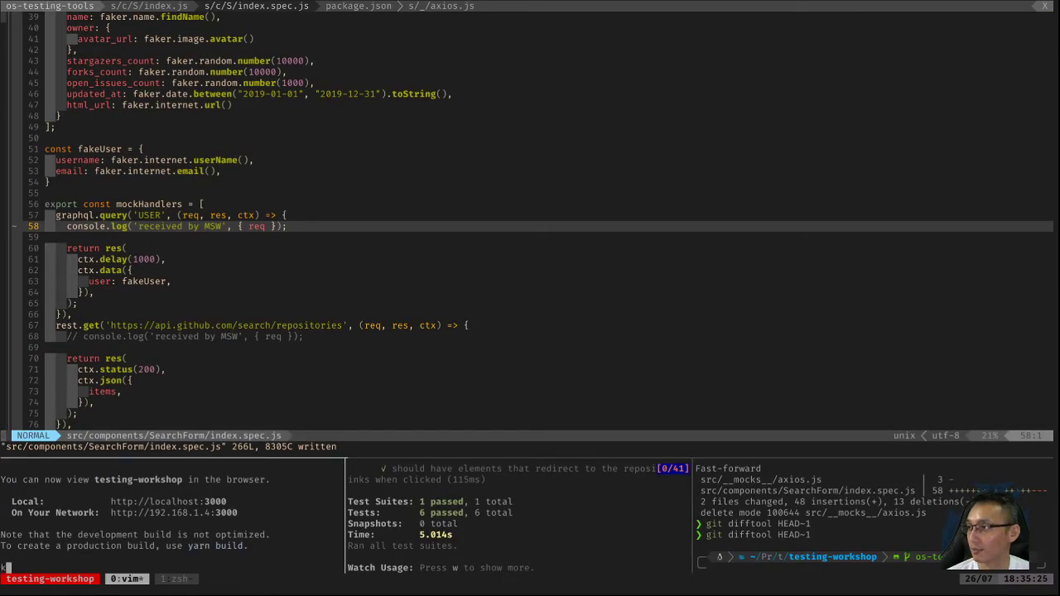
key(V)
text(// )
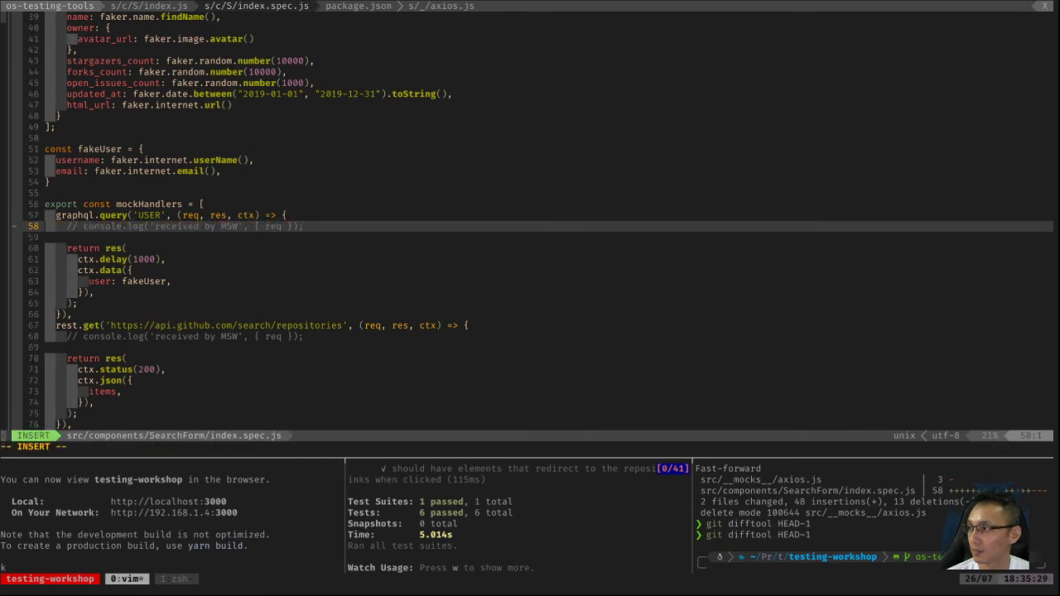
key(Escape)
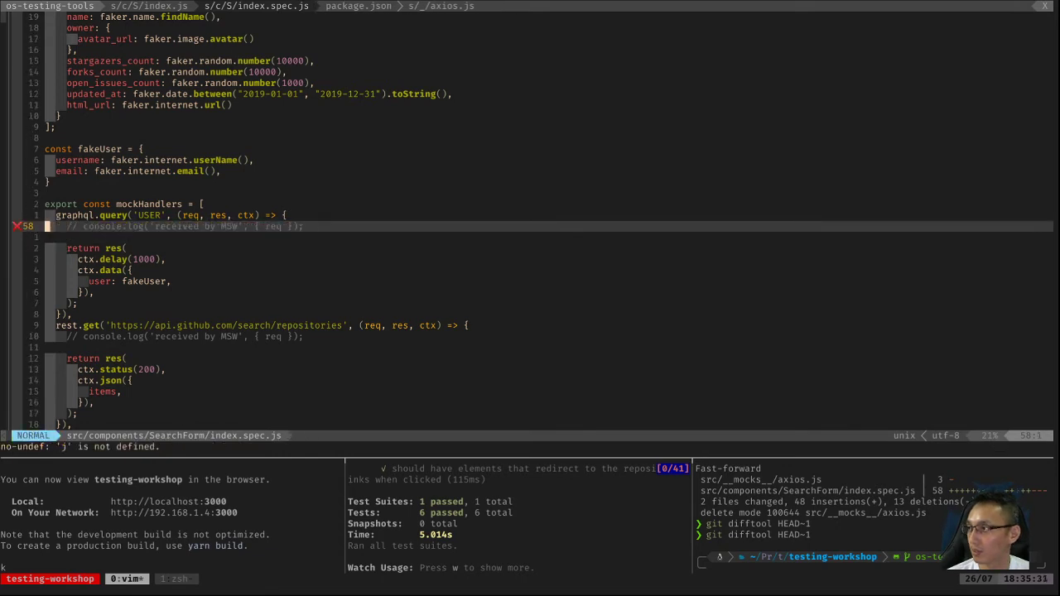
scroll(down, 3)
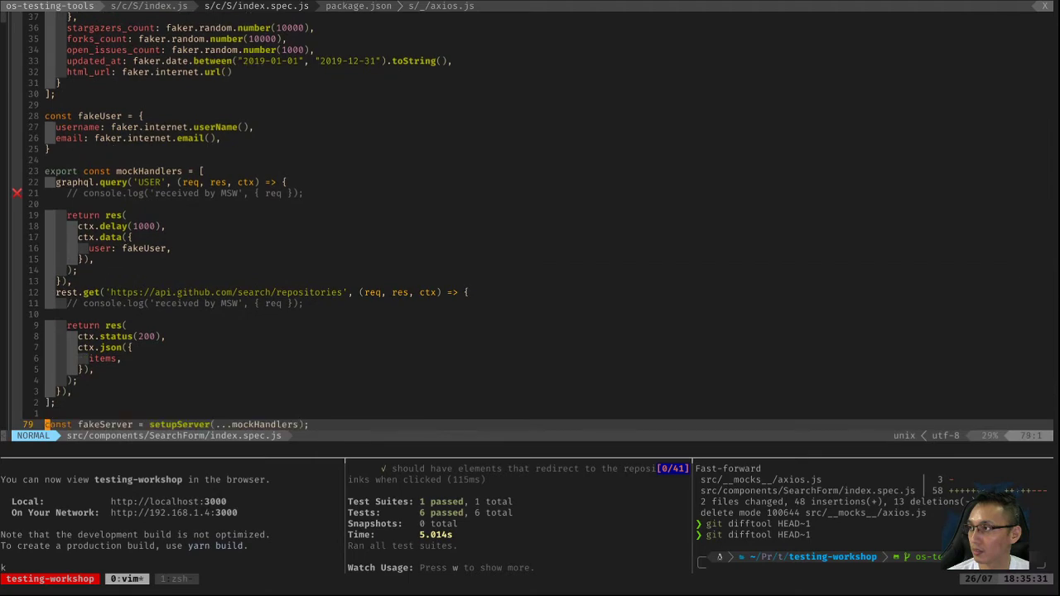
scroll(down, 3)
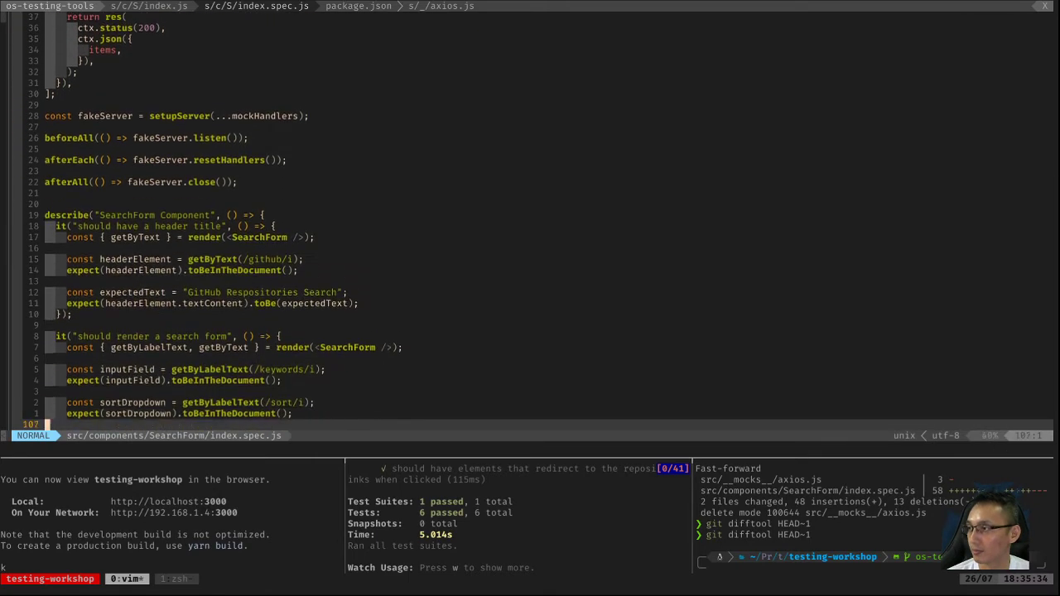
scroll(down, 3)
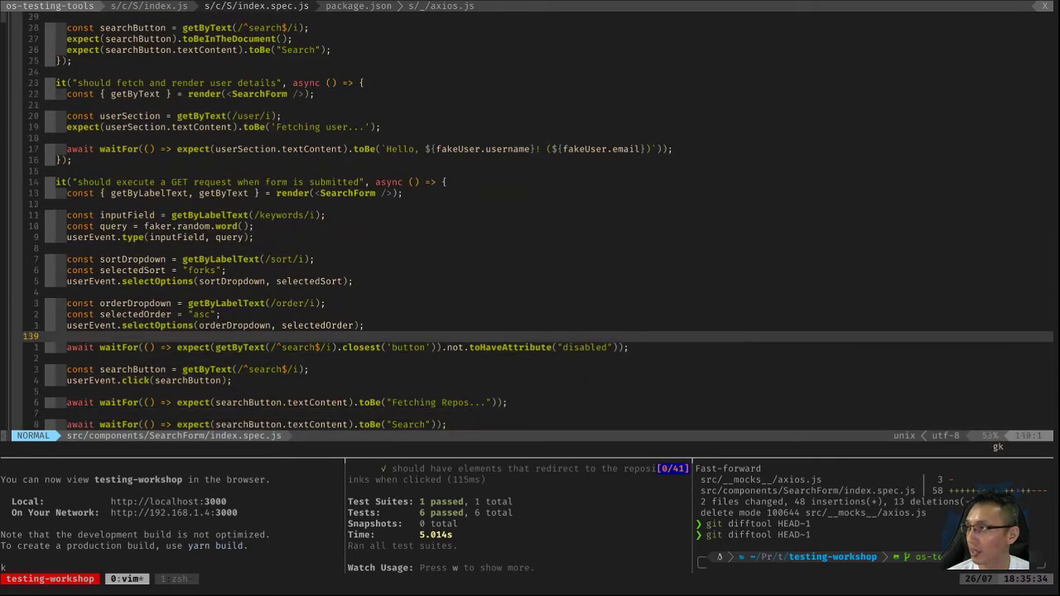
scroll(down, 3)
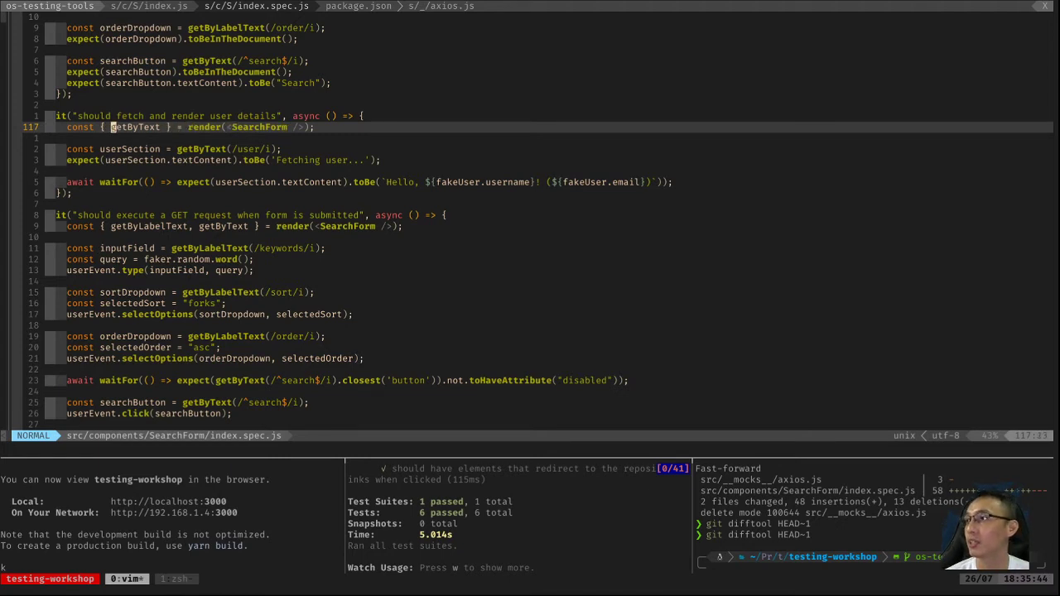
key(j)
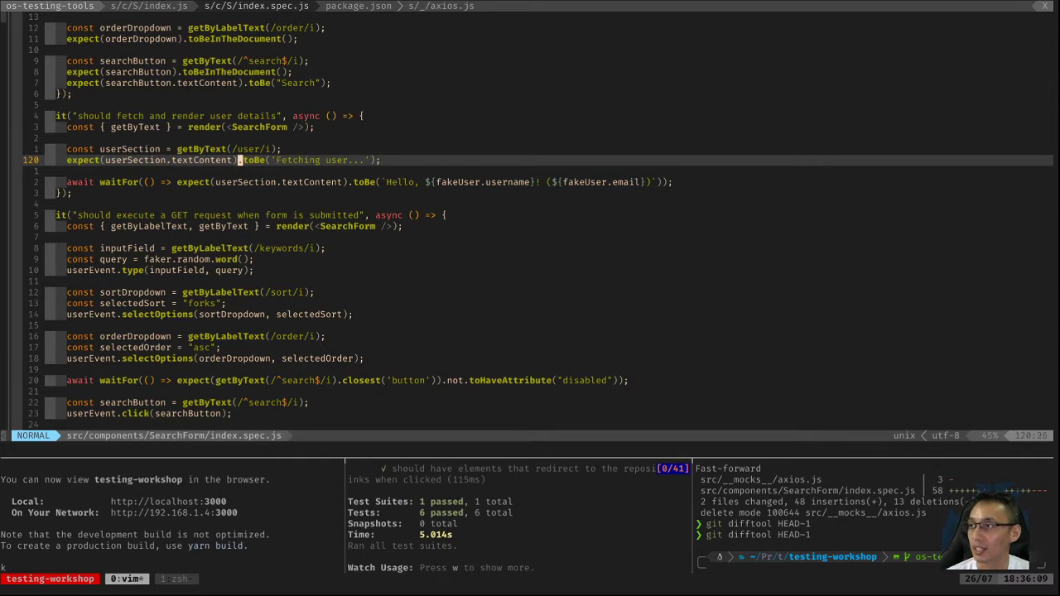
key(V)
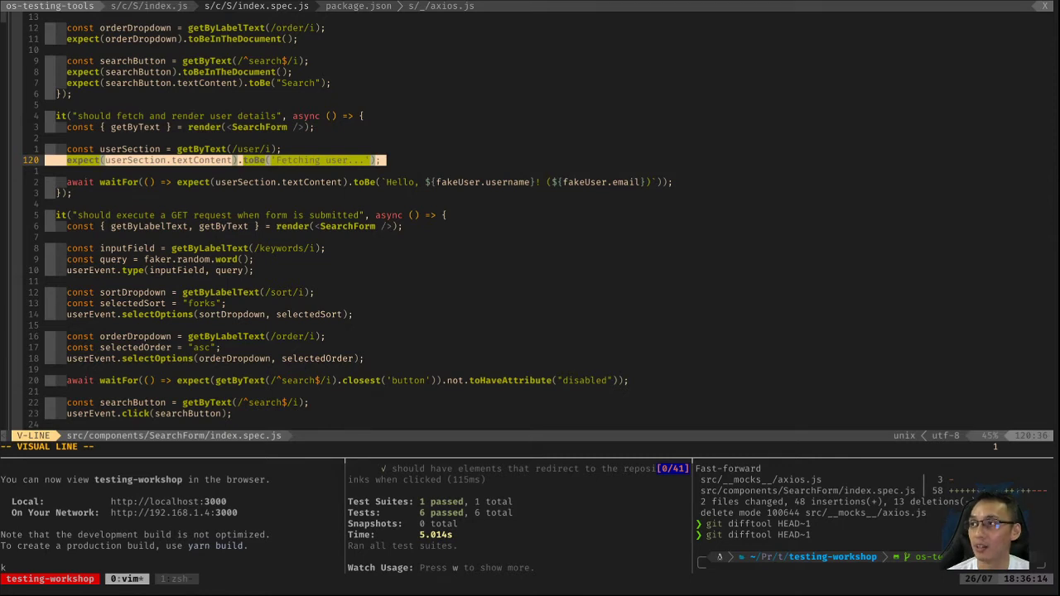
key(Escape)
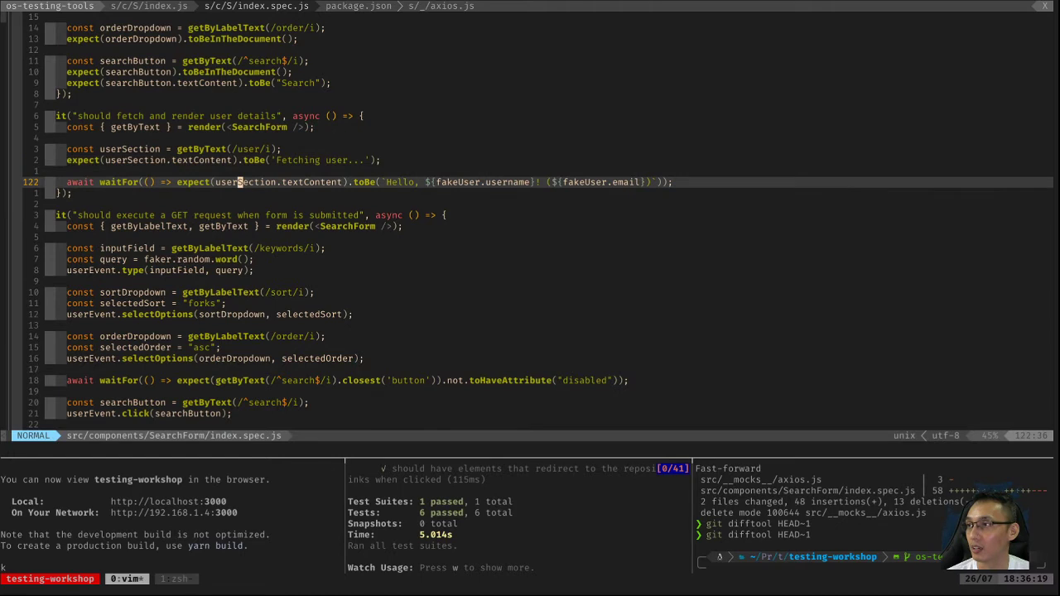
key(V)
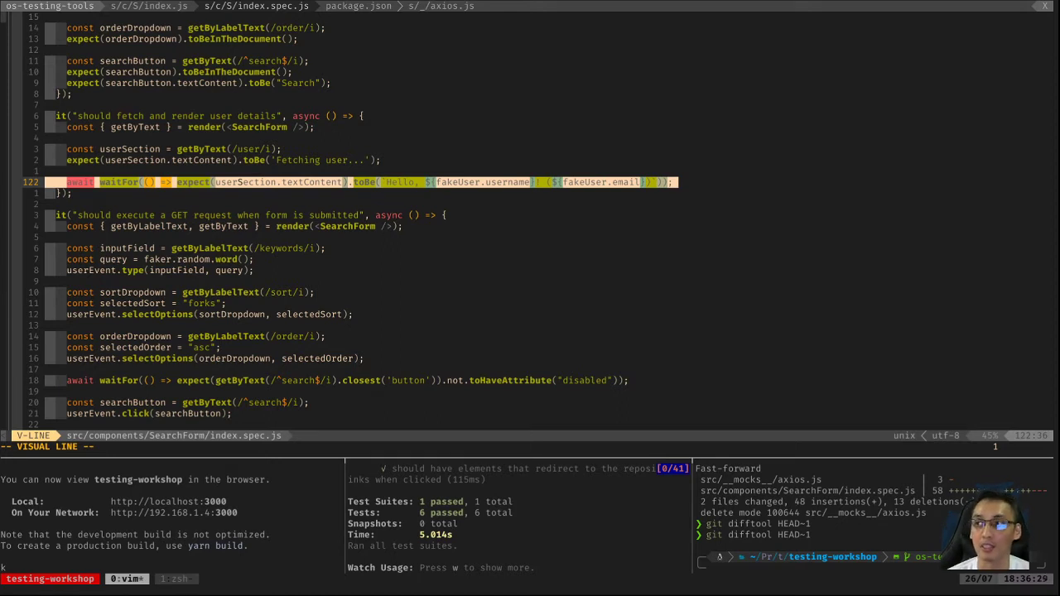
key(Escape)
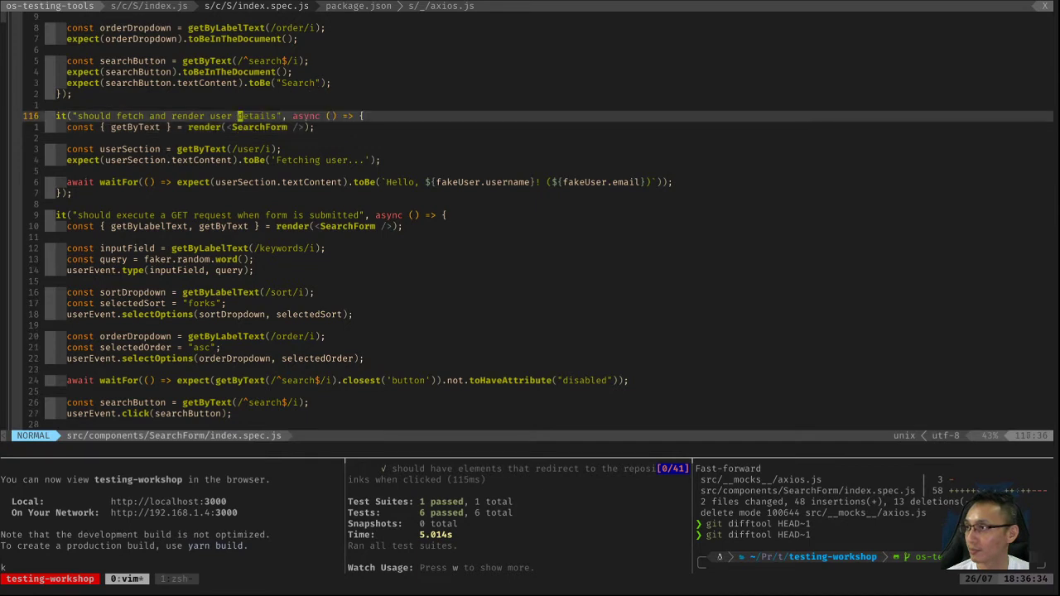
scroll(up, 3)
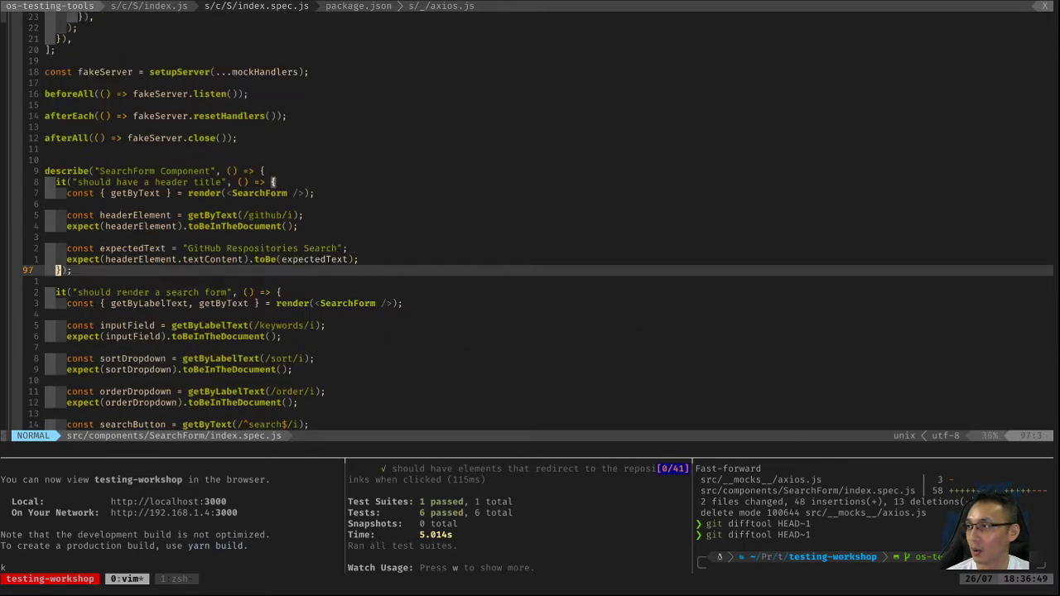
scroll(down, 3)
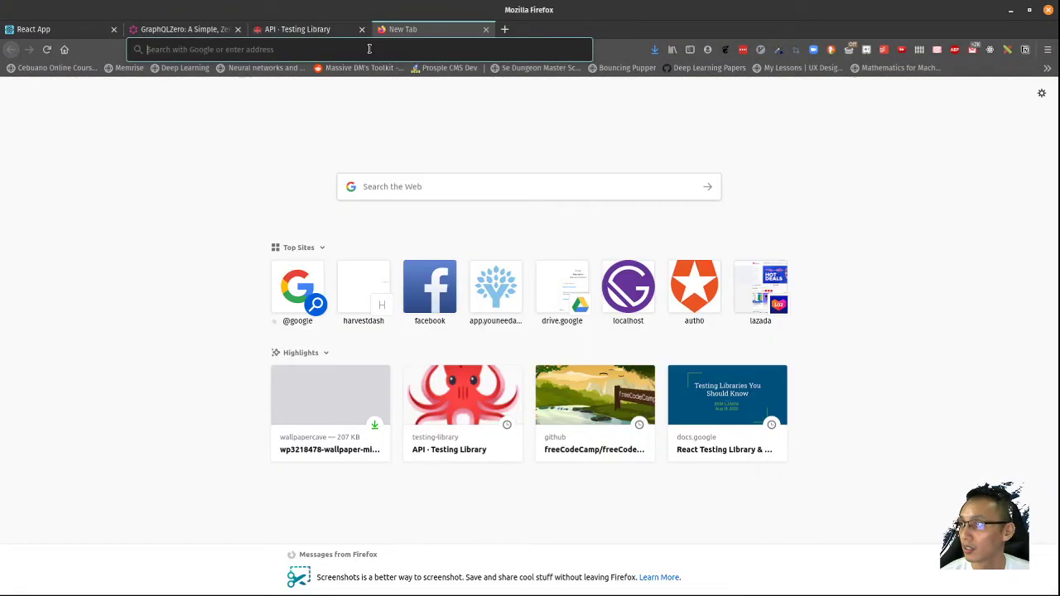
- Load mswjs.io and enter the documentation Introduction page
text(https://mswjs.io)
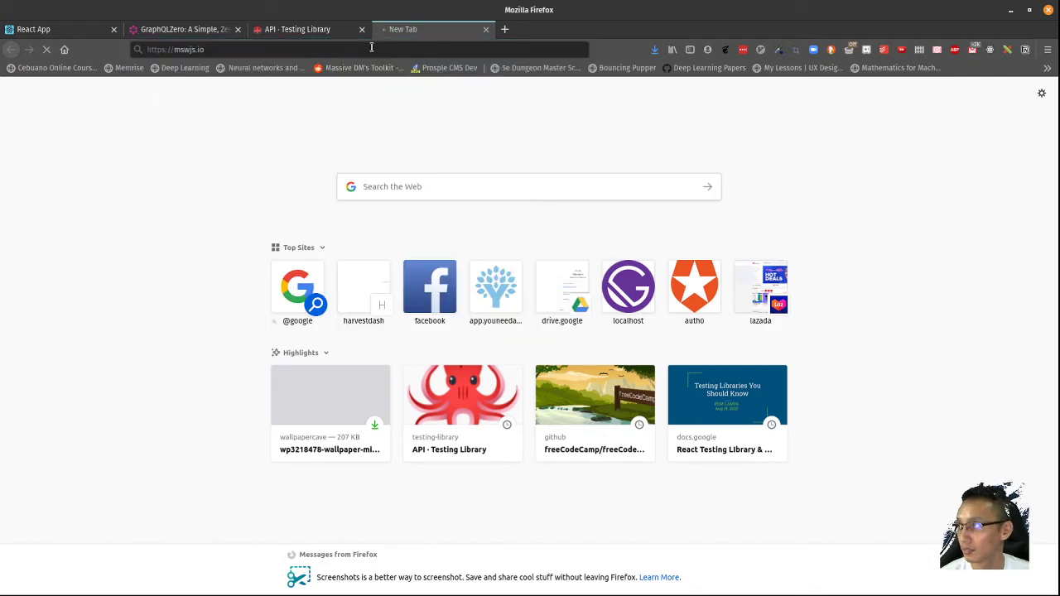
key(Return)
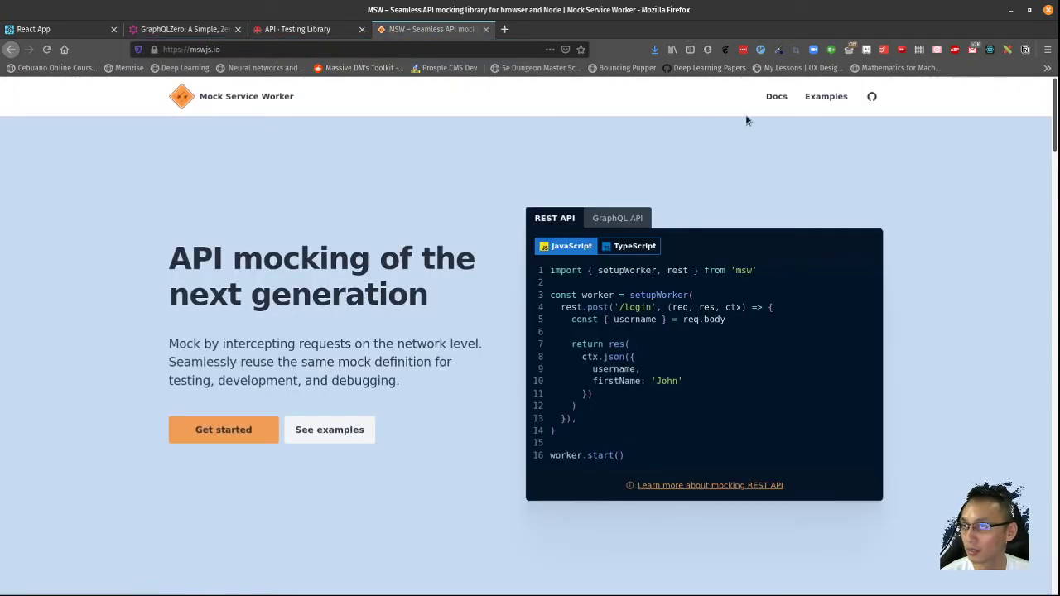
click(775, 96)
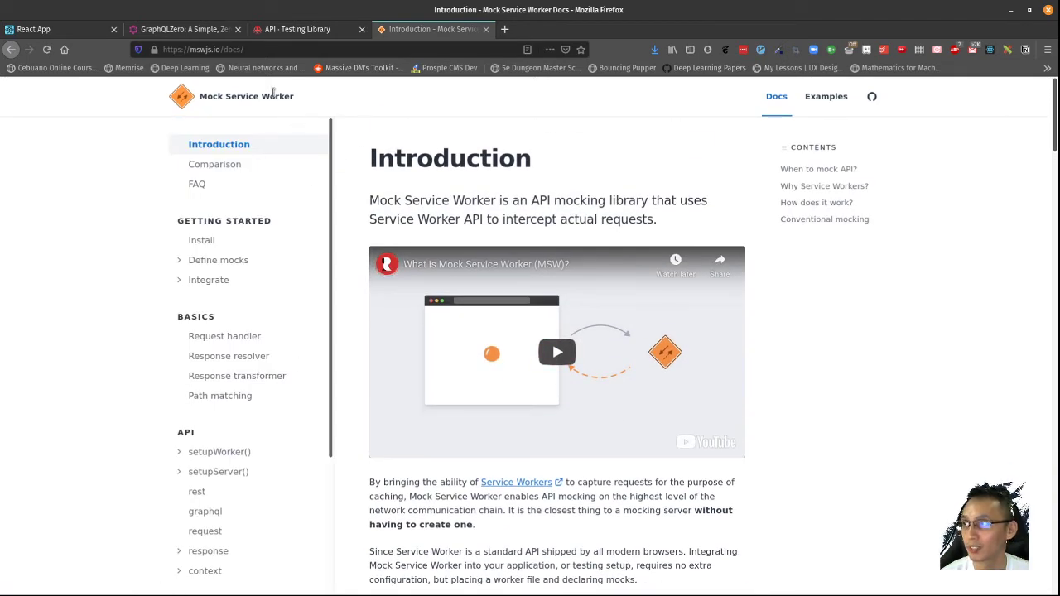
mouse_move(362, 109)
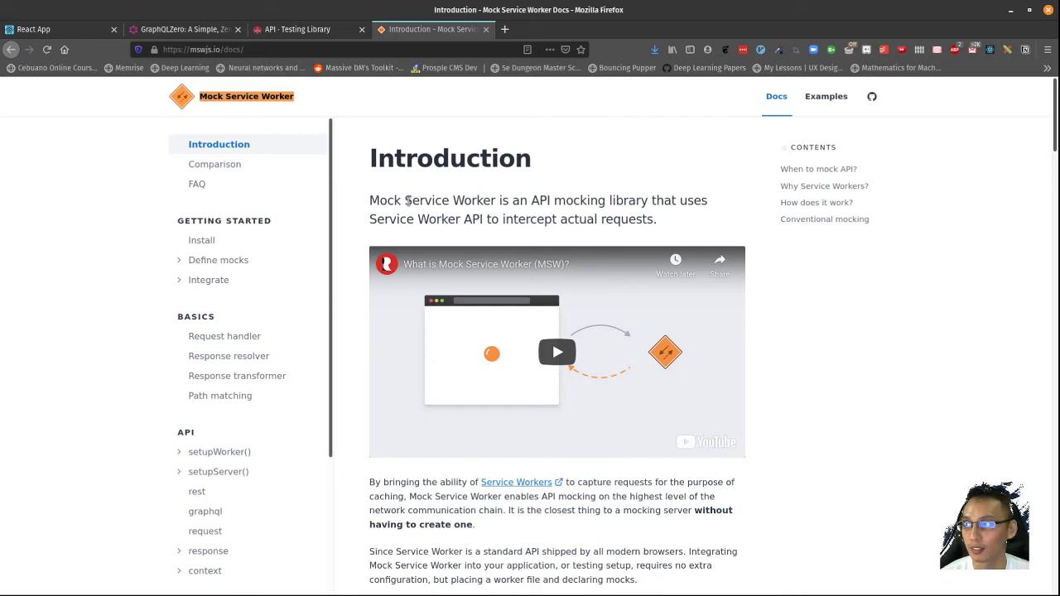
- Skim the Introduction, highlighting Service Worker, then move to the Define mocks guide
double_click(449, 201)
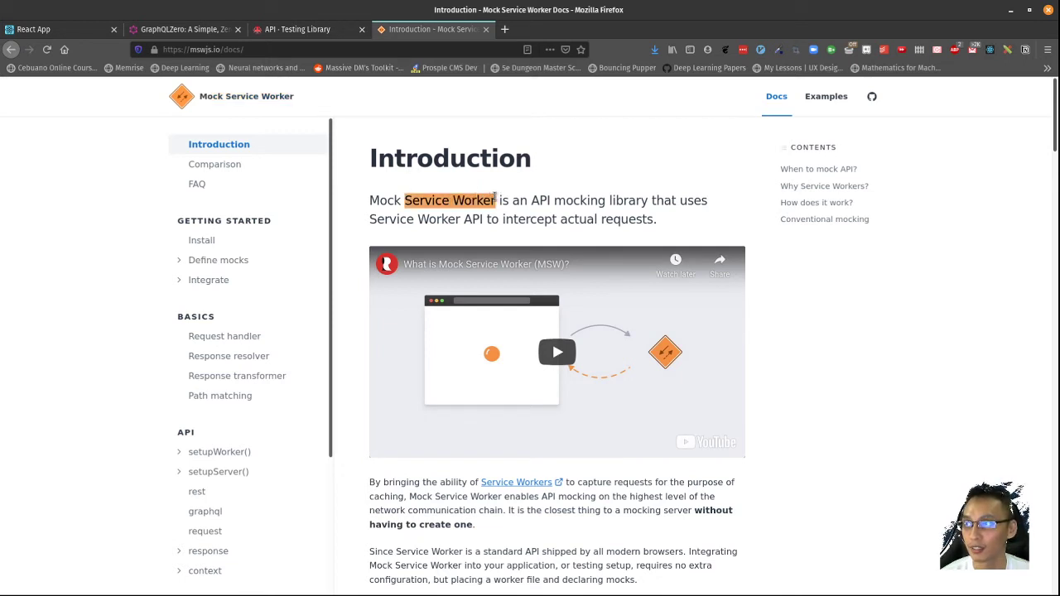
scroll(down, 3)
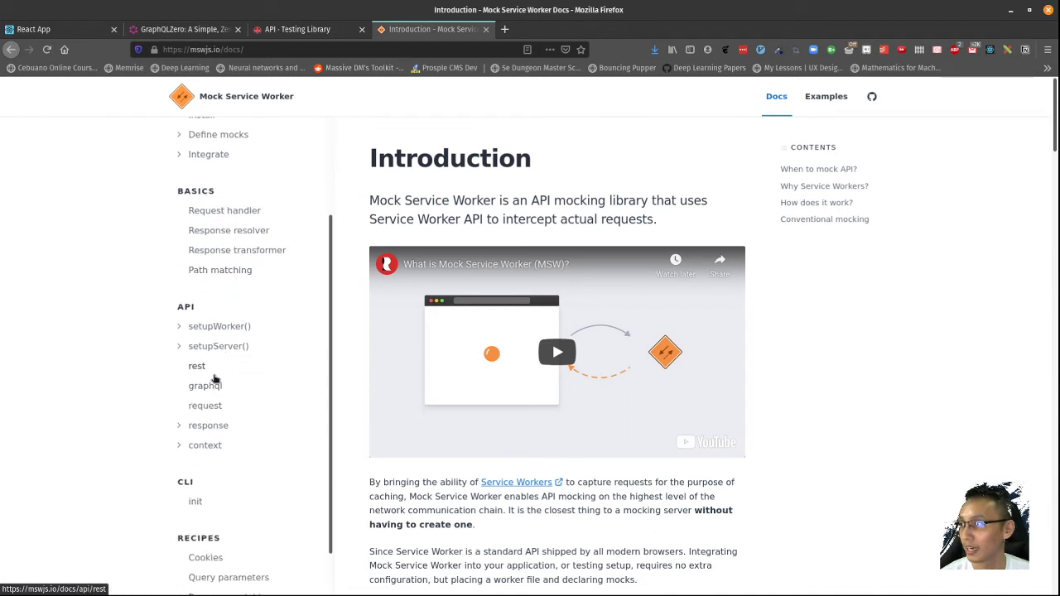
scroll(up, 3)
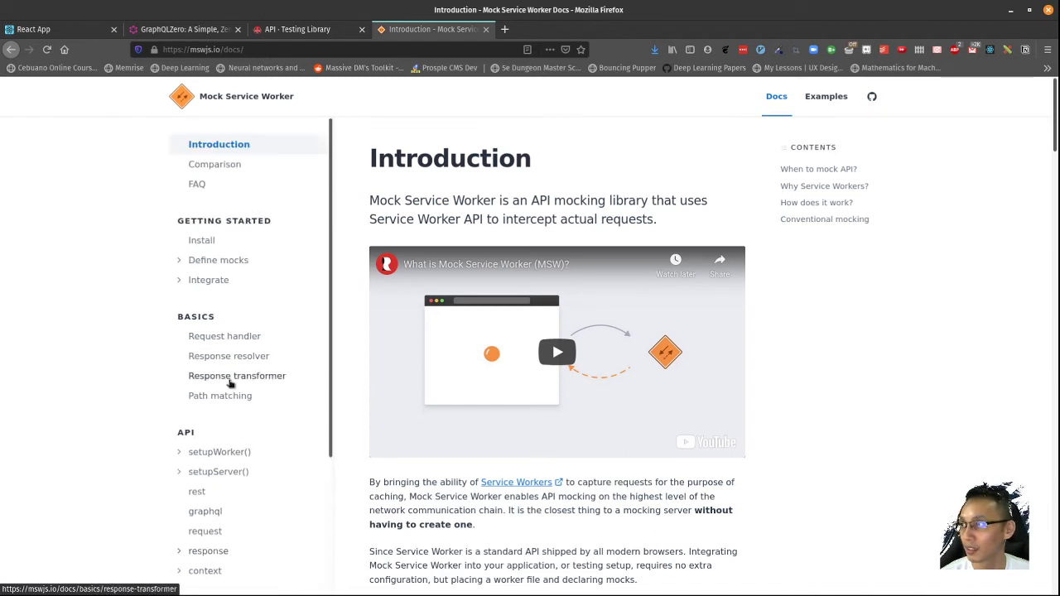
scroll(down, 3)
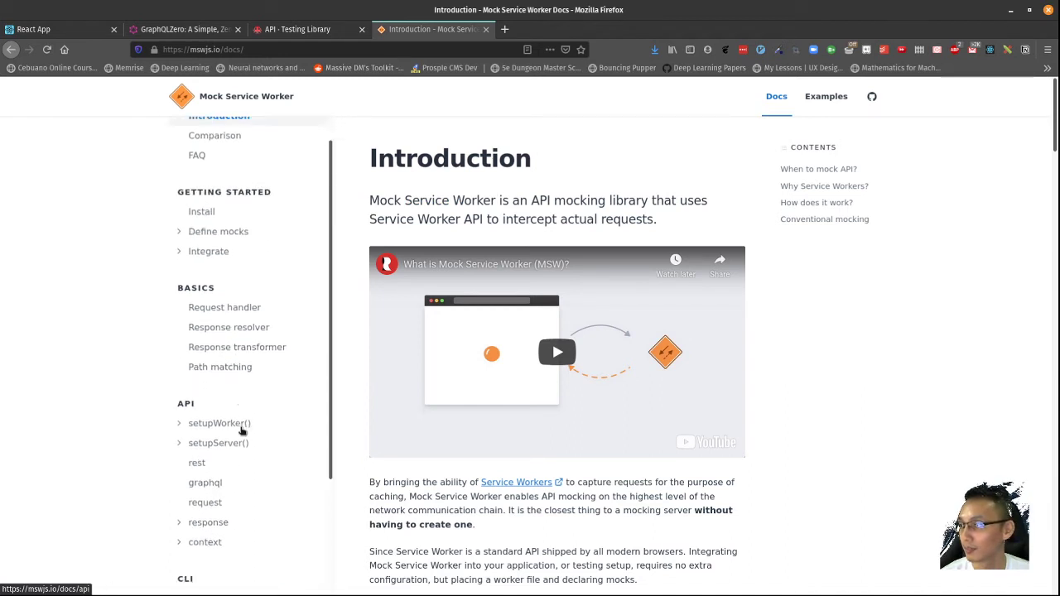
scroll(up, 3)
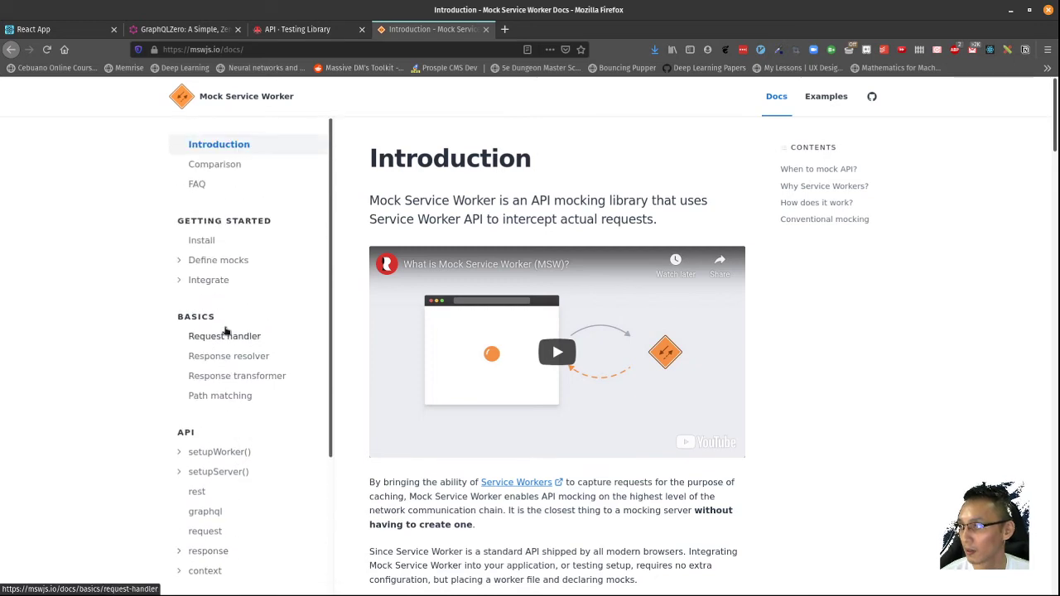
click(218, 258)
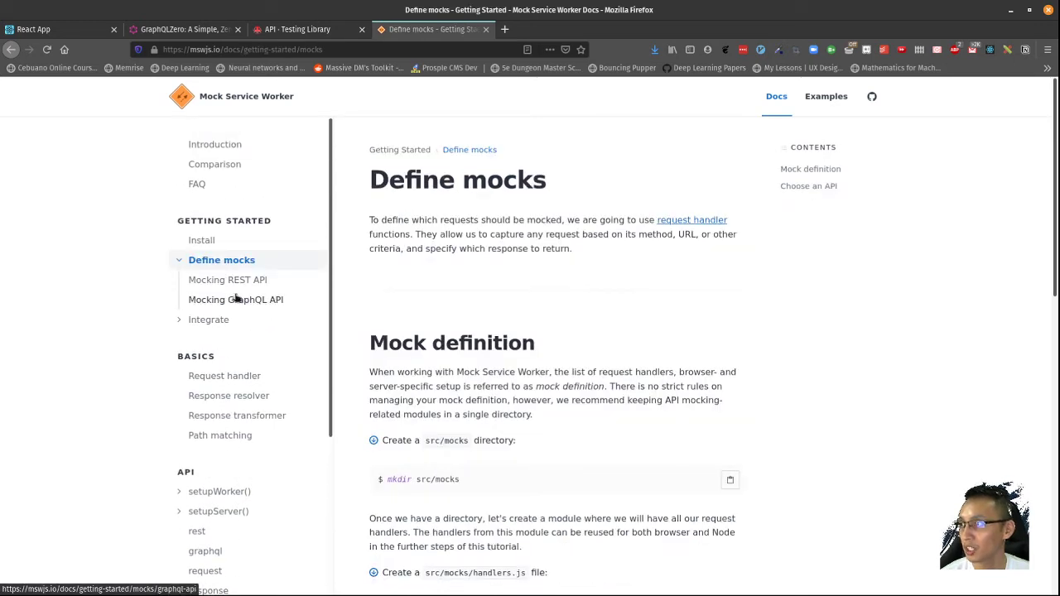
- Visit Mocking REST API, return to Define mocks, then go to the Node integration guide
click(228, 280)
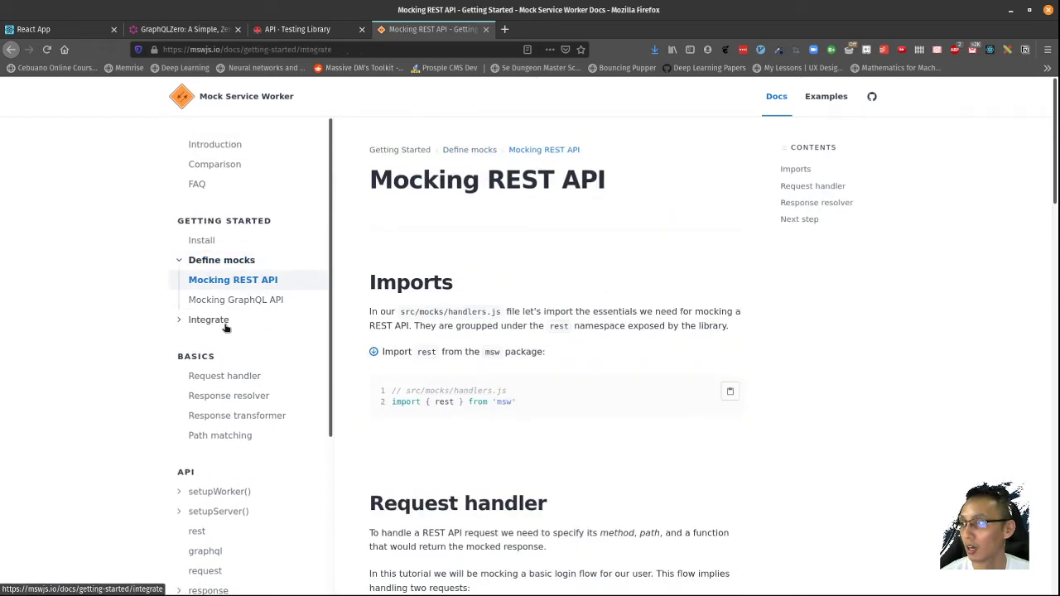
click(222, 258)
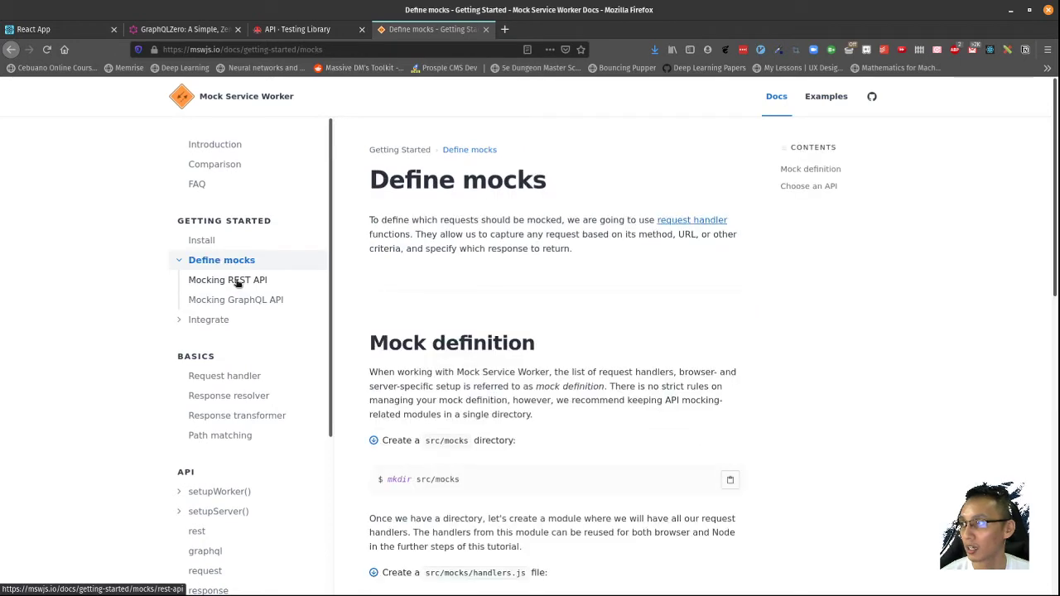
click(208, 319)
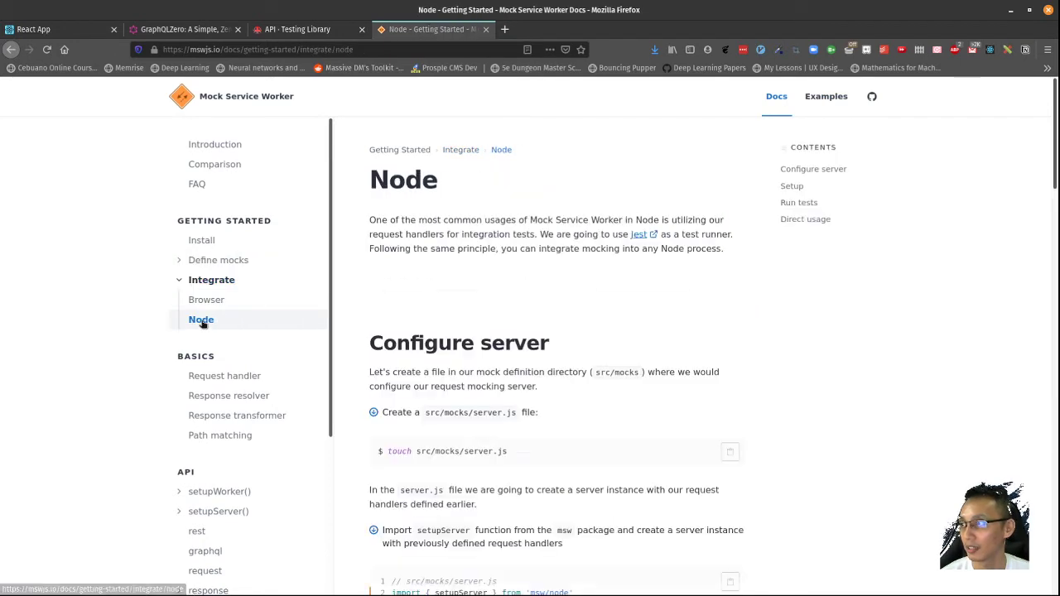
- Read down through the Node integration setup steps
scroll(down, 3)
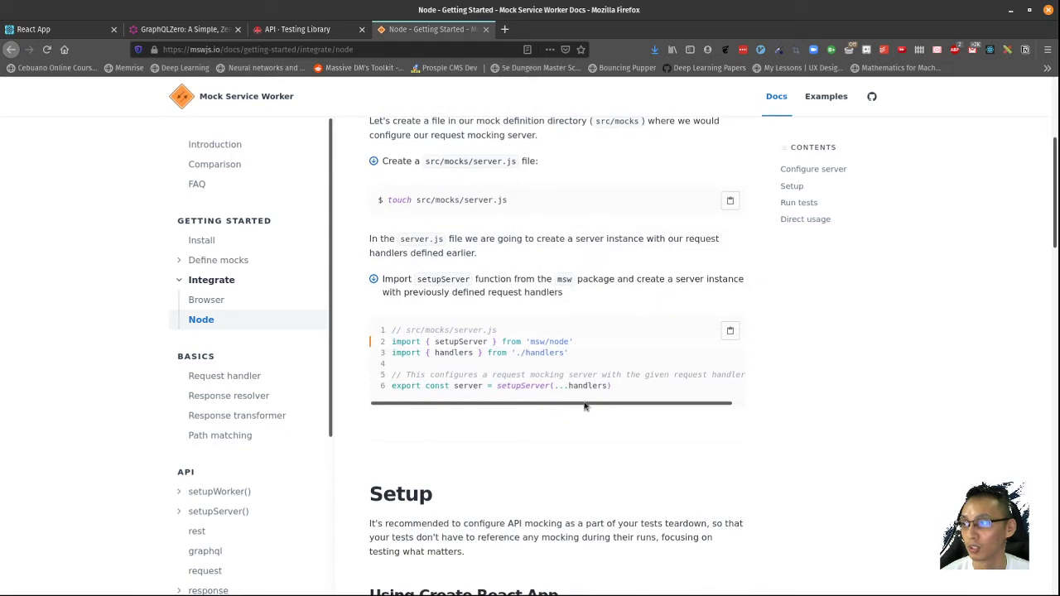
scroll(down, 3)
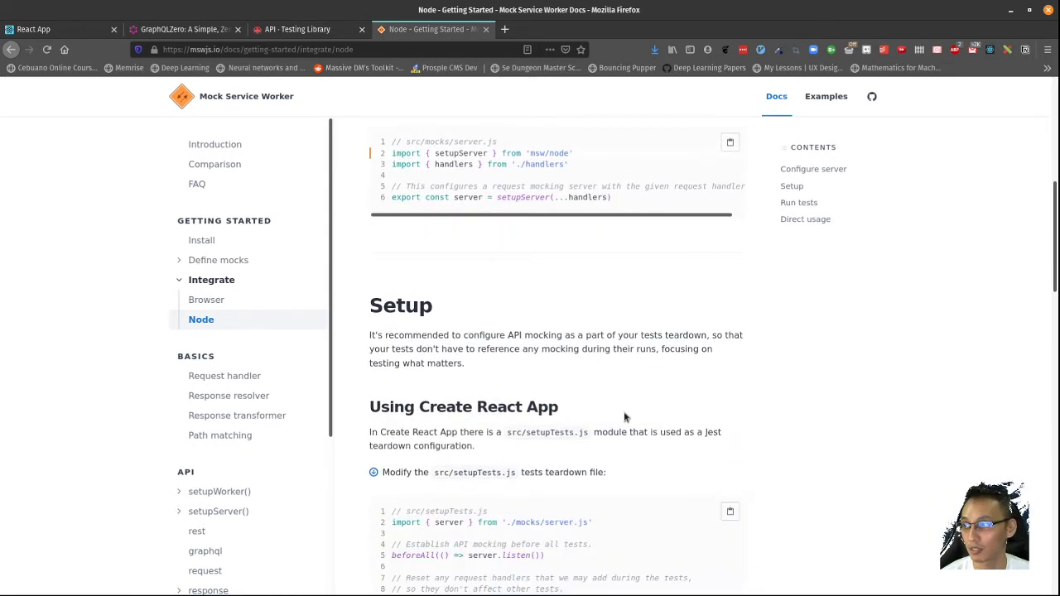
scroll(down, 3)
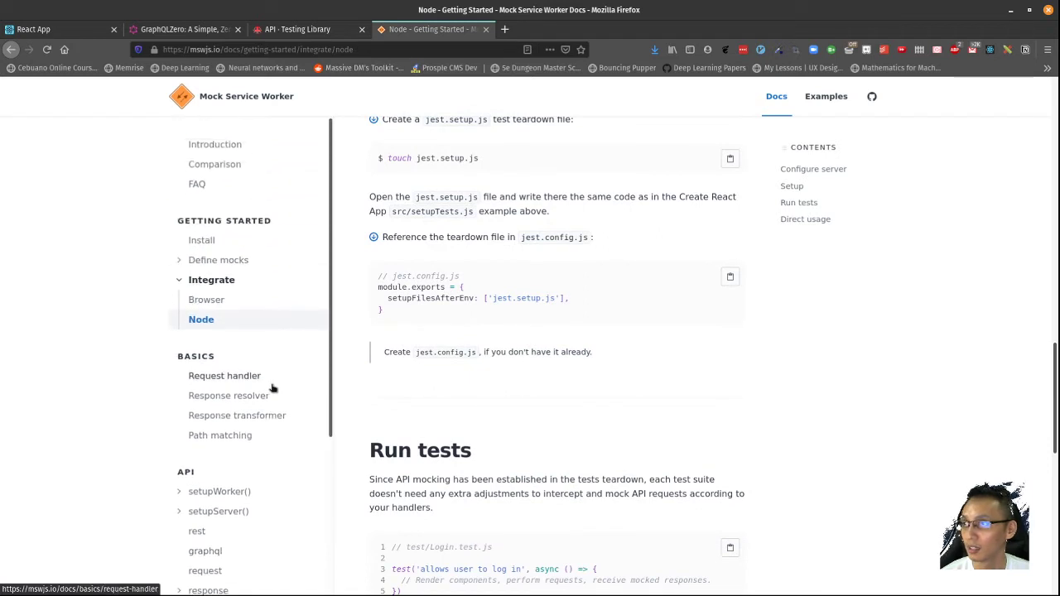
scroll(down, 3)
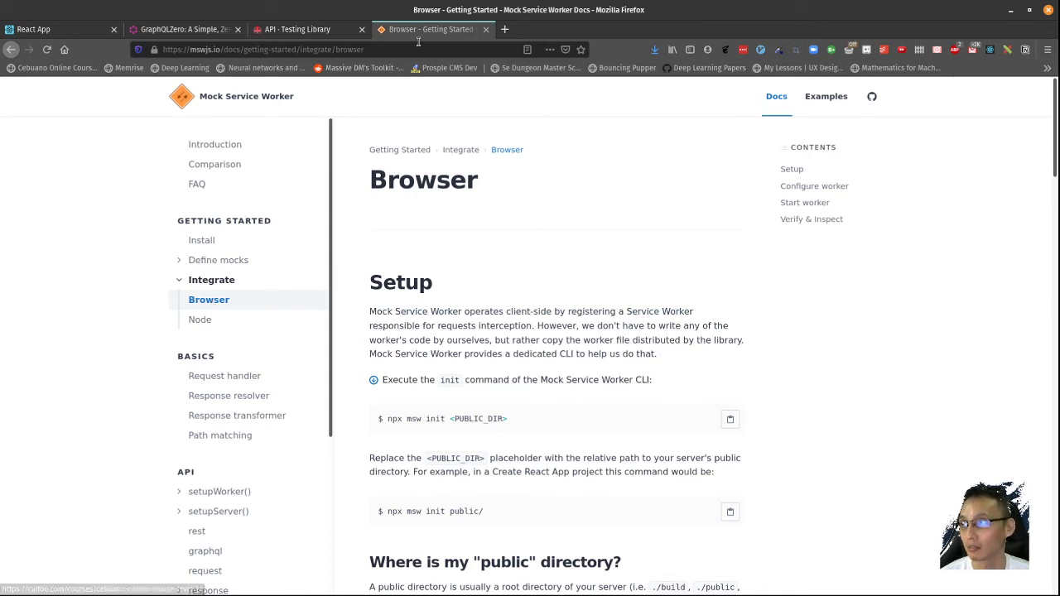
- Search Google for 'mock rest server' in a new tab and open the MockServer result
click(503, 29)
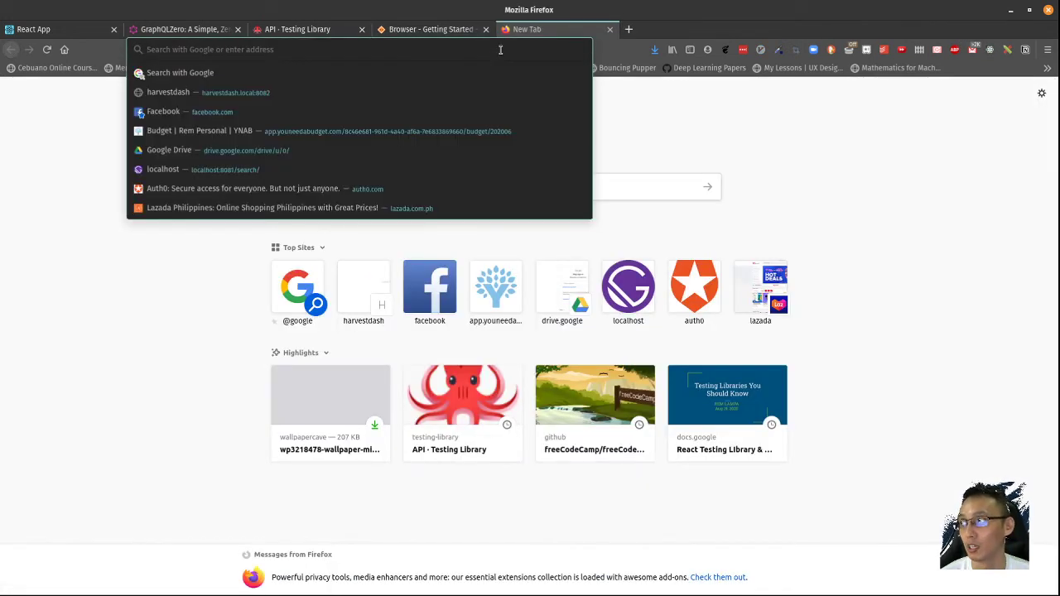
text(mock)
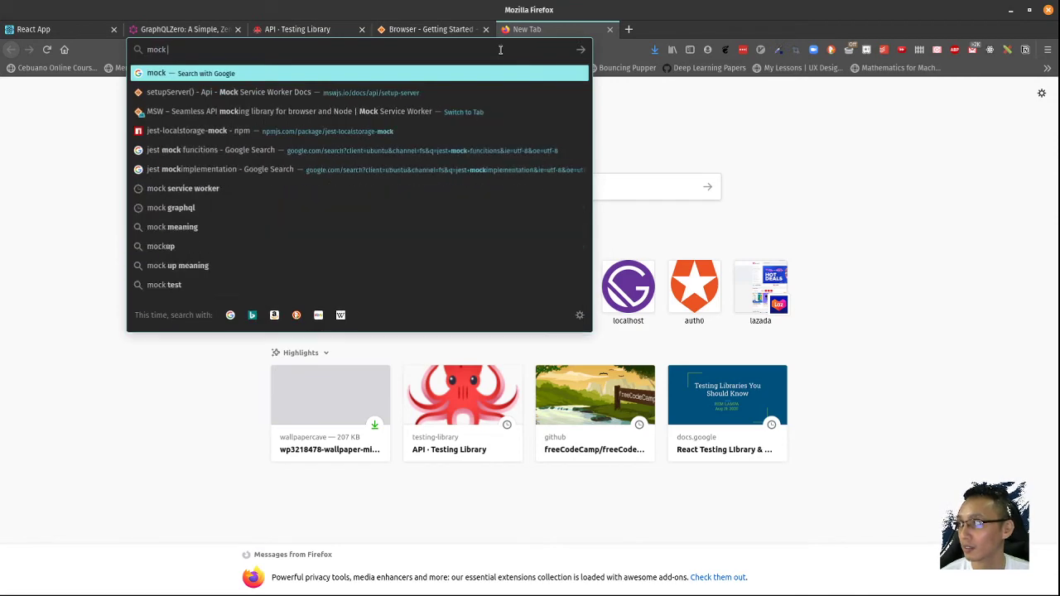
text(rest server)
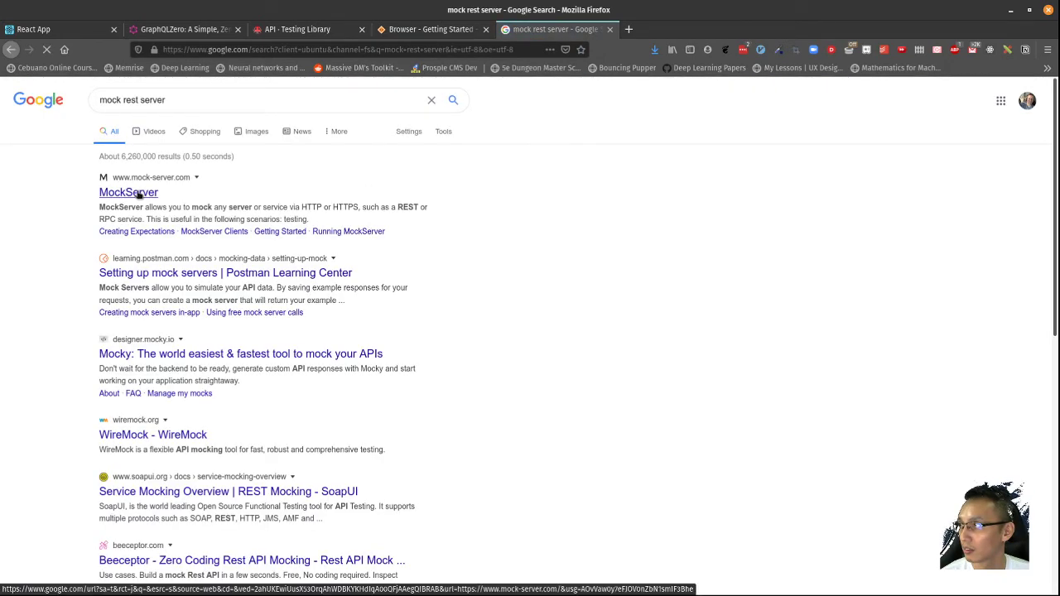
click(130, 192)
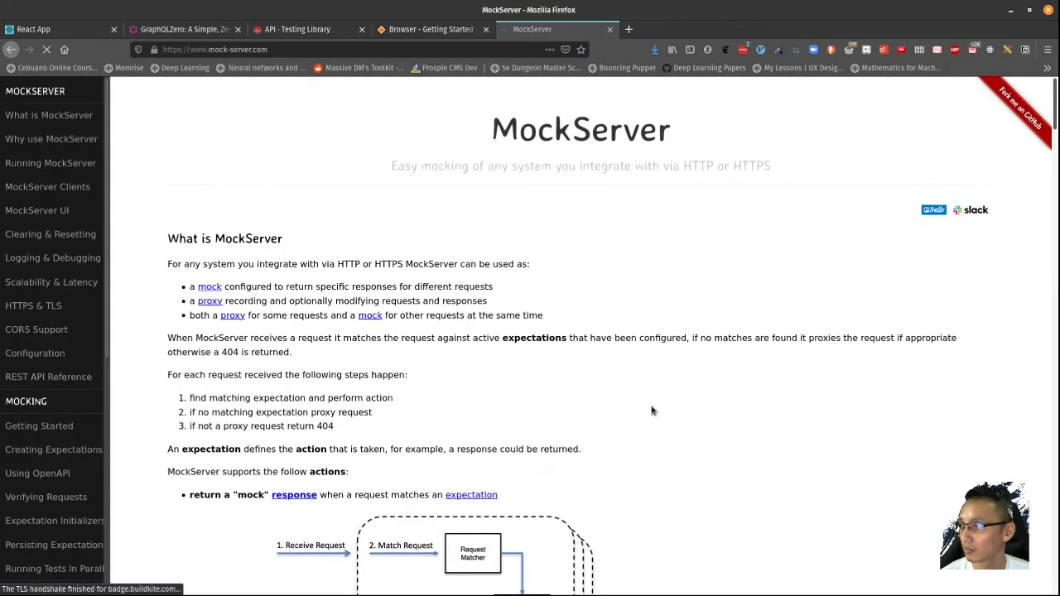
- Skim the MockServer overview, then return to the MSW Browser setup tab
scroll(down, 3)
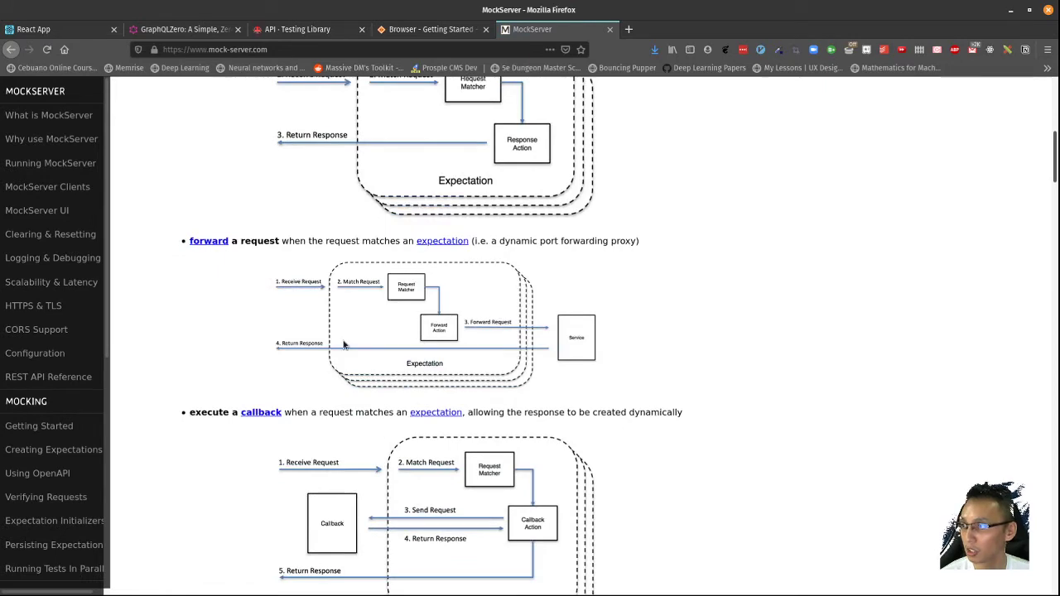
mouse_move(553, 297)
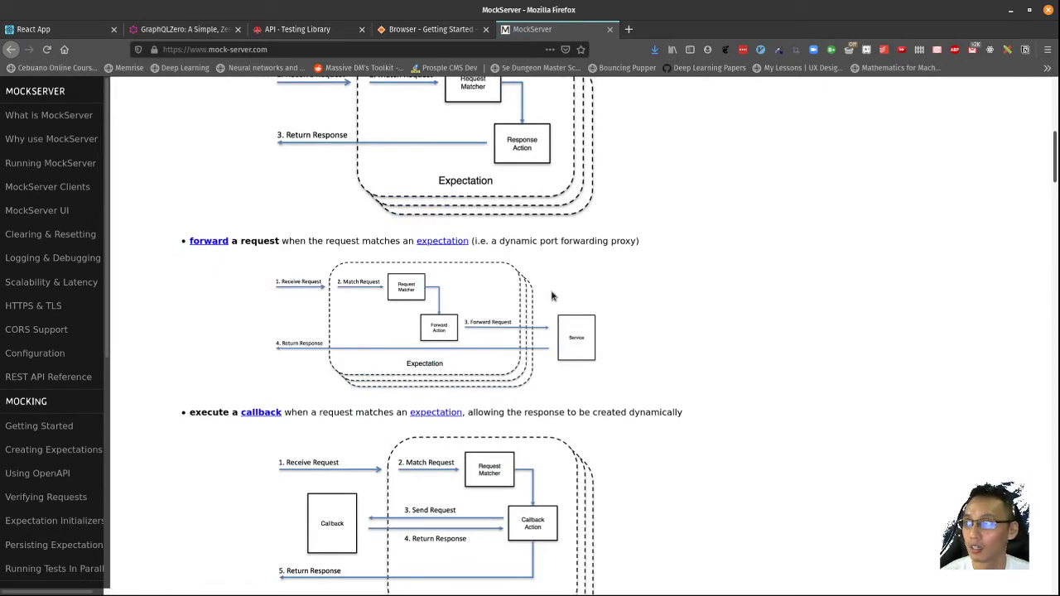
scroll(up, 3)
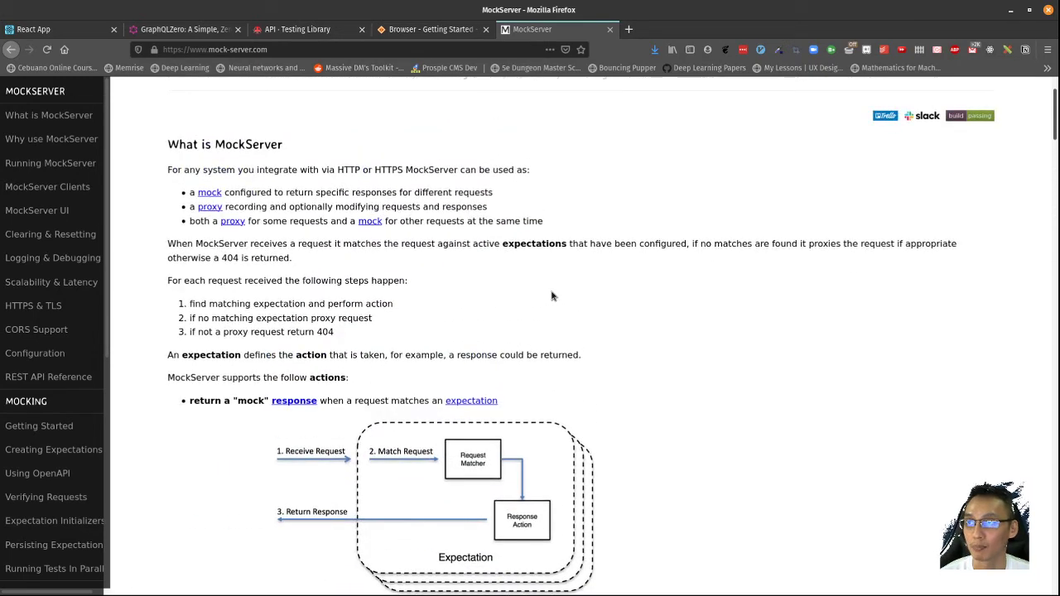
mouse_move(553, 262)
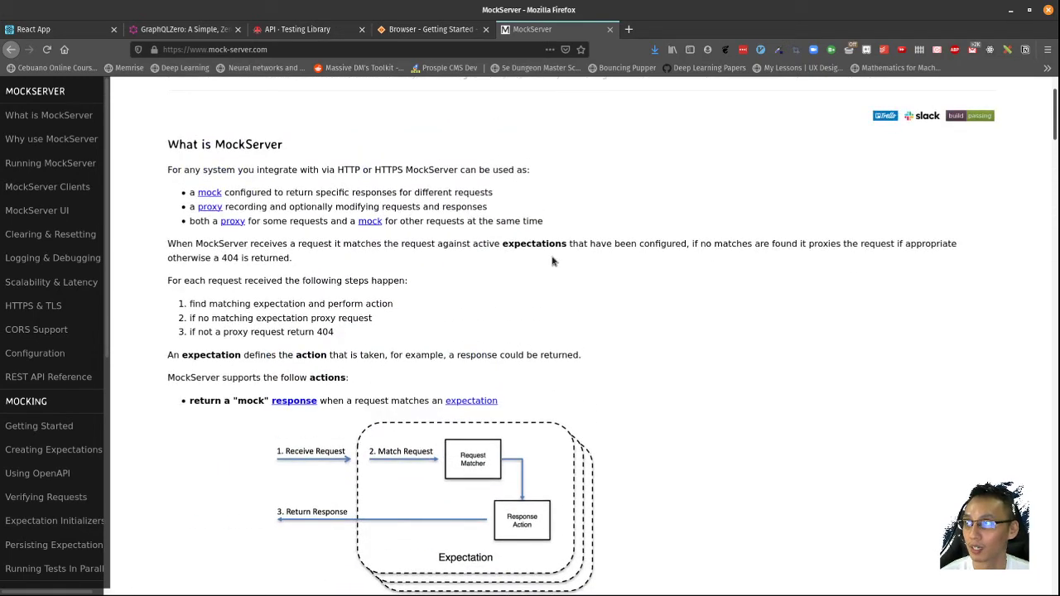
mouse_move(477, 484)
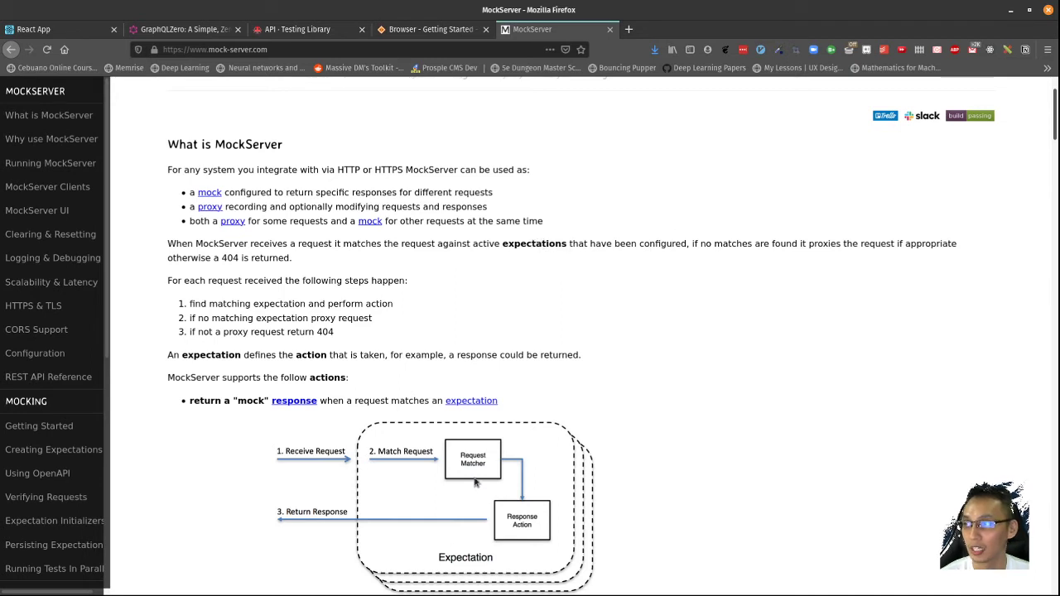
mouse_move(586, 359)
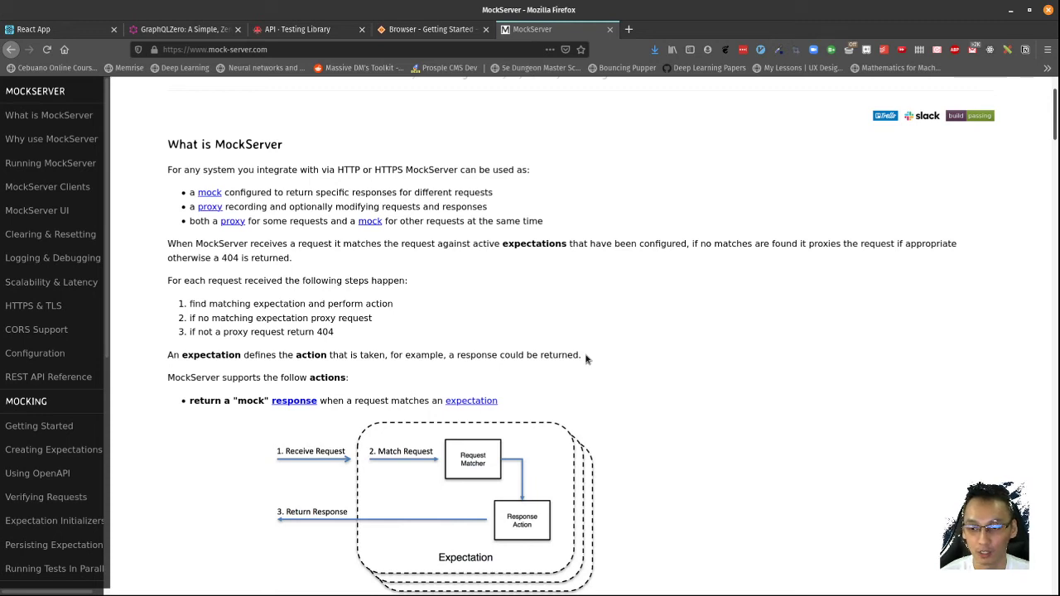
mouse_move(606, 380)
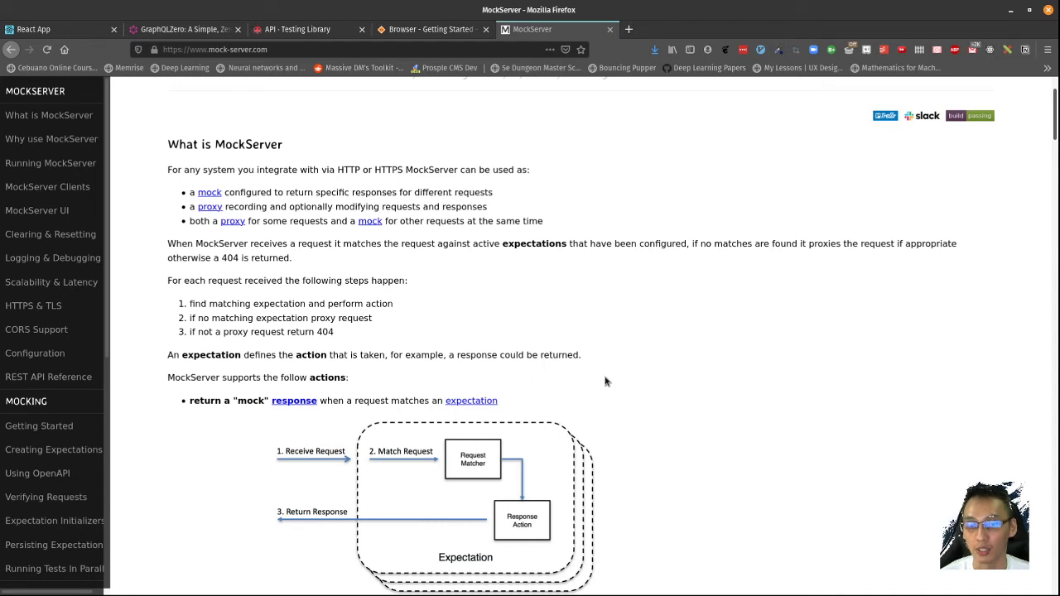
mouse_move(530, 222)
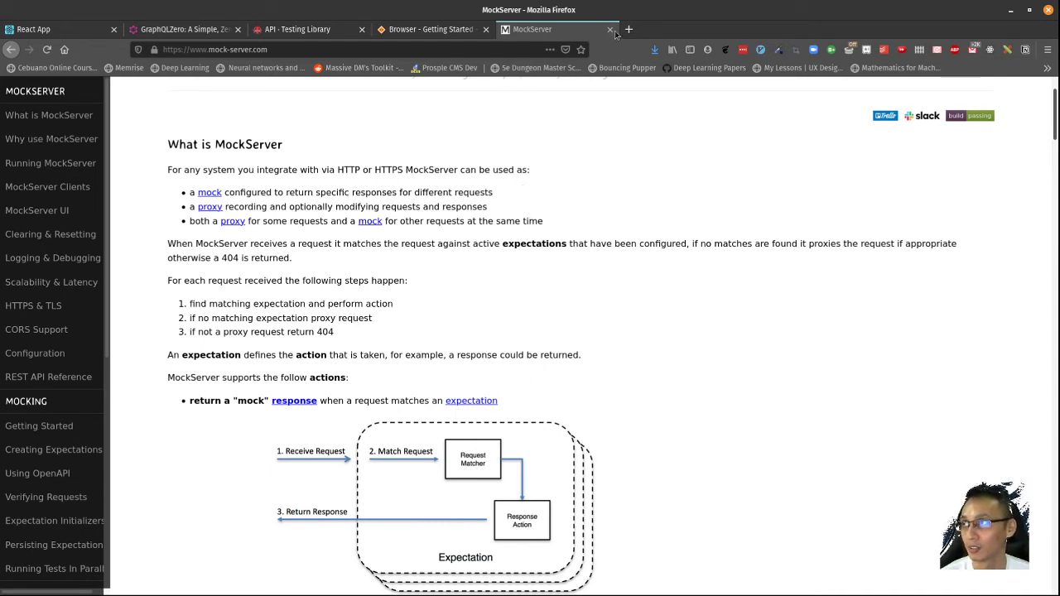
click(427, 30)
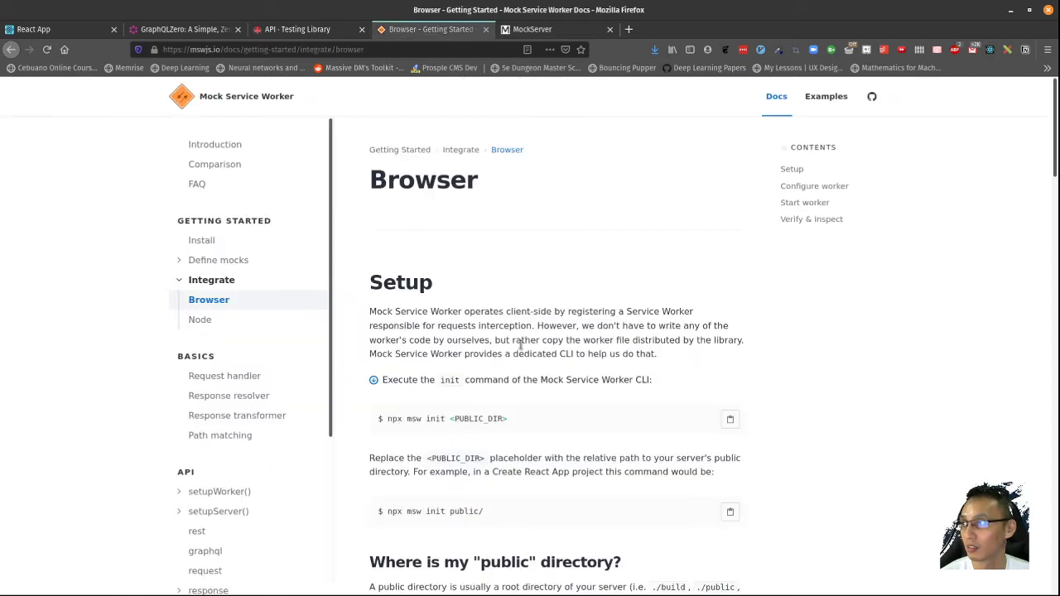
- Read through the Browser integration page, then go to the response API reference
scroll(down, 3)
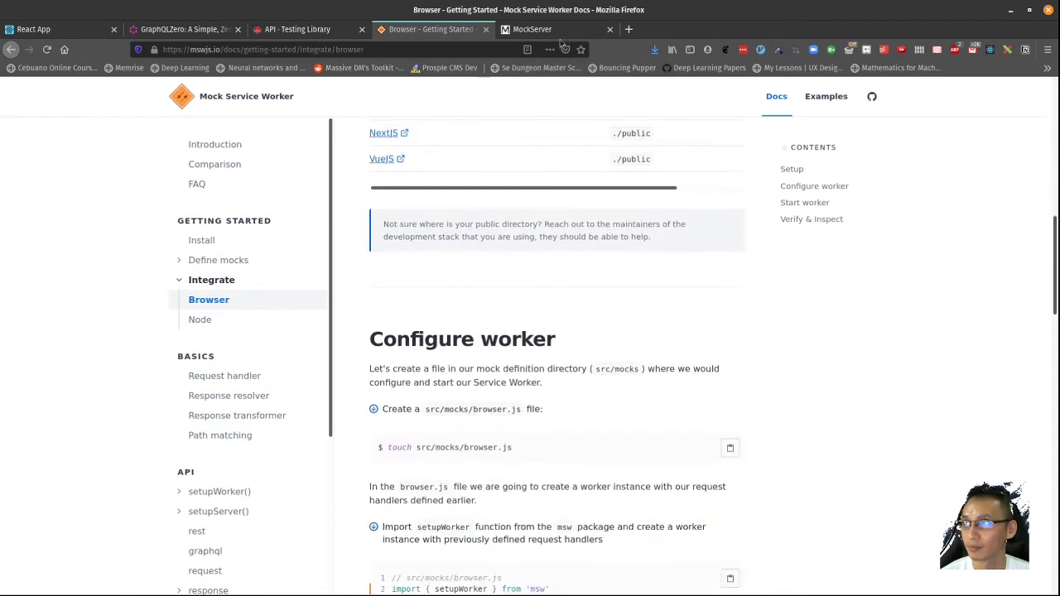
click(609, 30)
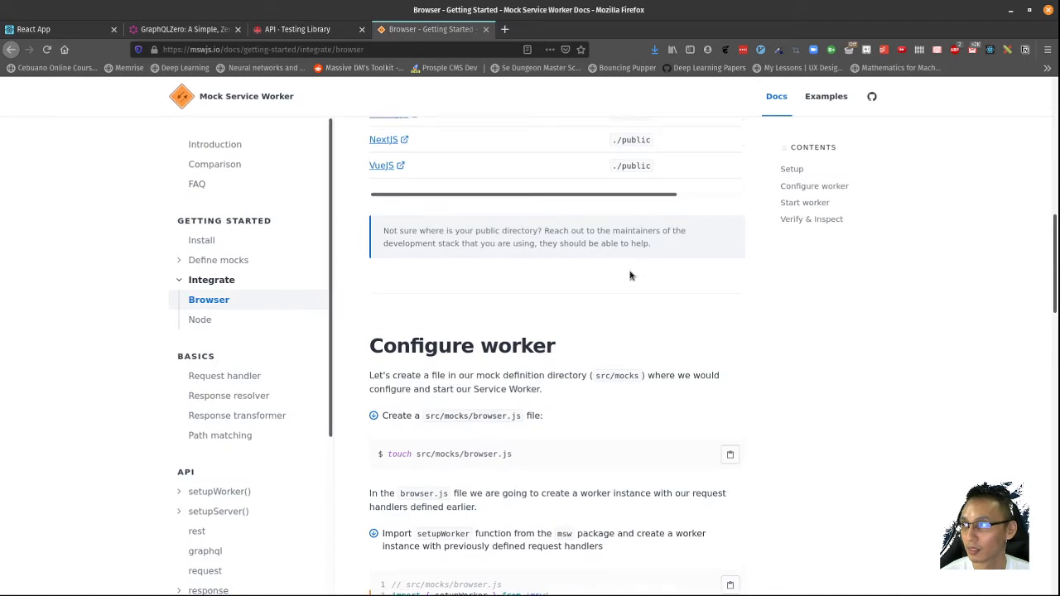
scroll(up, 3)
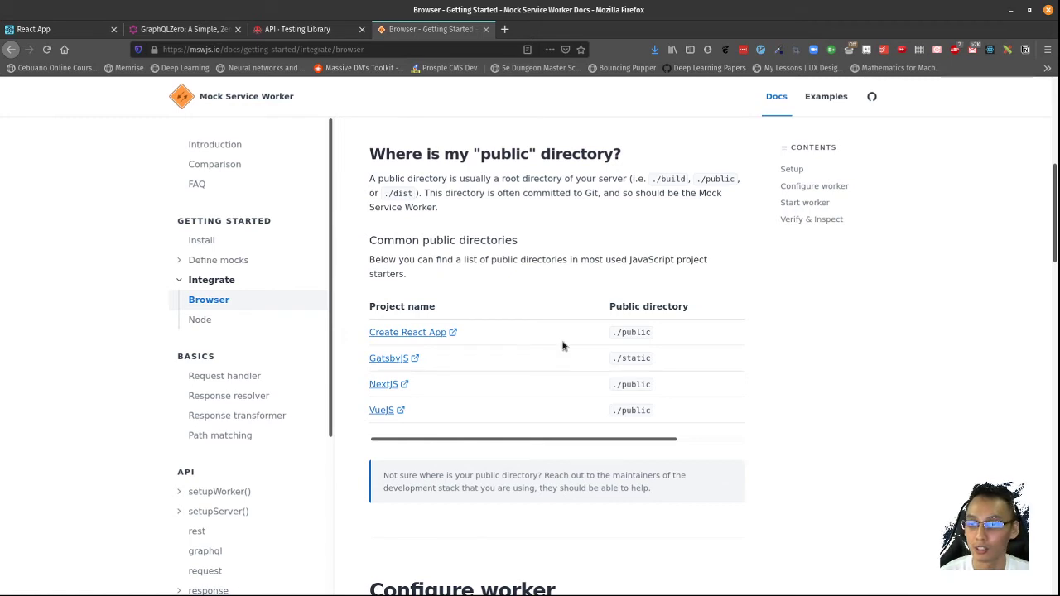
mouse_move(464, 205)
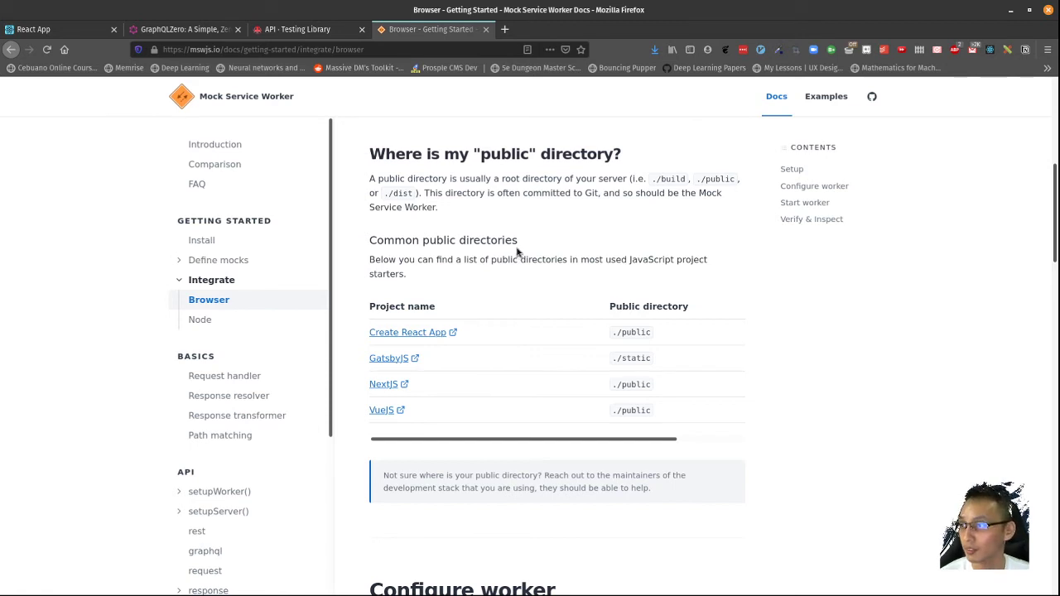
scroll(down, 3)
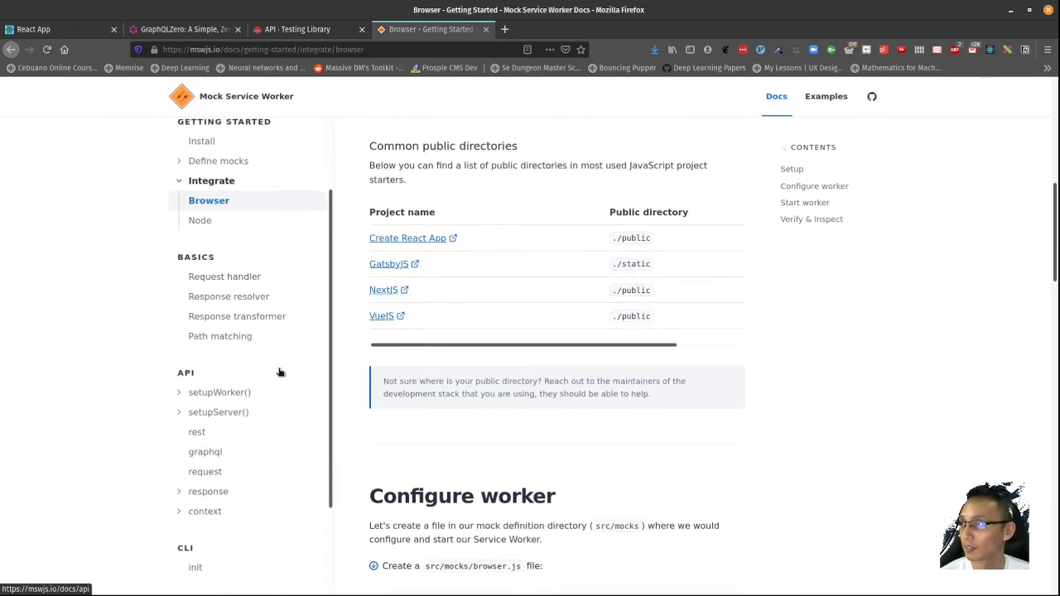
scroll(down, 3)
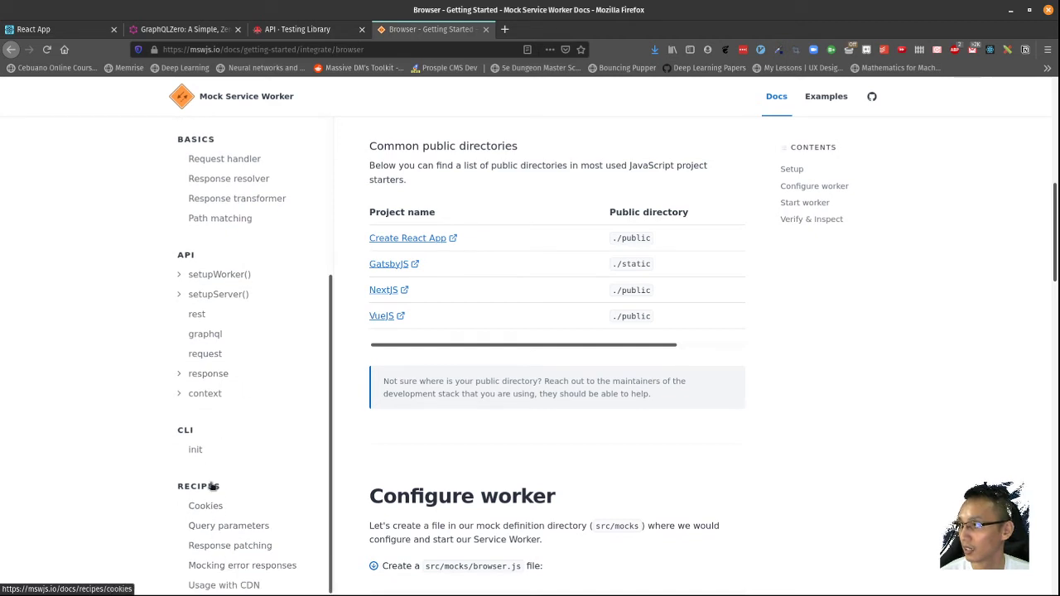
click(208, 375)
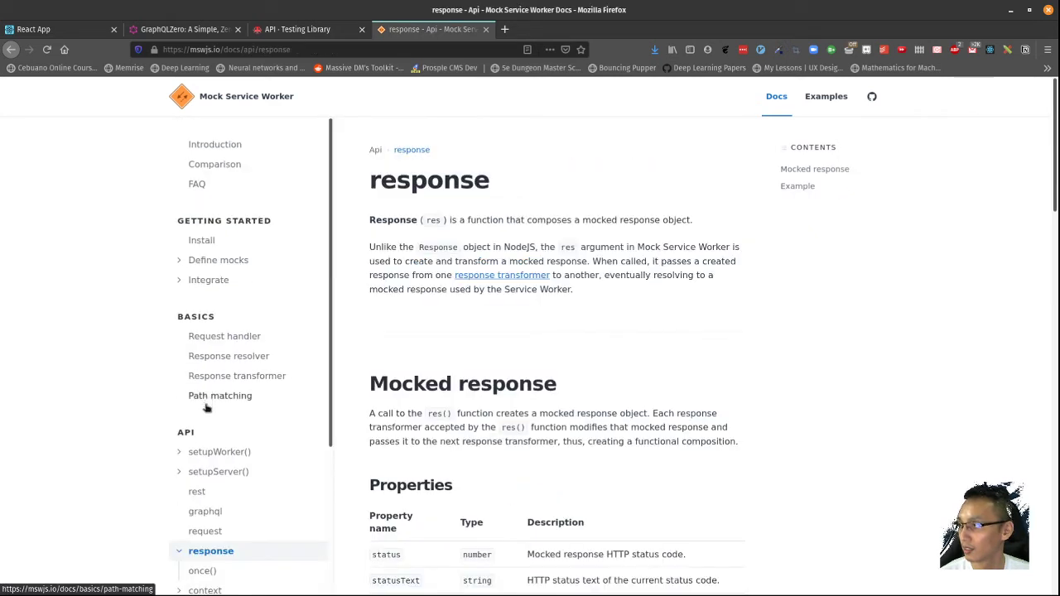
- Read the once() reference page and its examples, selecting the once function name
scroll(down, 3)
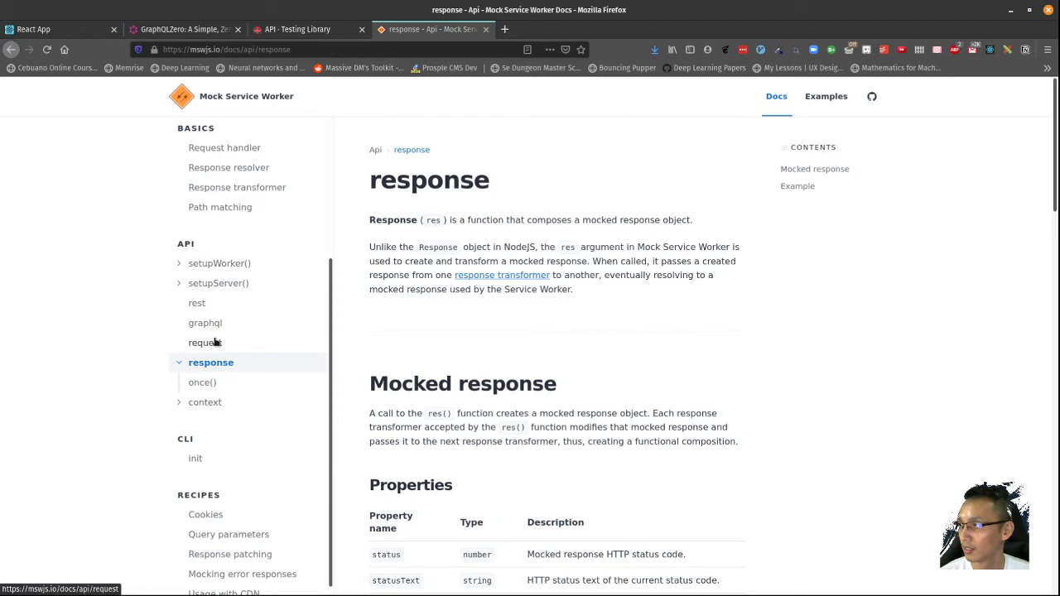
mouse_move(261, 439)
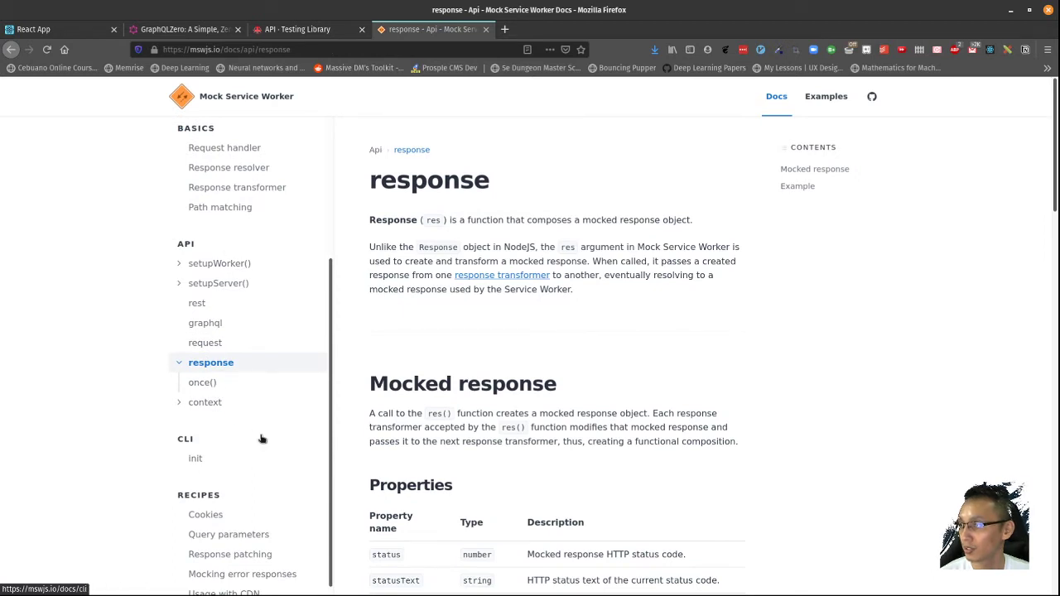
click(202, 381)
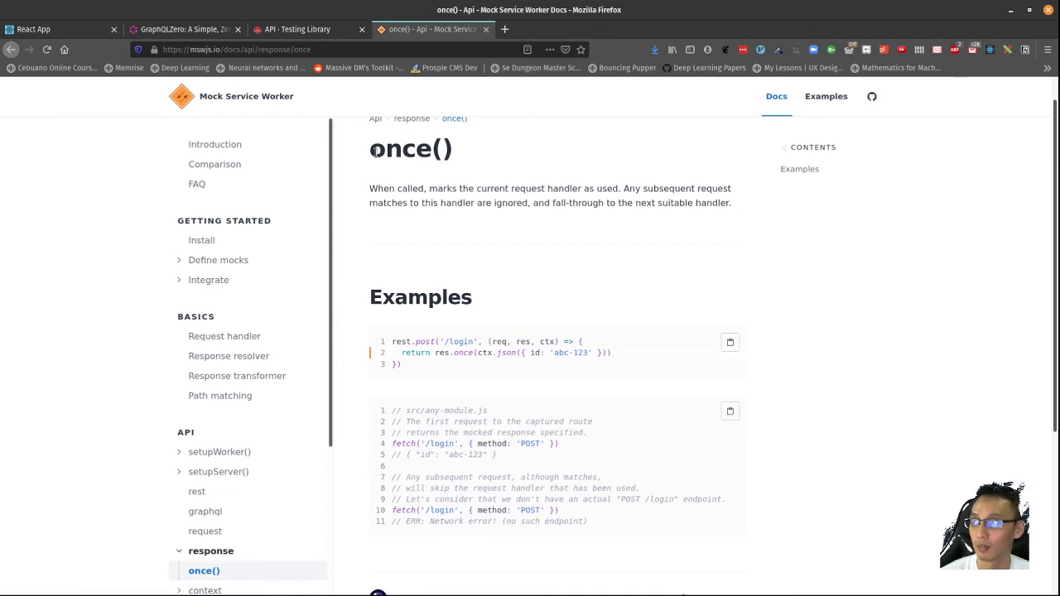
scroll(down, 3)
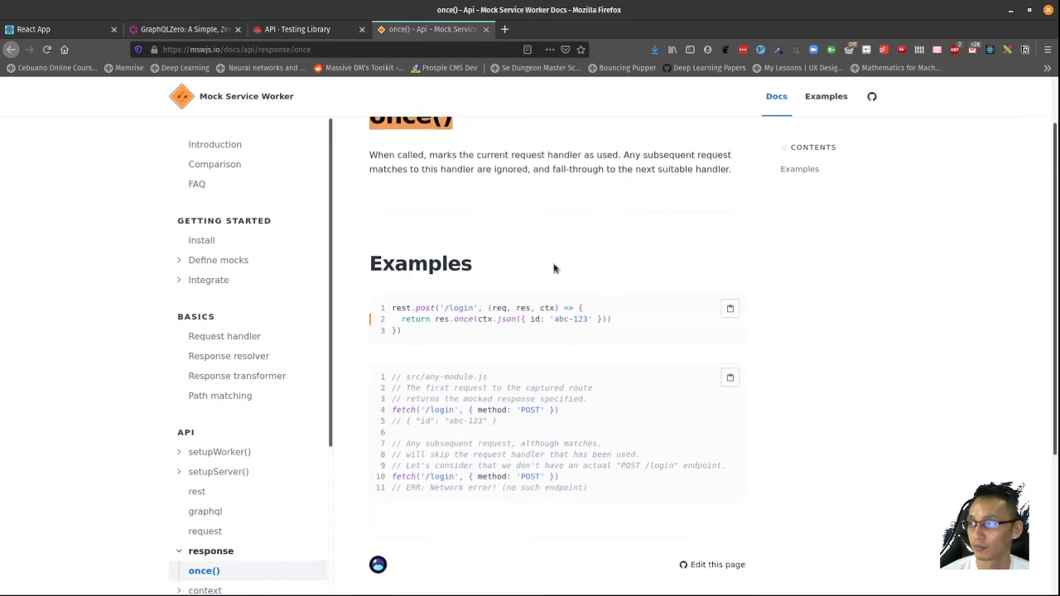
scroll(up, 3)
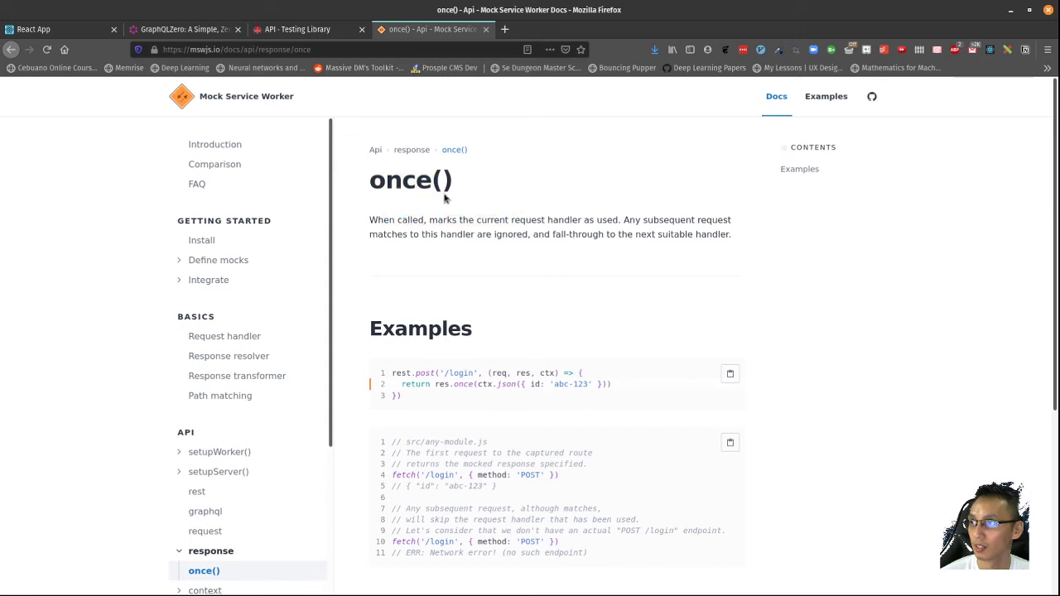
double_click(411, 181)
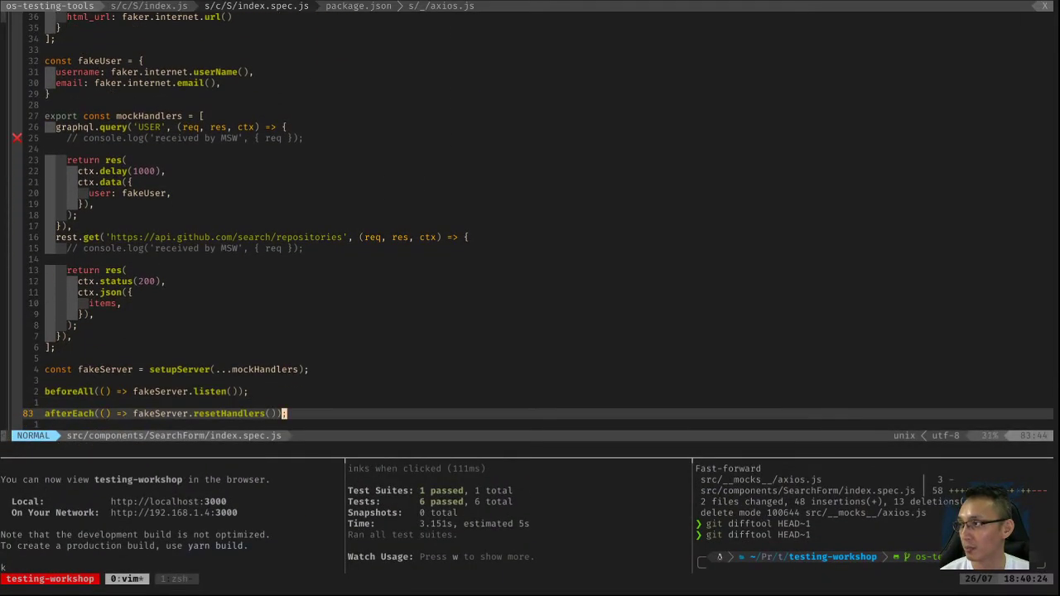
- Visually select the rest.get GitHub search handler block, then leave the selection
key(V)
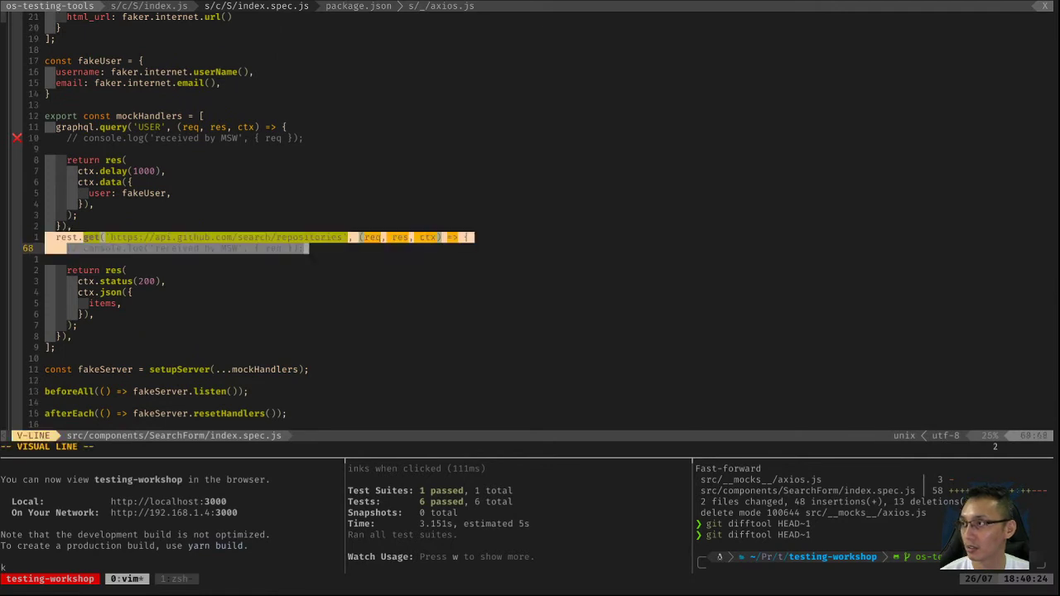
key(j)
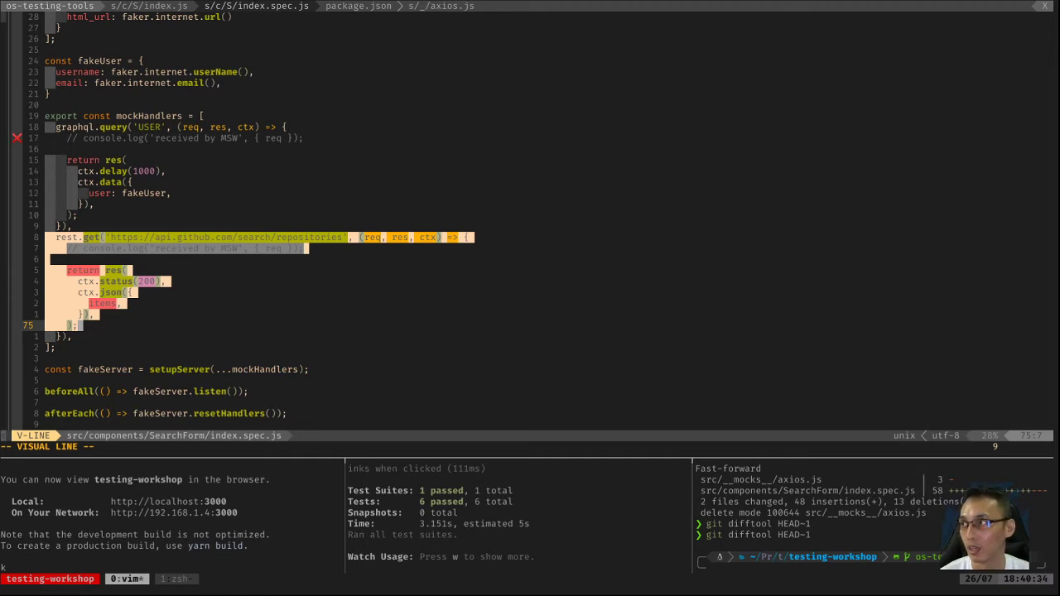
key(Escape)
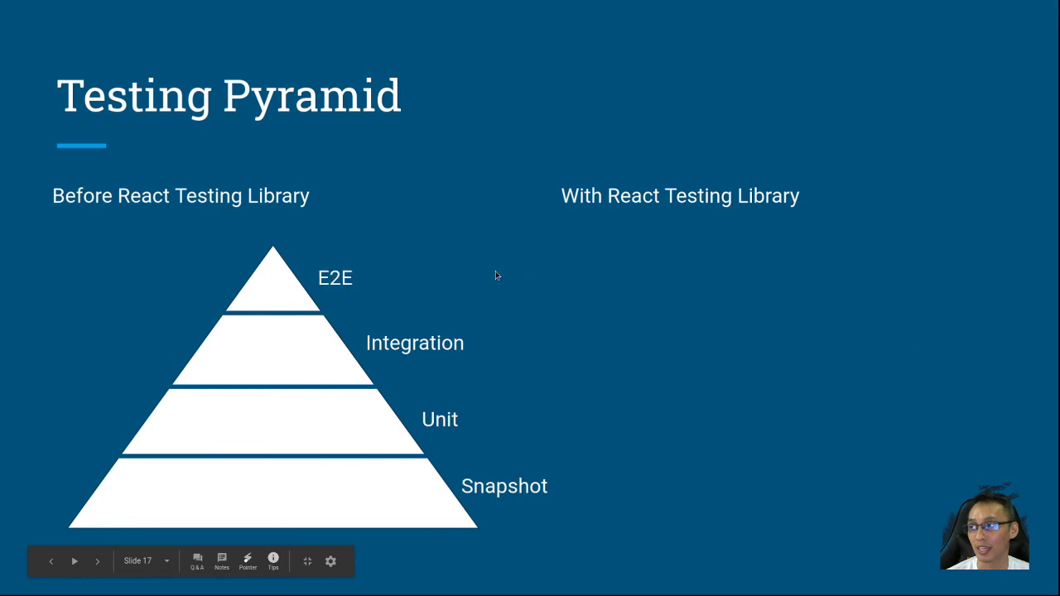
mouse_move(273, 330)
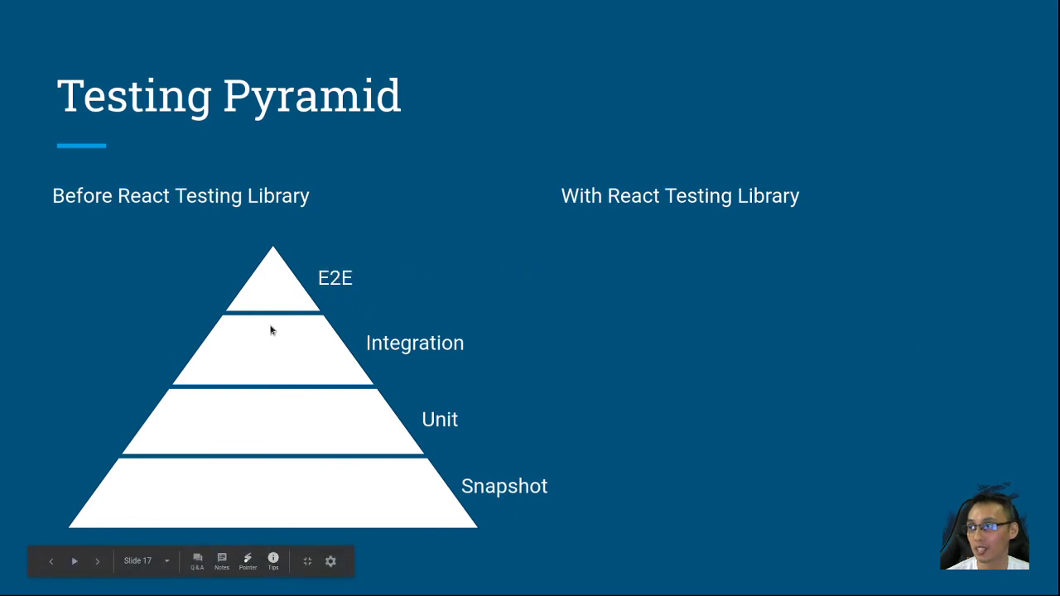
mouse_move(162, 497)
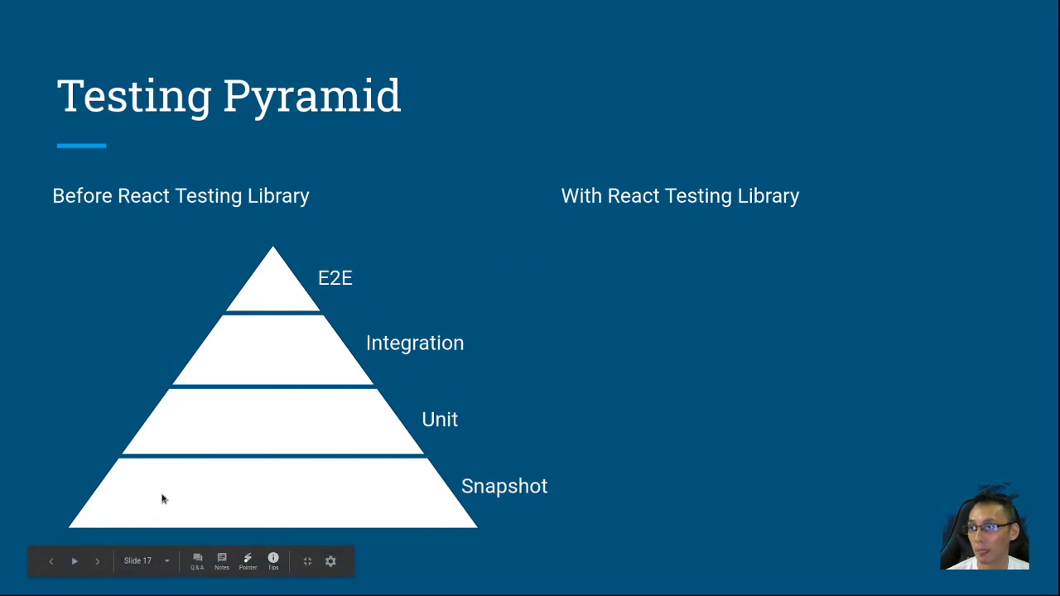
mouse_move(173, 495)
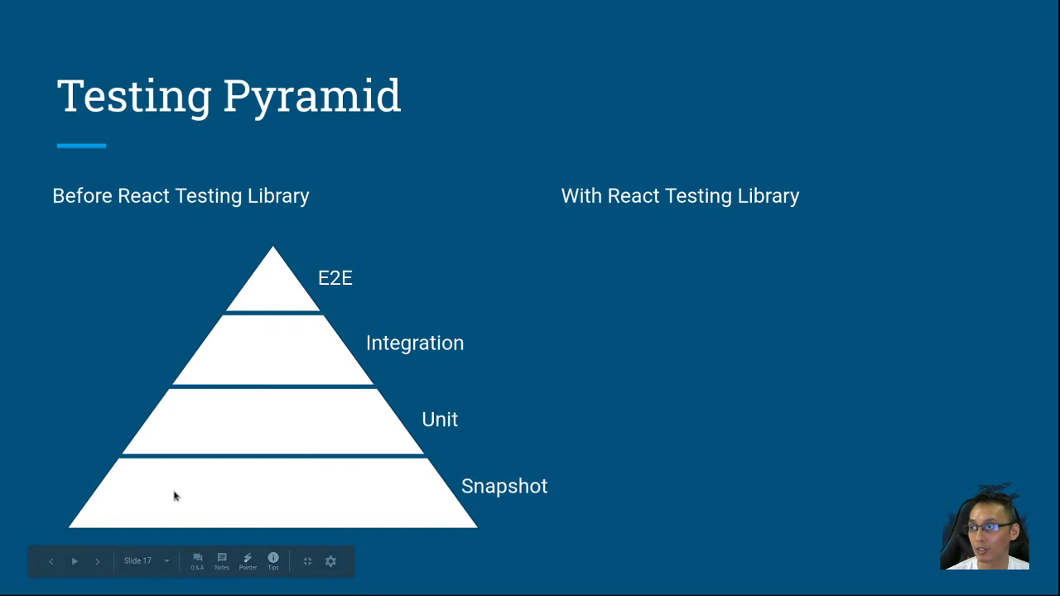
mouse_move(274, 474)
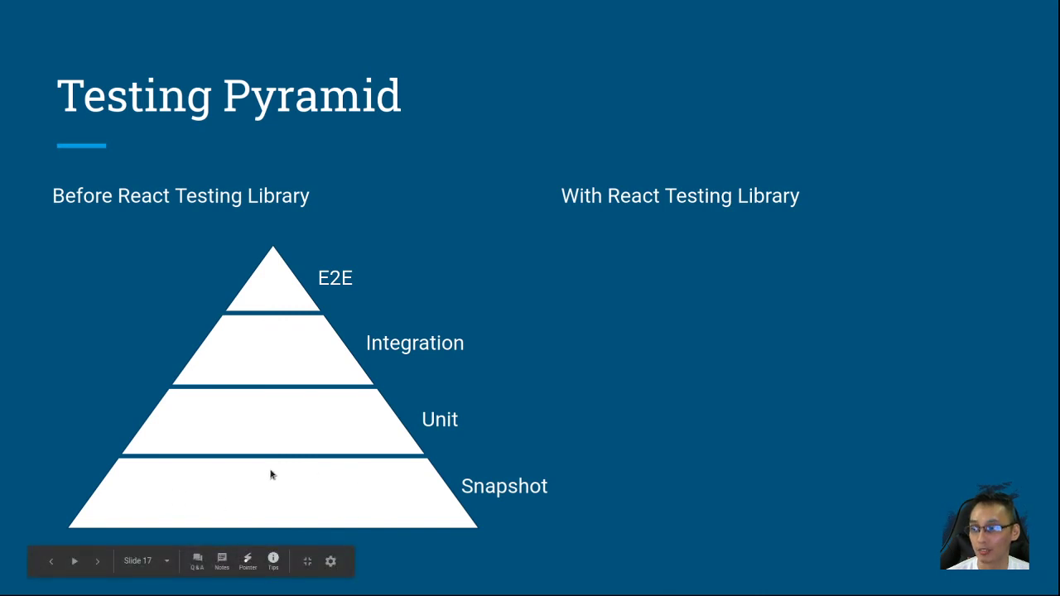
mouse_move(323, 444)
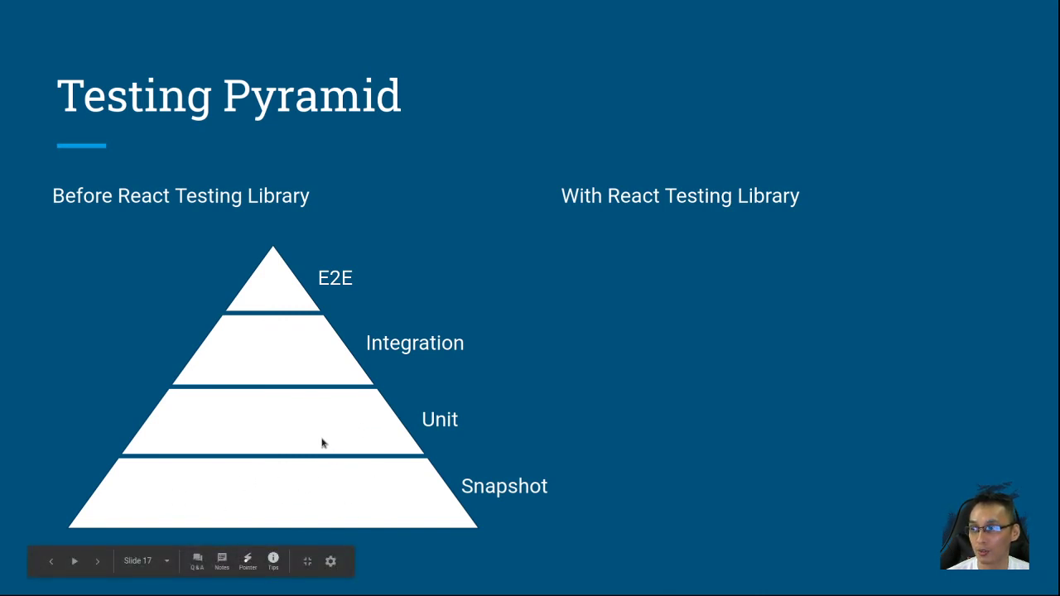
mouse_move(301, 337)
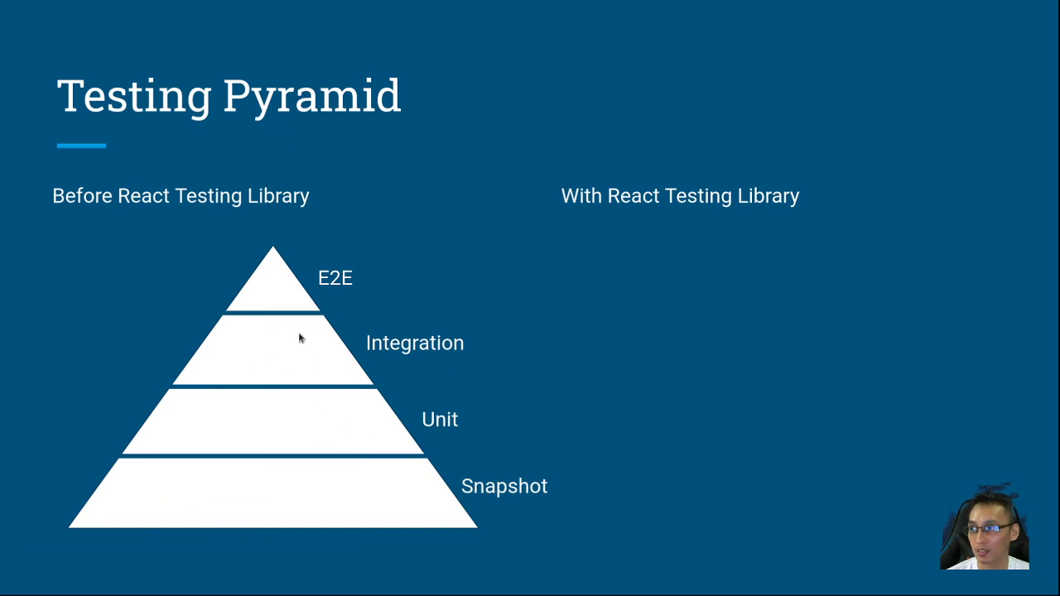
mouse_move(281, 278)
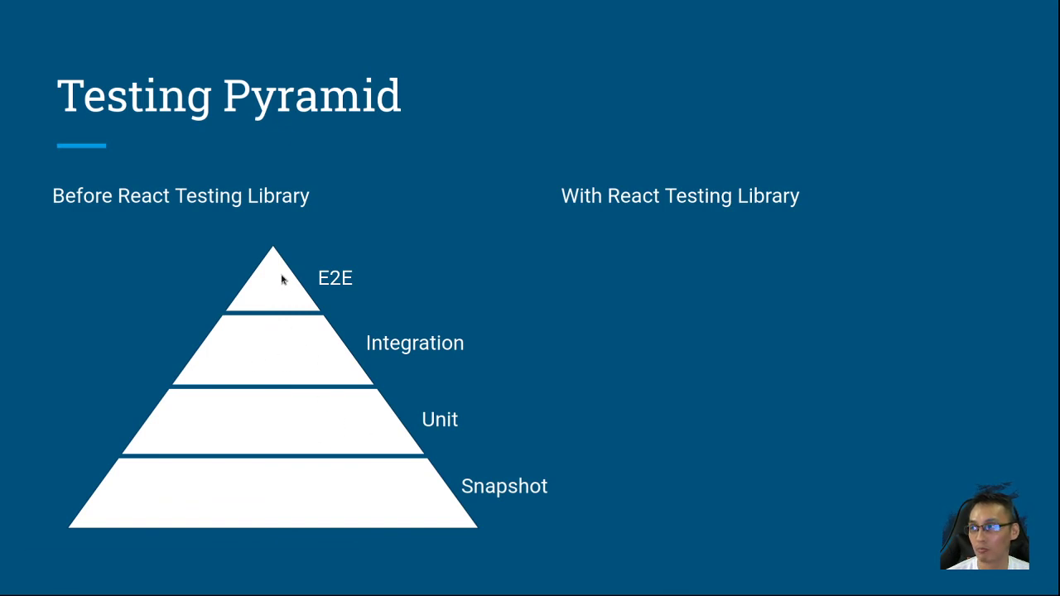
mouse_move(576, 375)
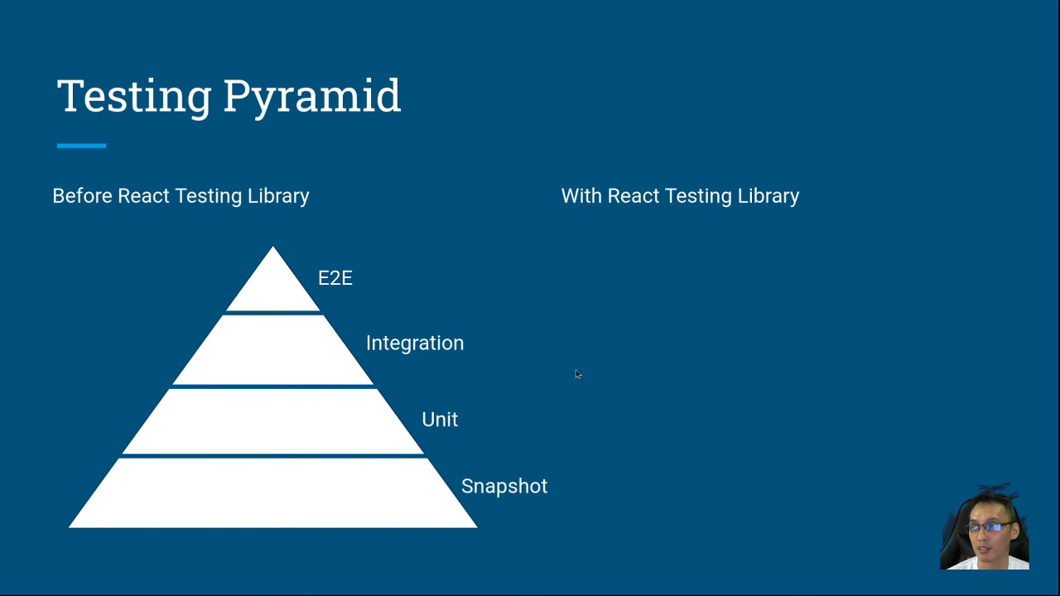
mouse_move(964, 164)
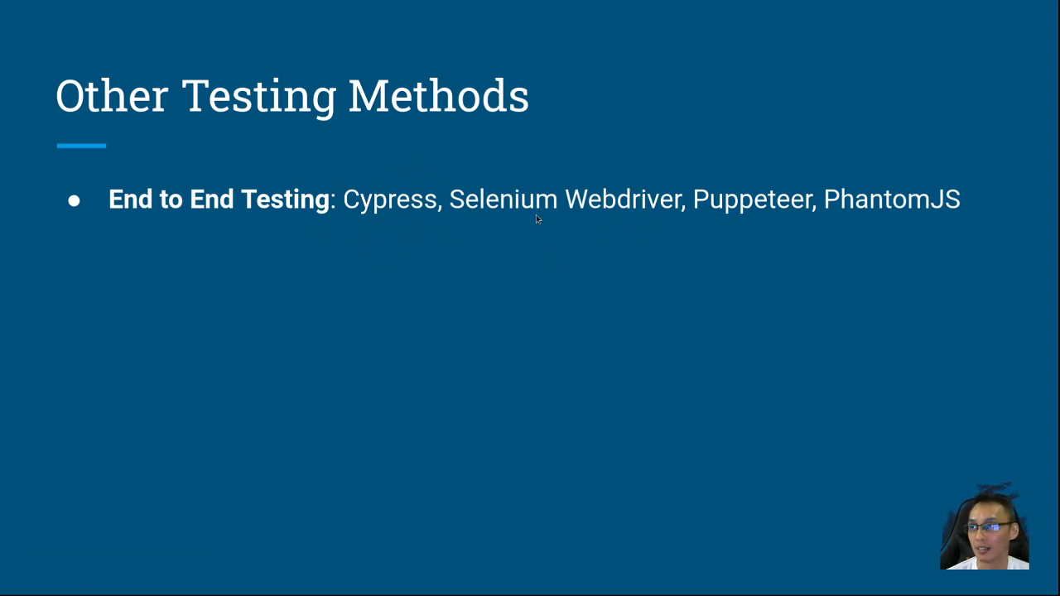
mouse_move(980, 224)
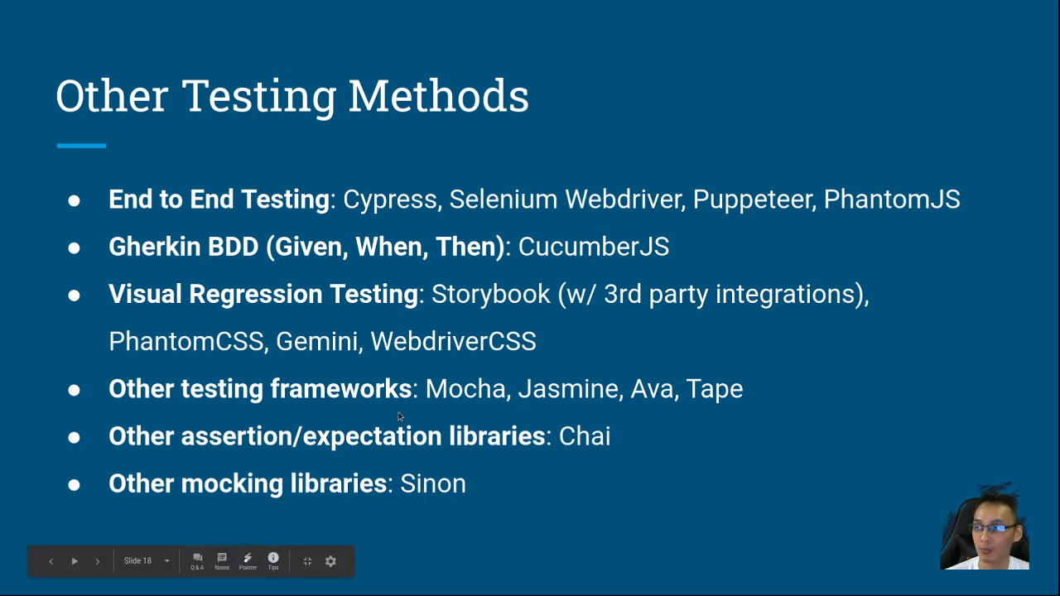
mouse_move(505, 428)
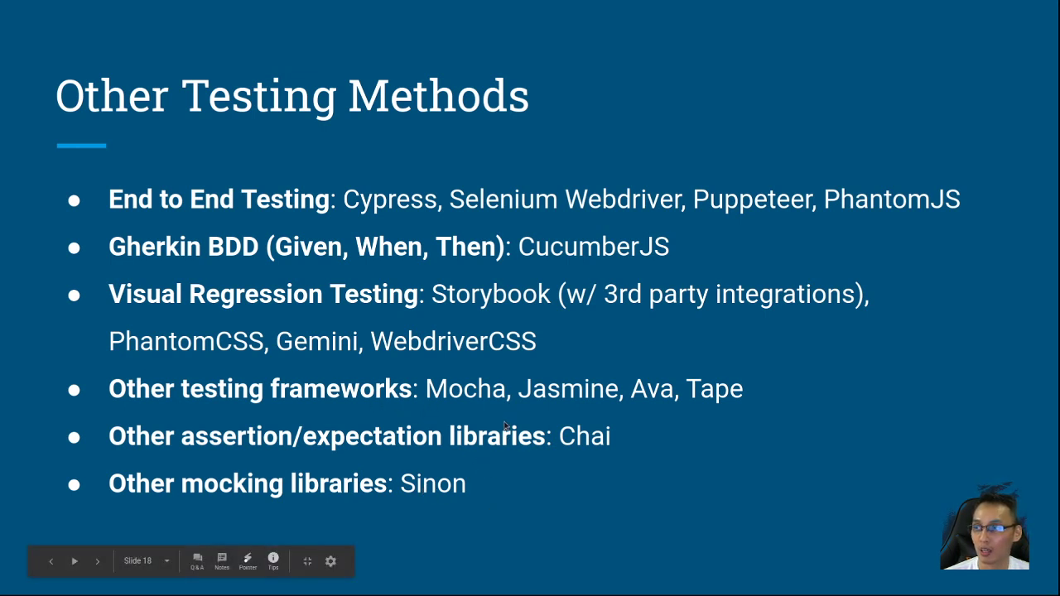
mouse_move(444, 490)
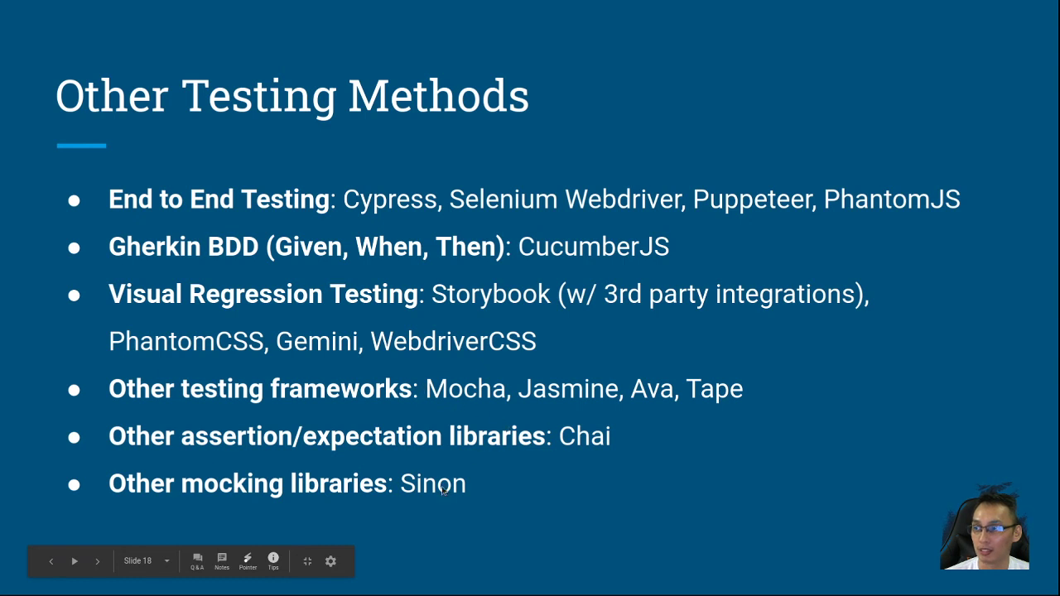
mouse_move(661, 496)
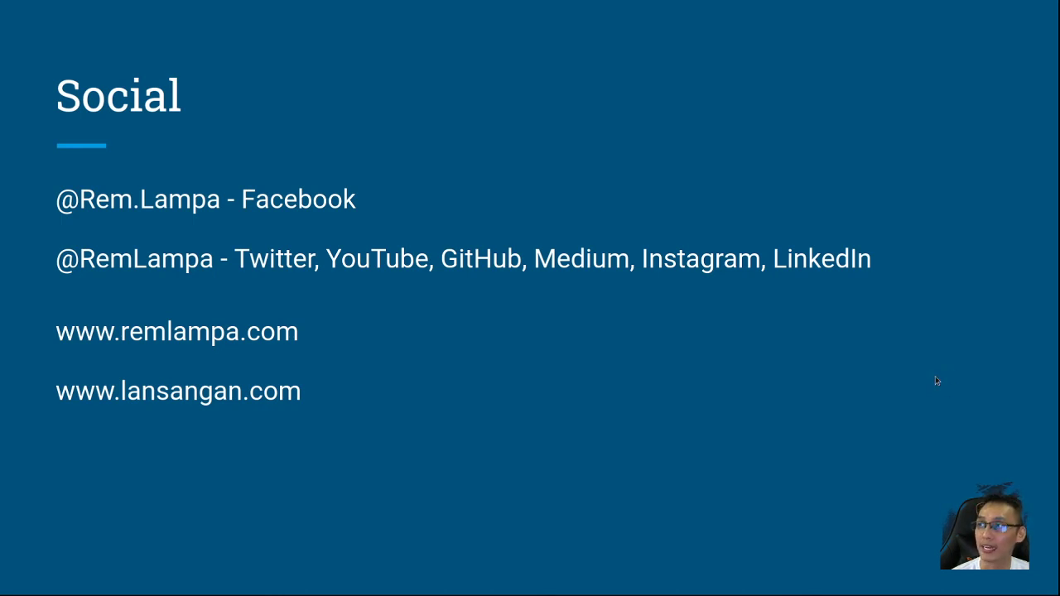
mouse_move(129, 189)
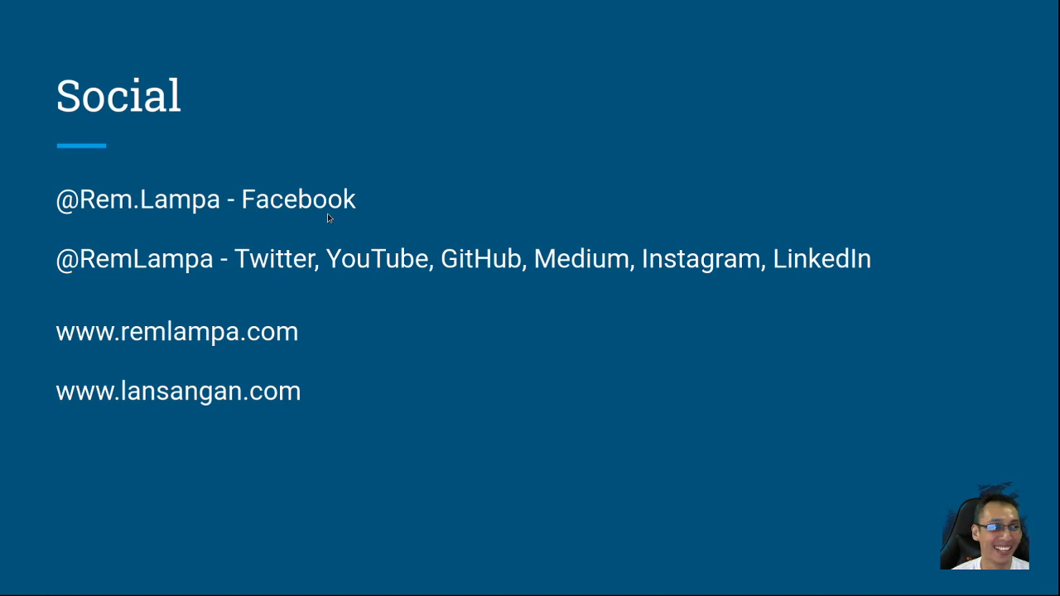
mouse_move(139, 274)
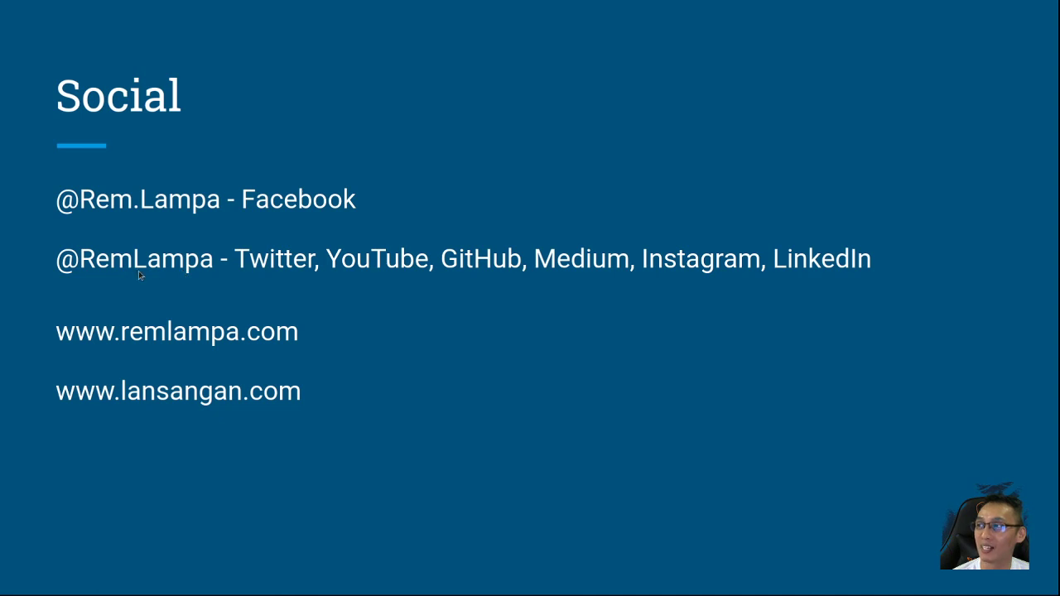
mouse_move(395, 244)
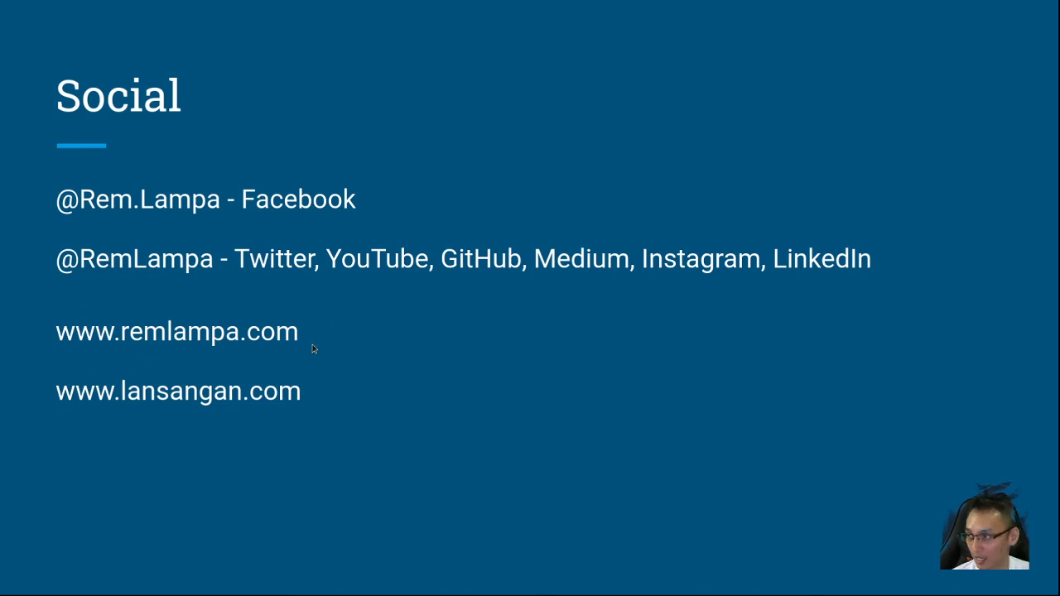
mouse_move(865, 346)
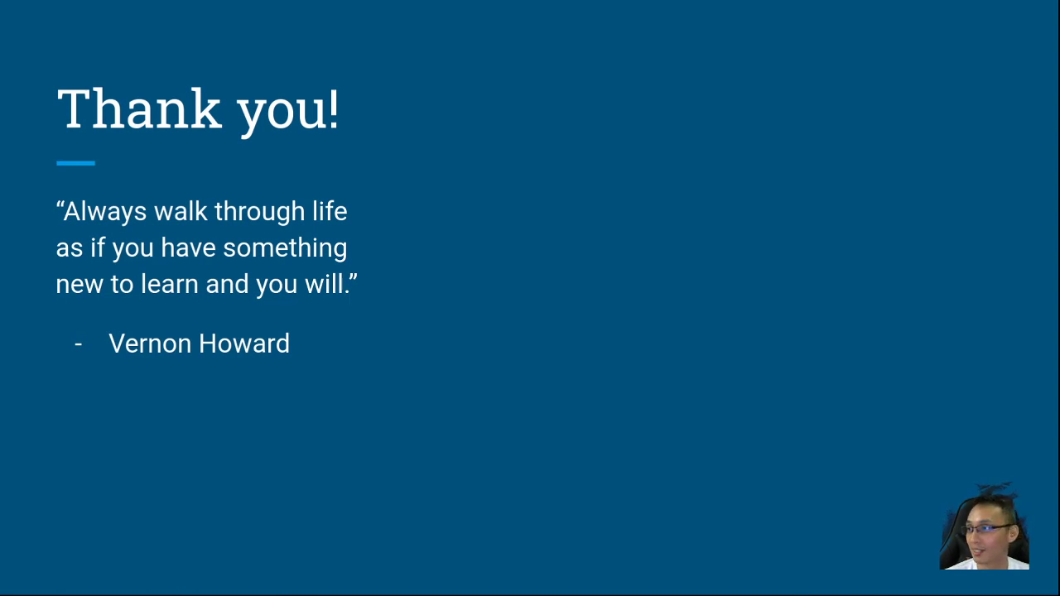
mouse_move(736, 424)
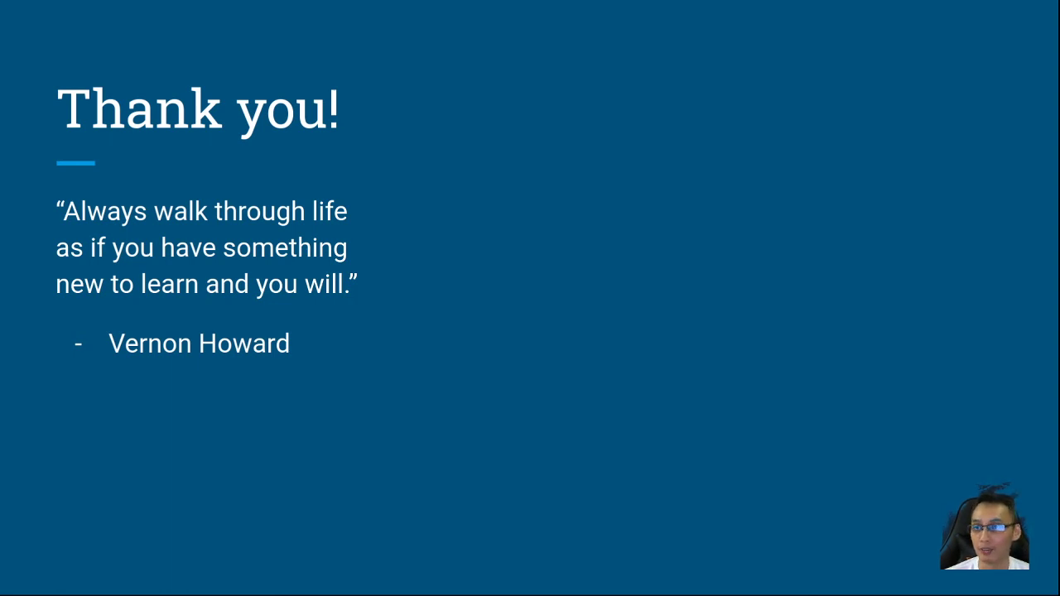
mouse_move(802, 417)
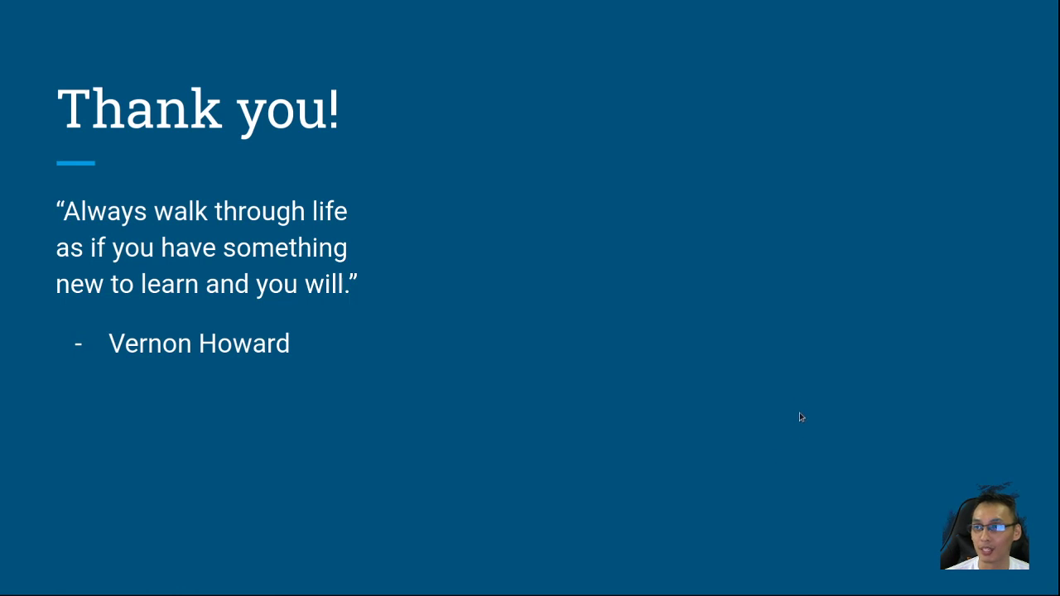
mouse_move(808, 414)
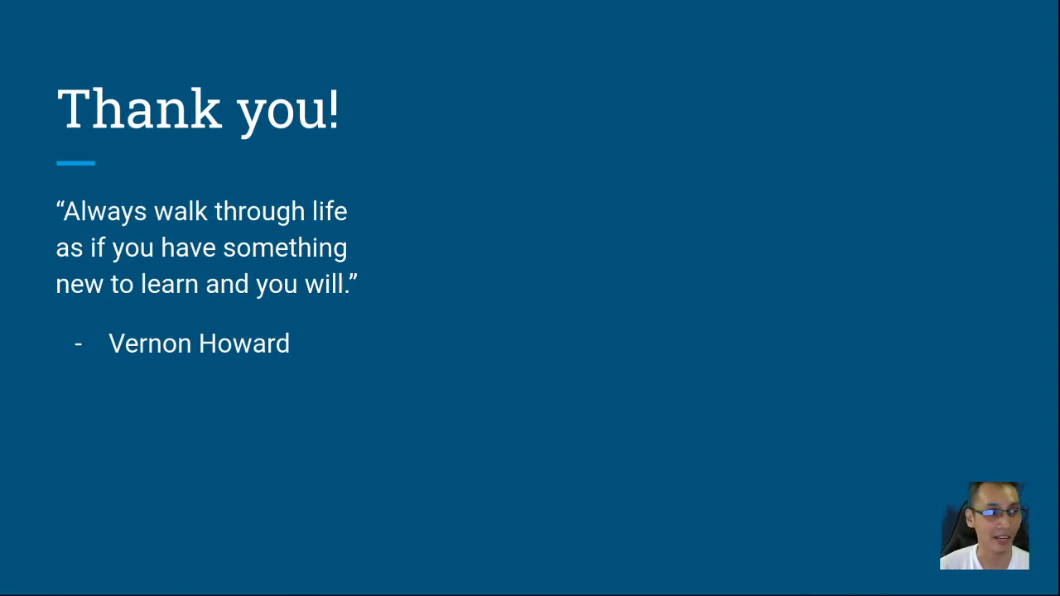
mouse_move(809, 437)
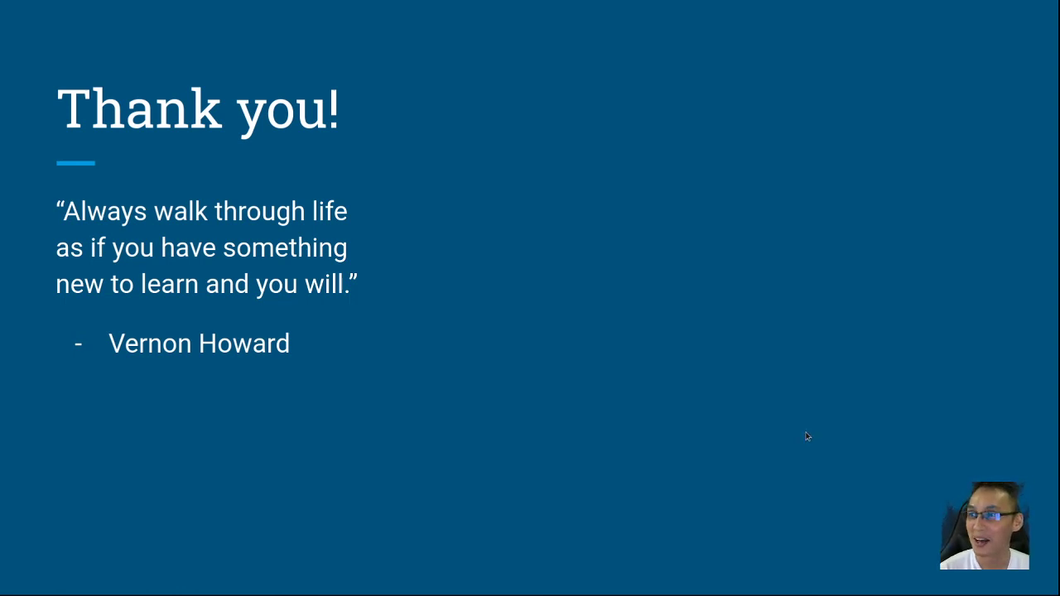
mouse_move(805, 404)
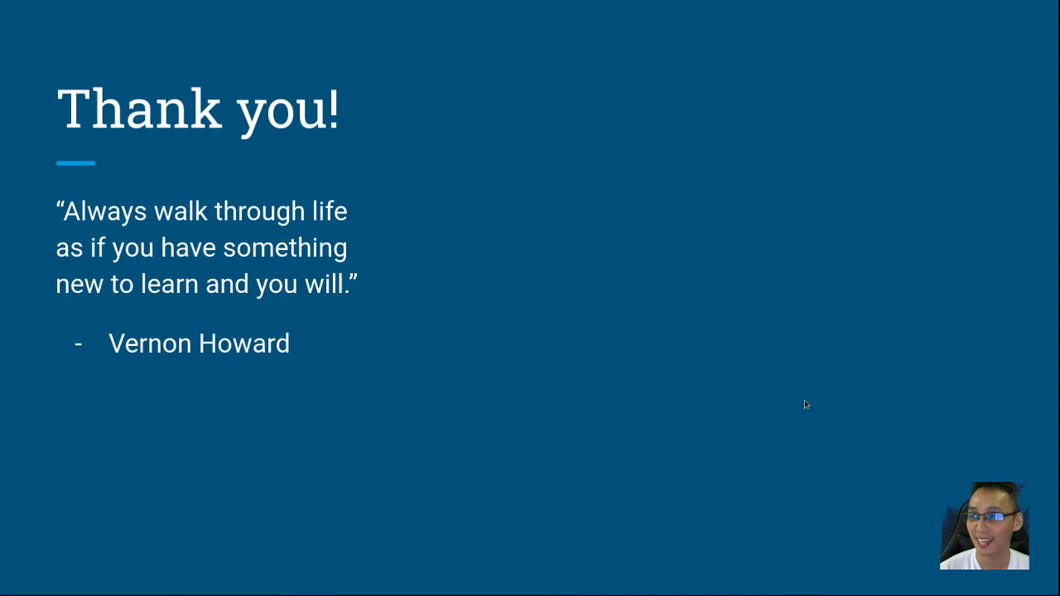
mouse_move(812, 444)
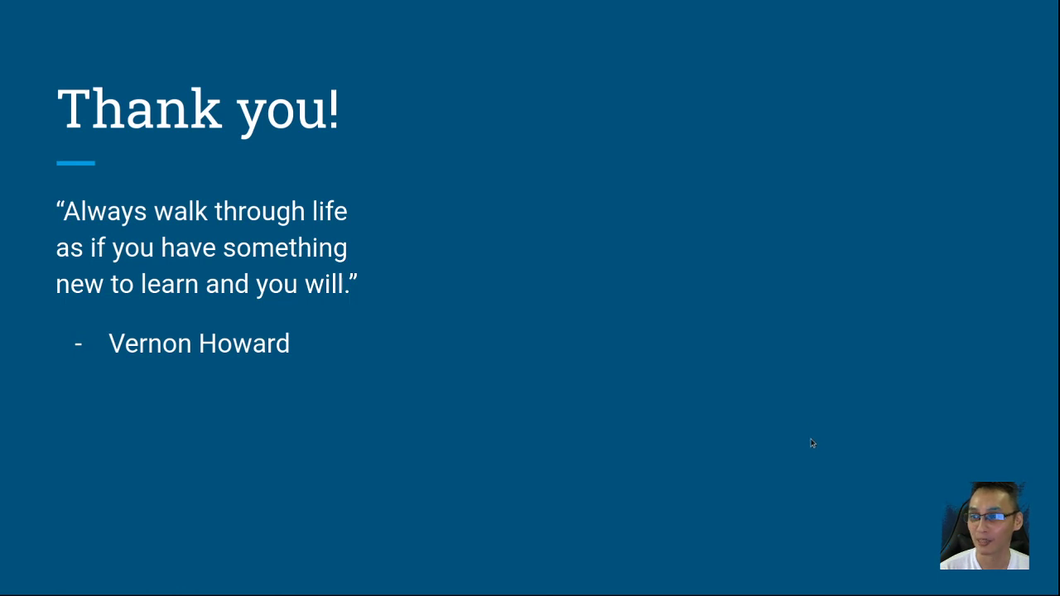
mouse_move(811, 418)
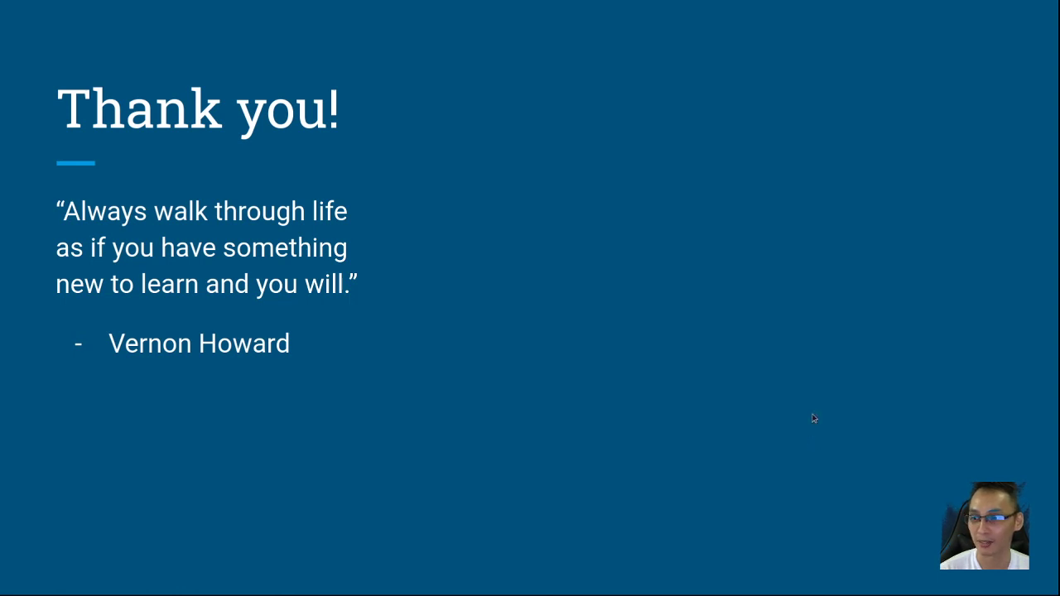
mouse_move(924, 421)
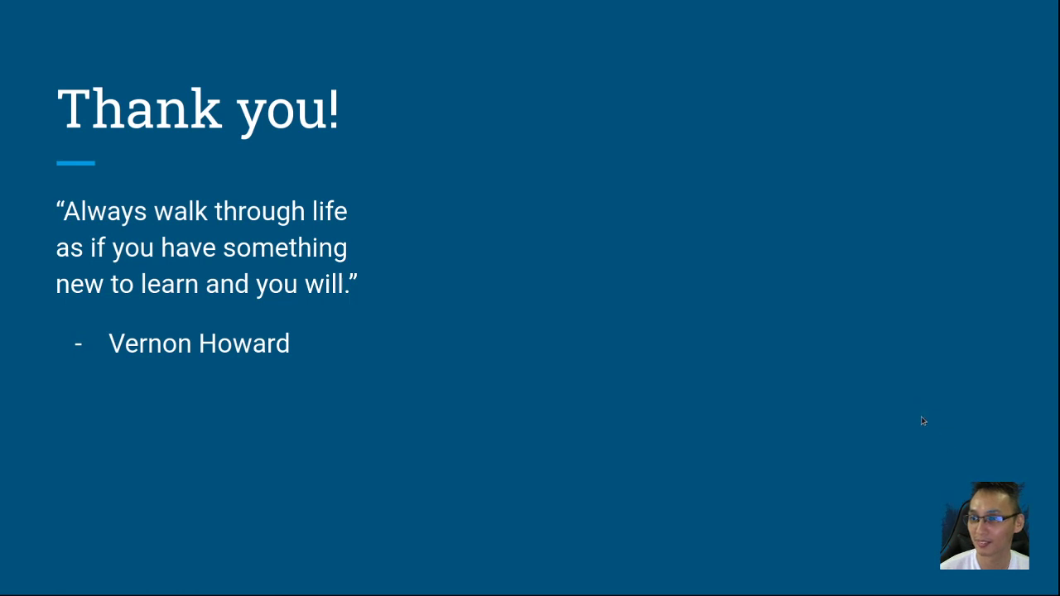